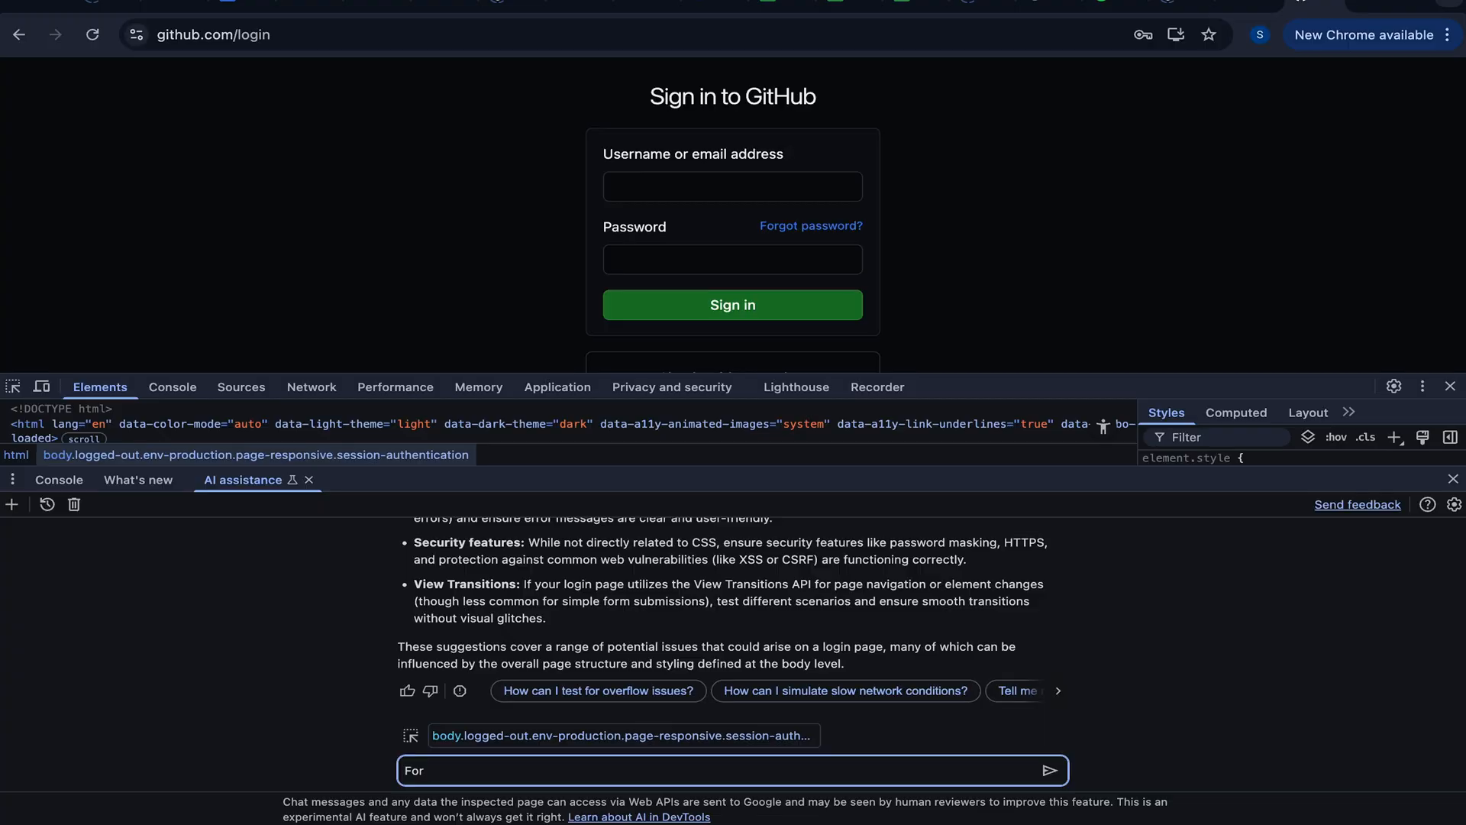
Ask the assistant 'For these login page test cases what would playwright tests look like?'.
text(these login)
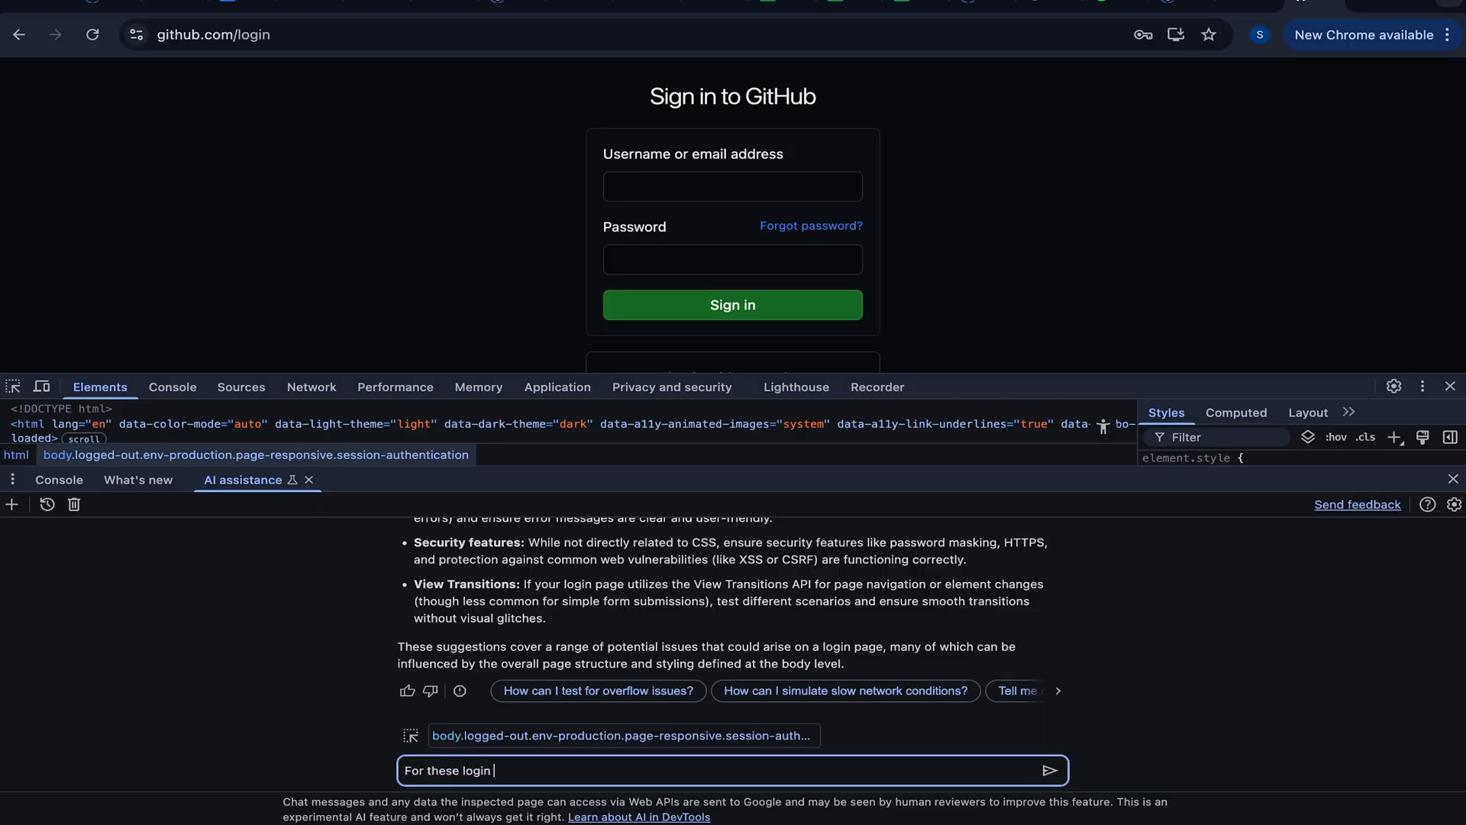
text(page)
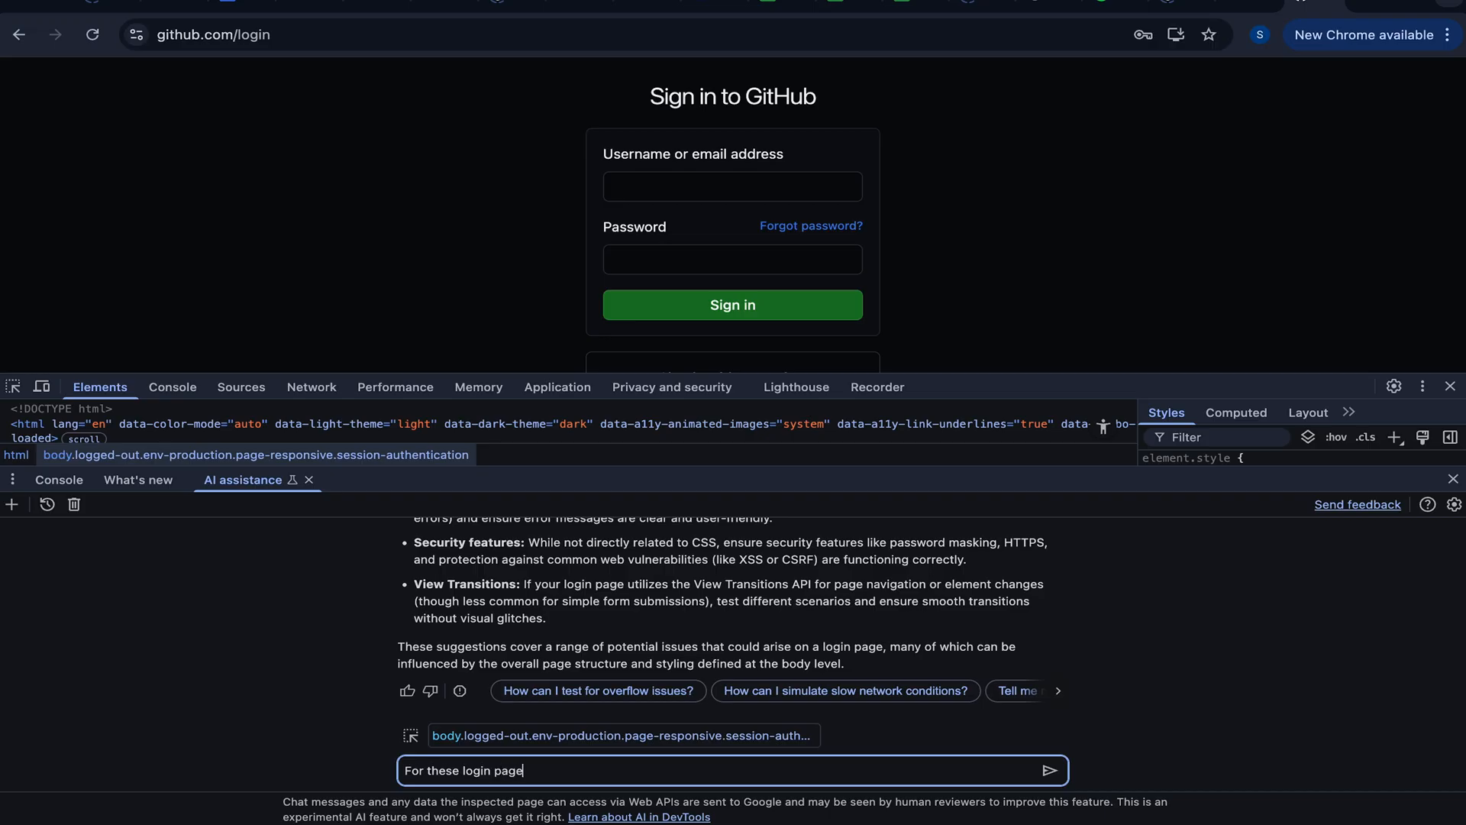
text(te)
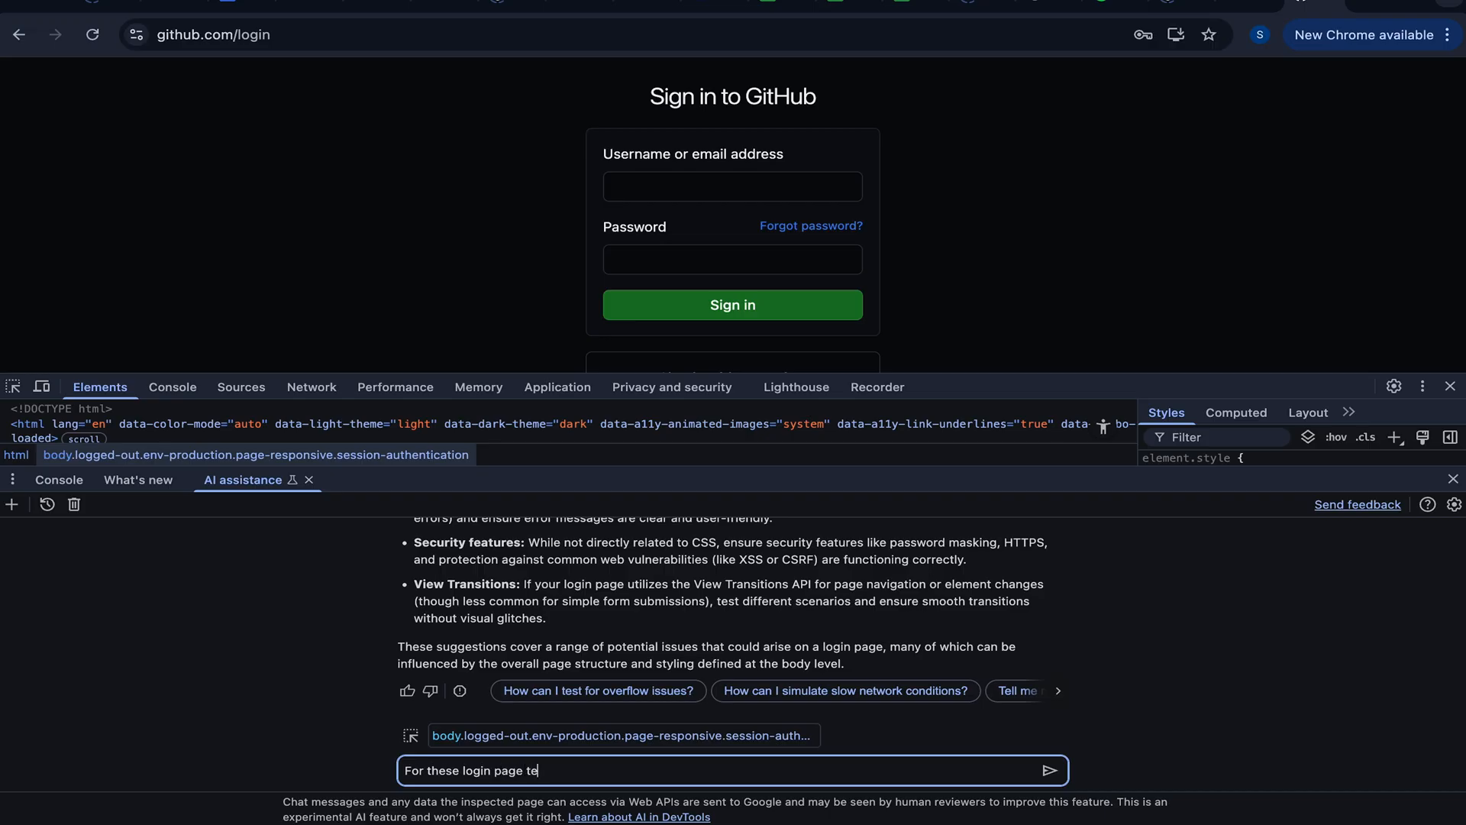
text(st)
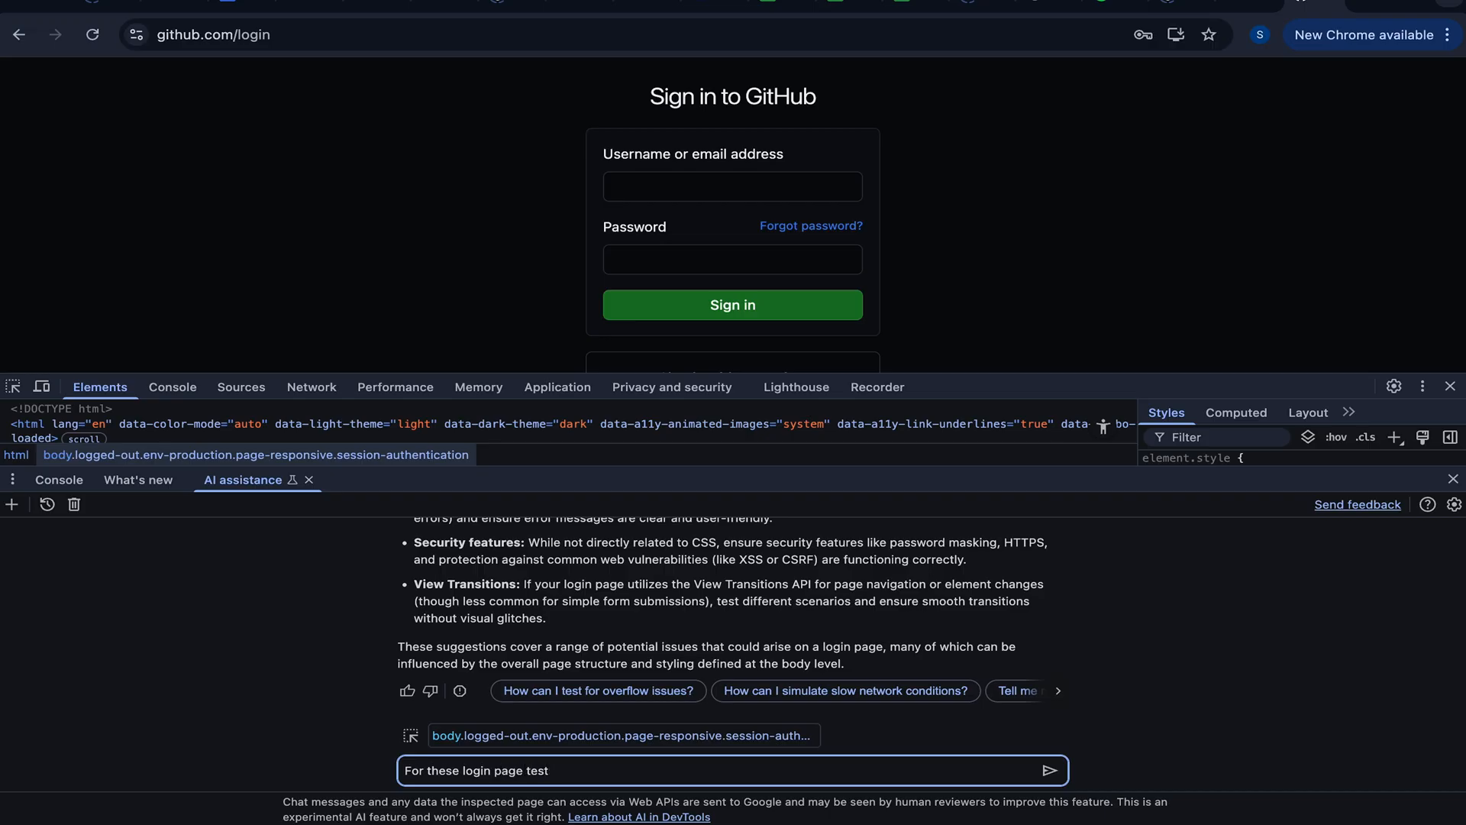
text(cases what would)
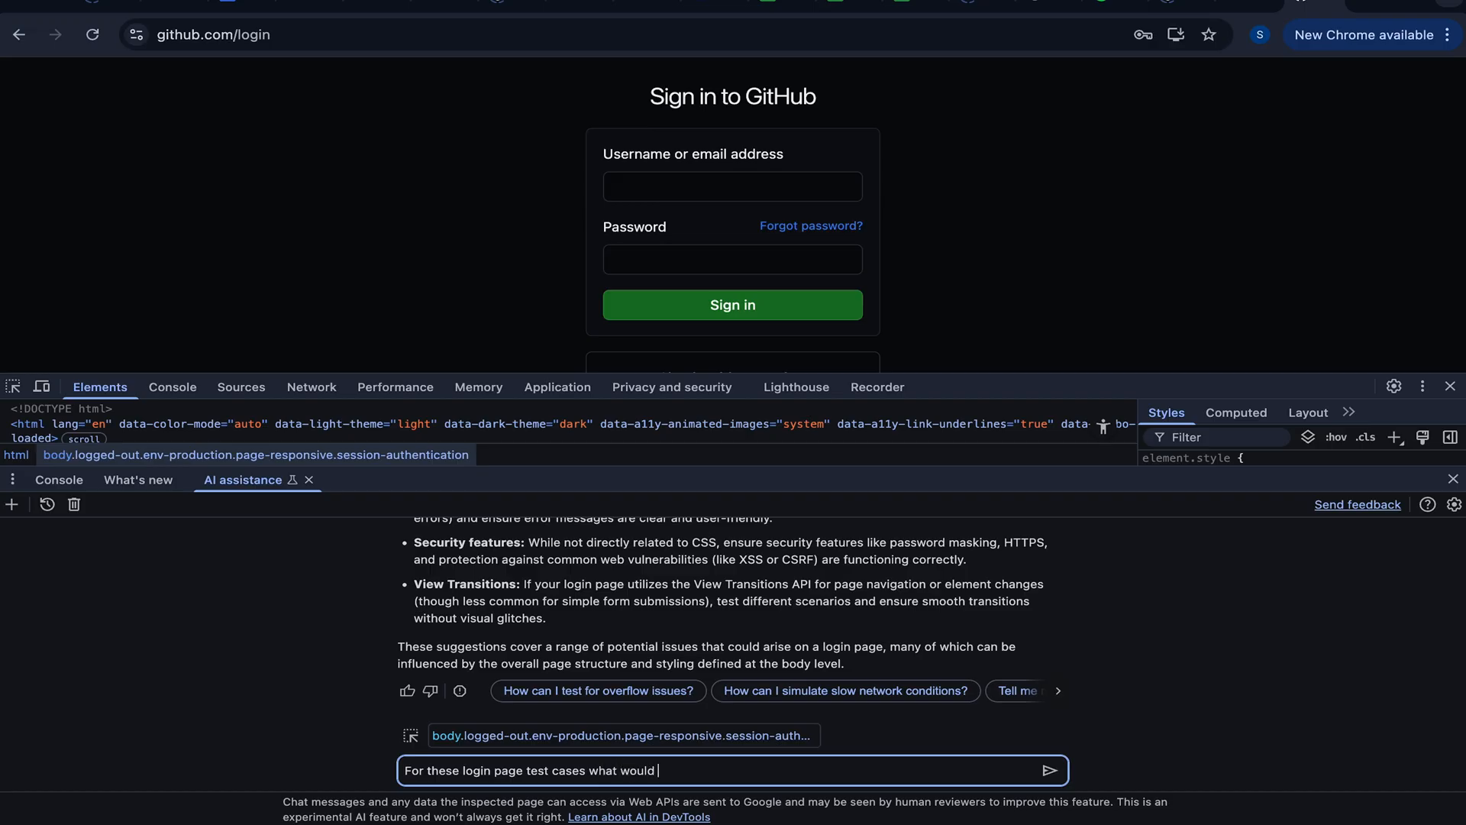
text(playwright)
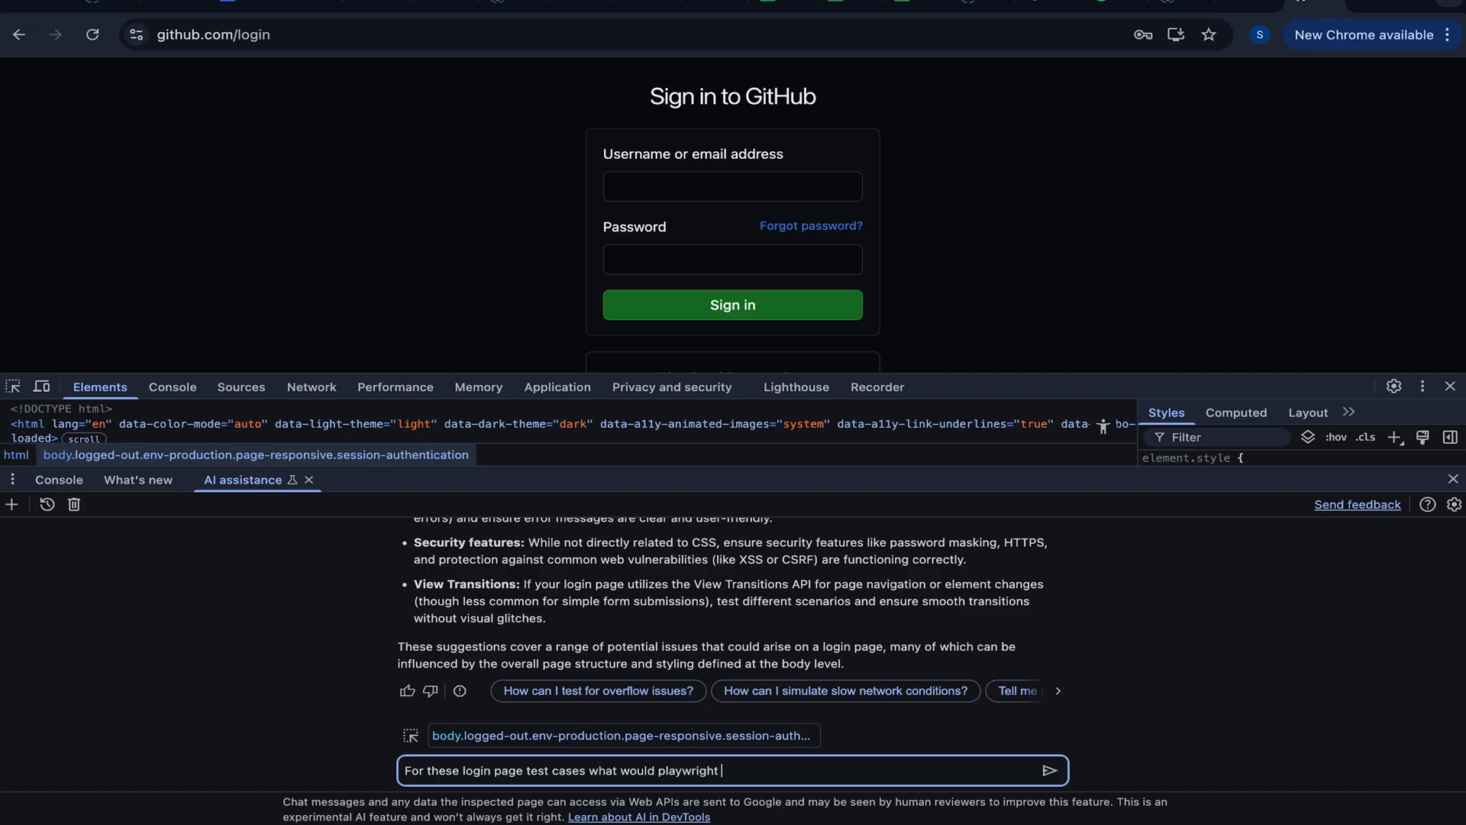
text(tests lo)
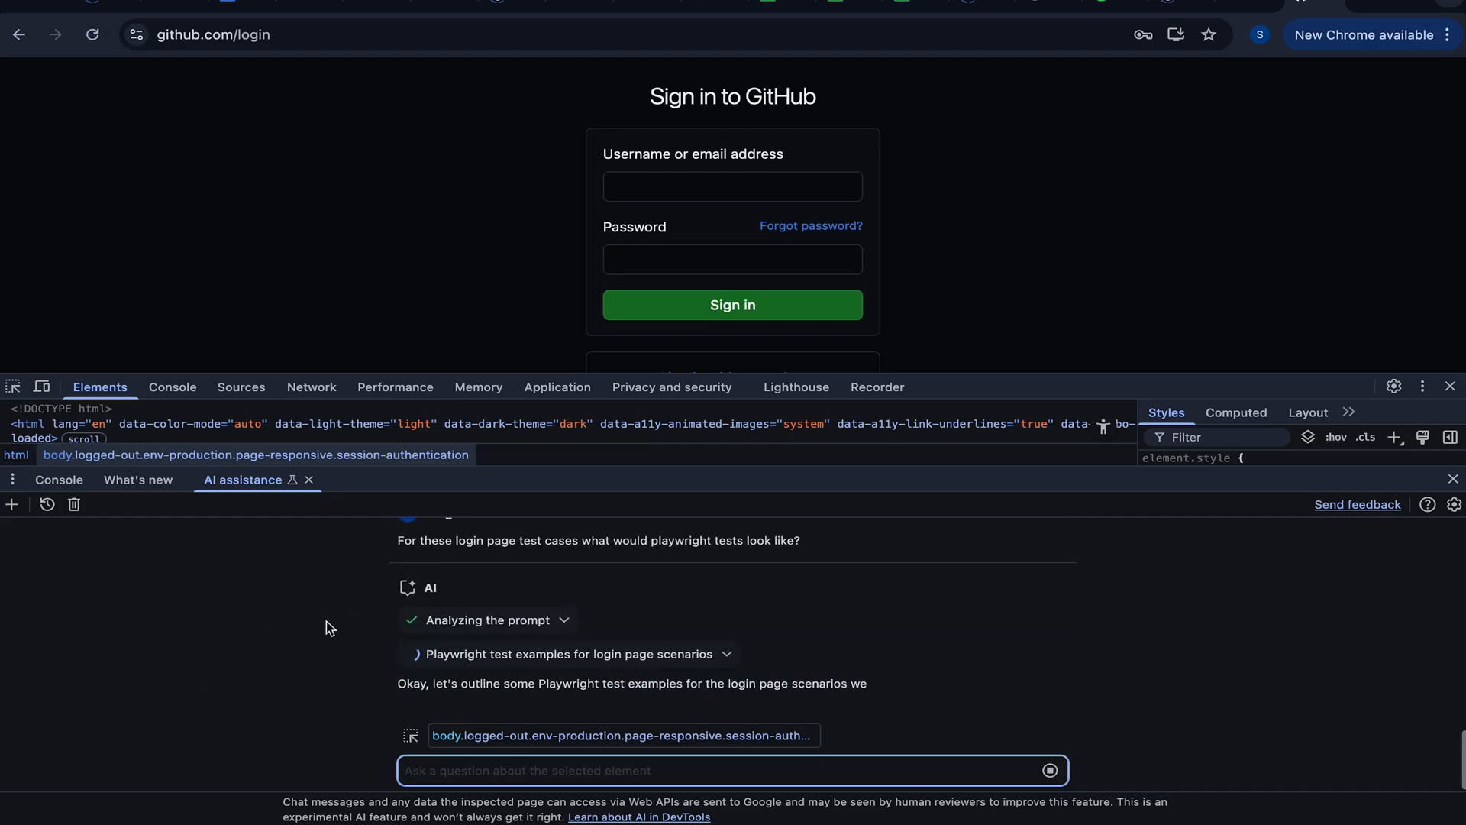
Scroll through the generated Playwright suites down to the login error handling tests and best practices.
scroll(down, 3)
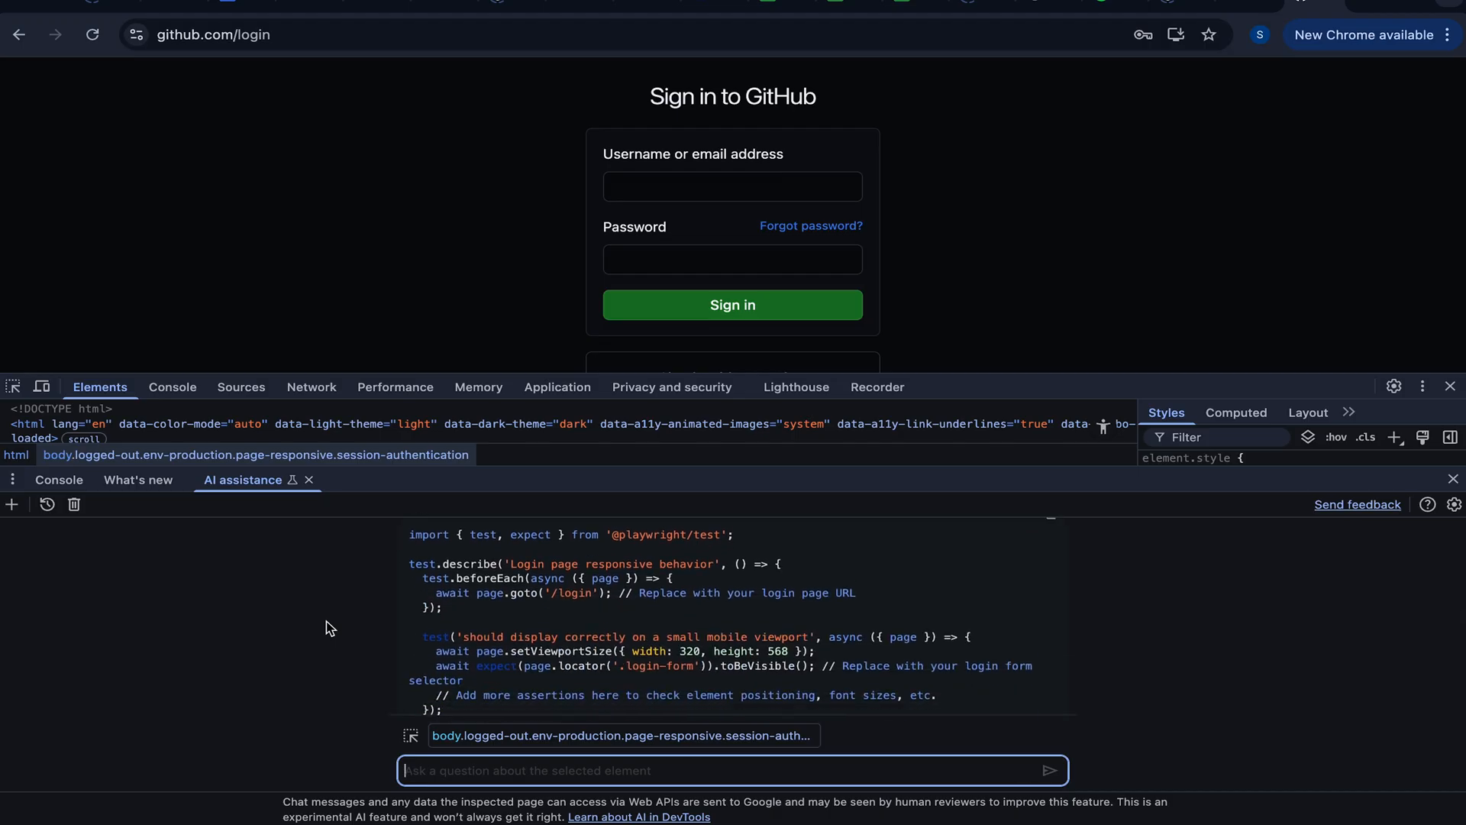
scroll(down, 3)
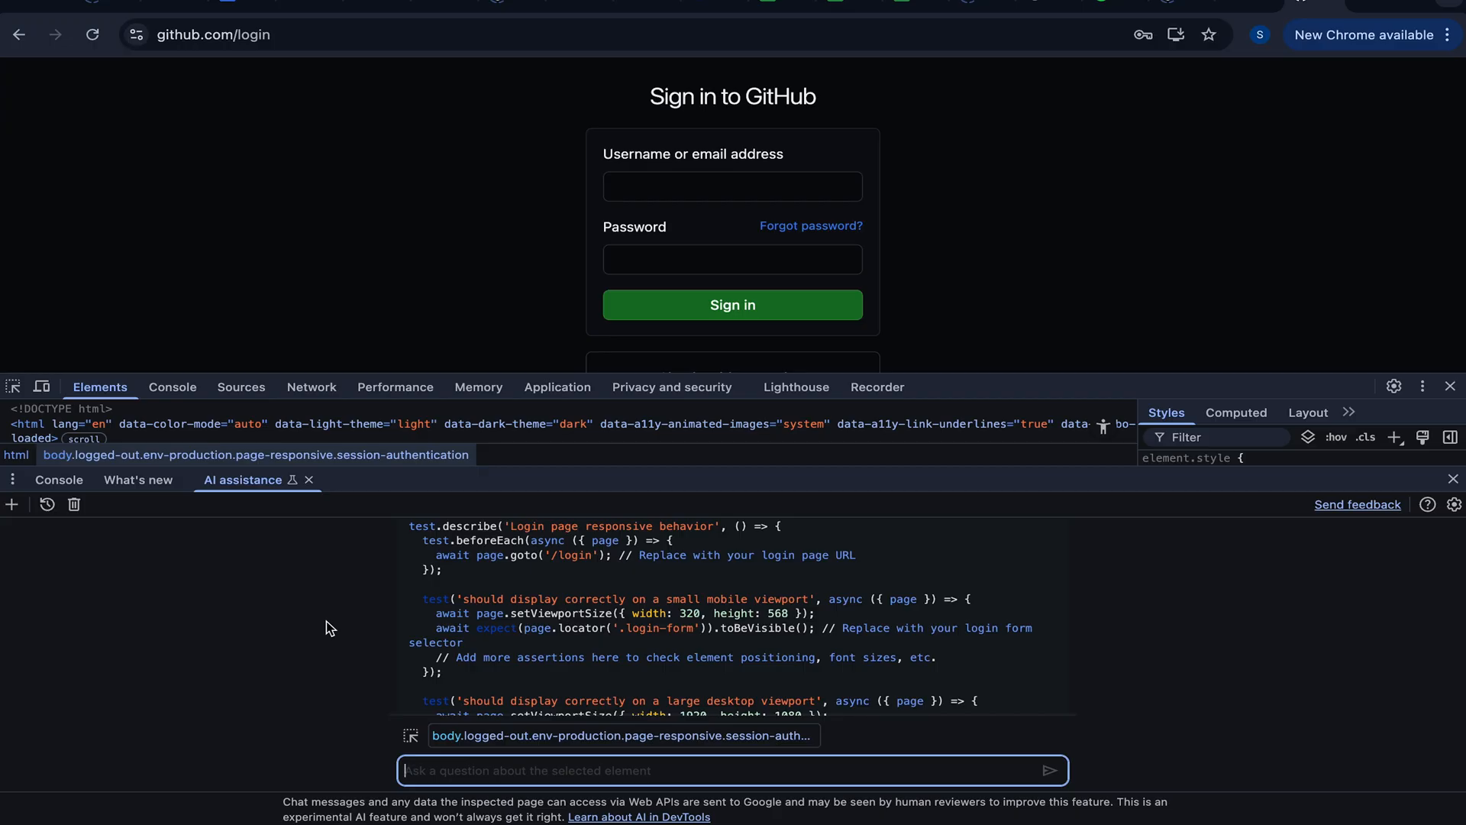
scroll(down, 3)
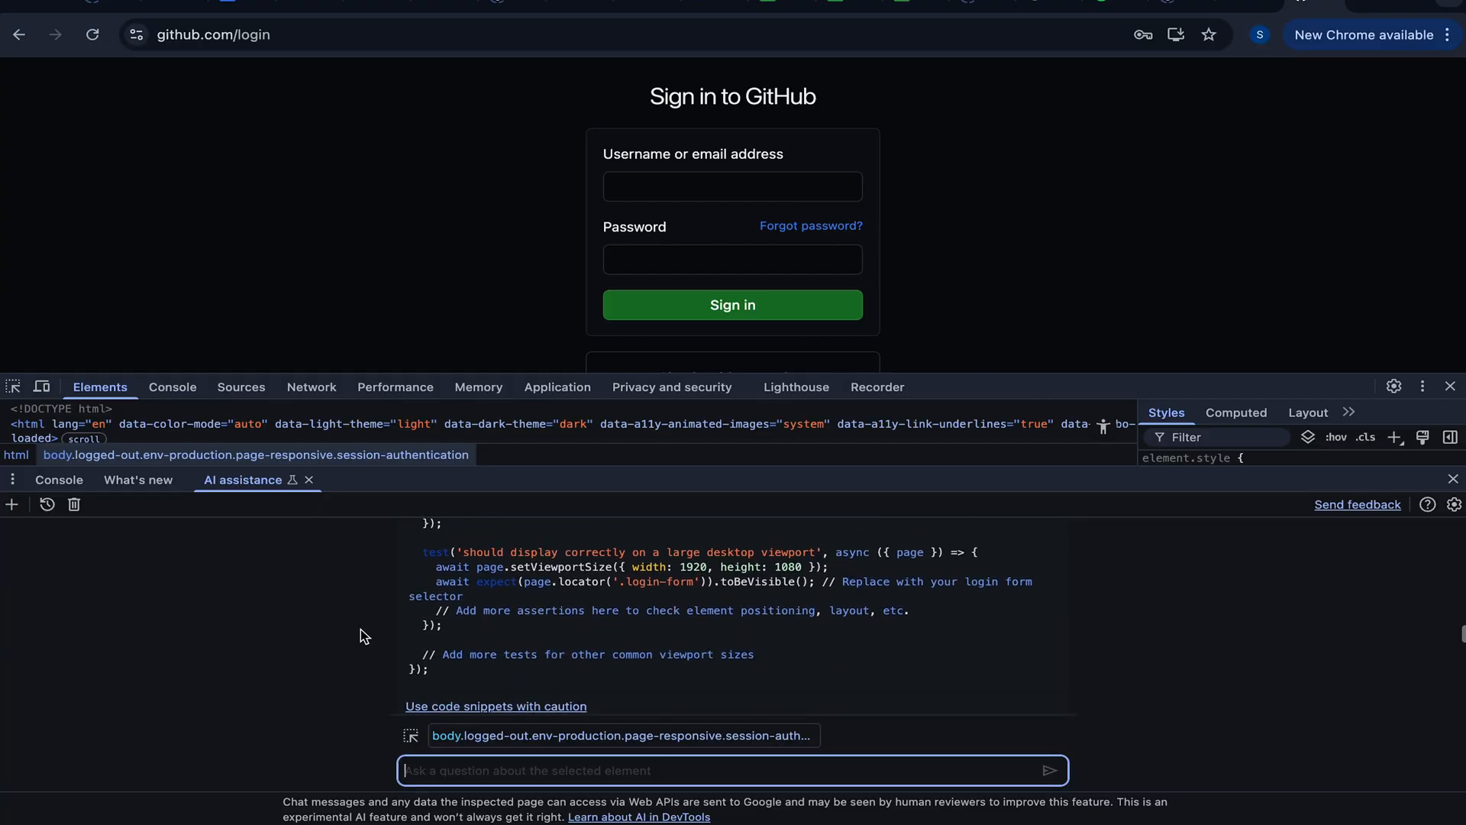
scroll(down, 3)
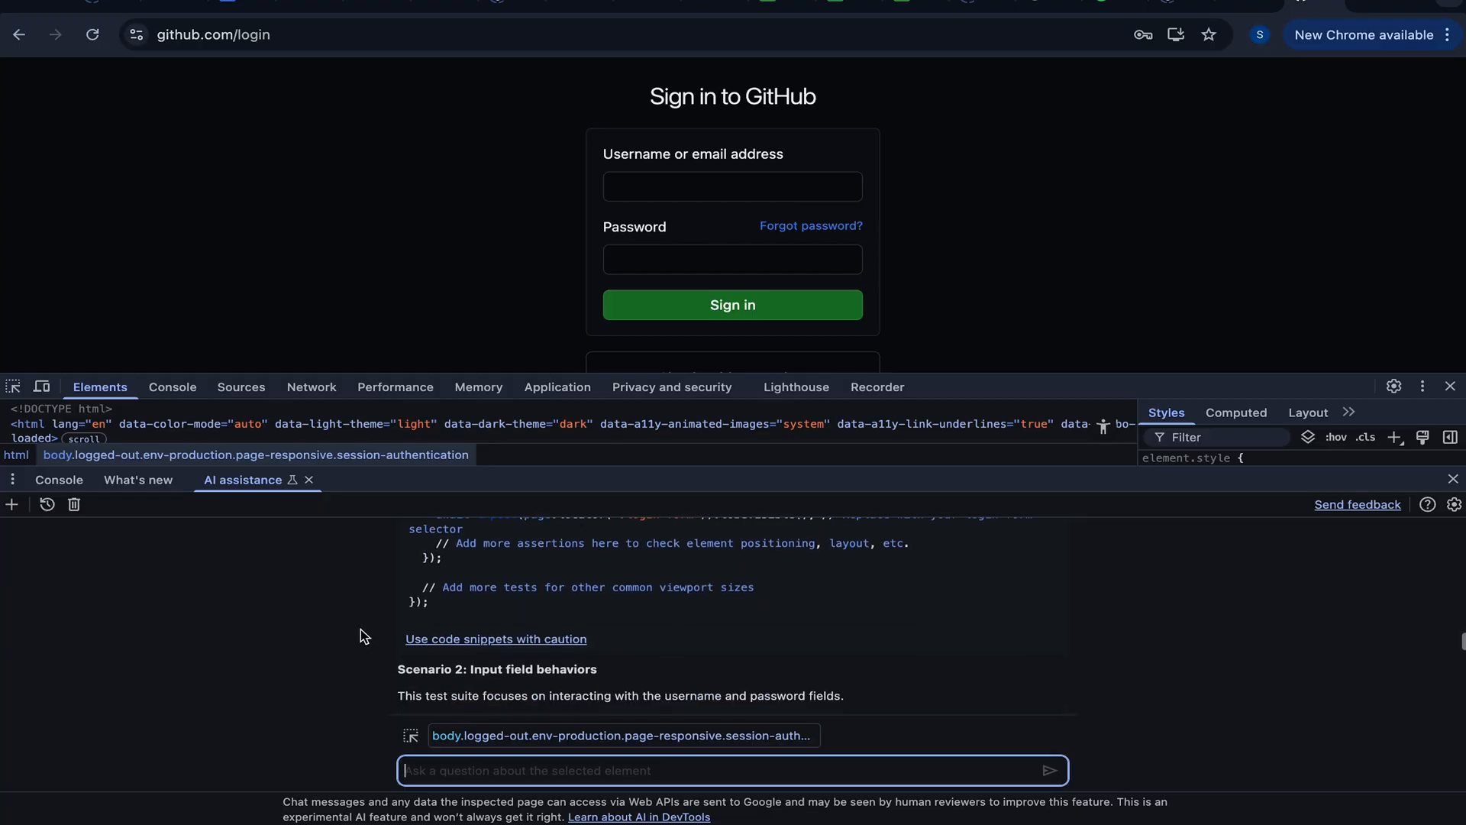
scroll(down, 3)
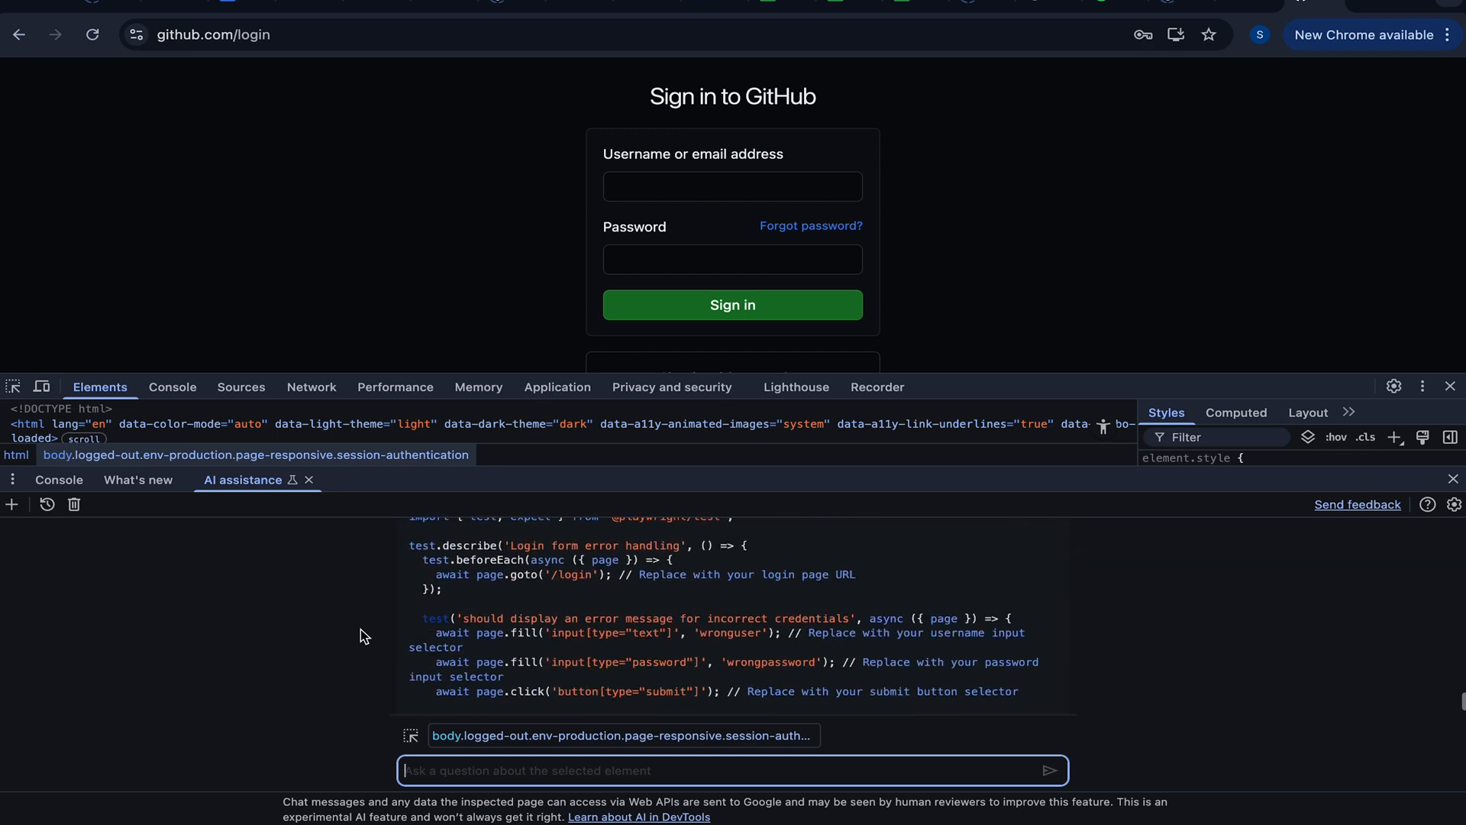
scroll(down, 3)
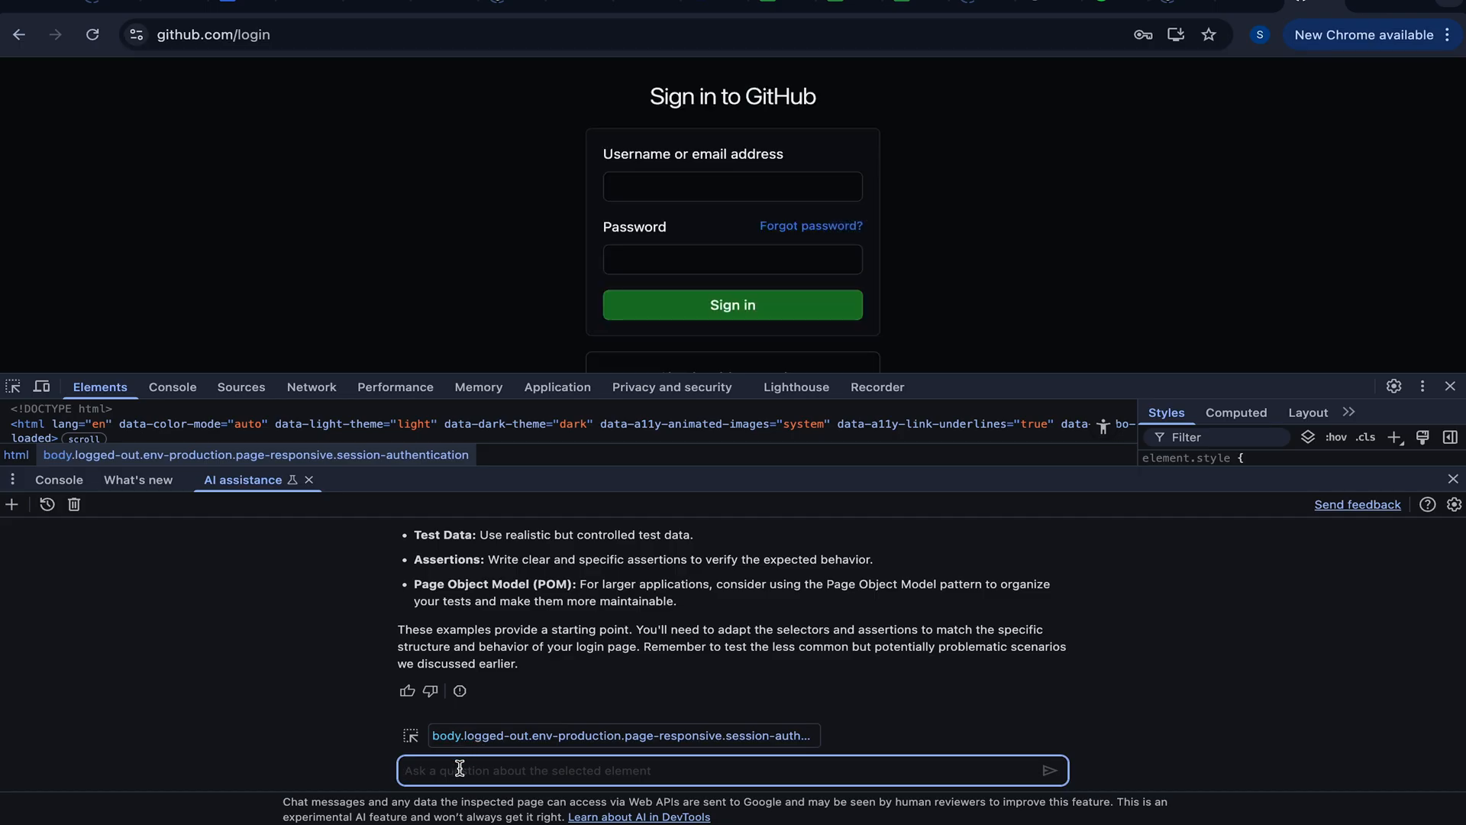
Send the follow-up 'Can you use page object model for these tests'.
text(Can you use p)
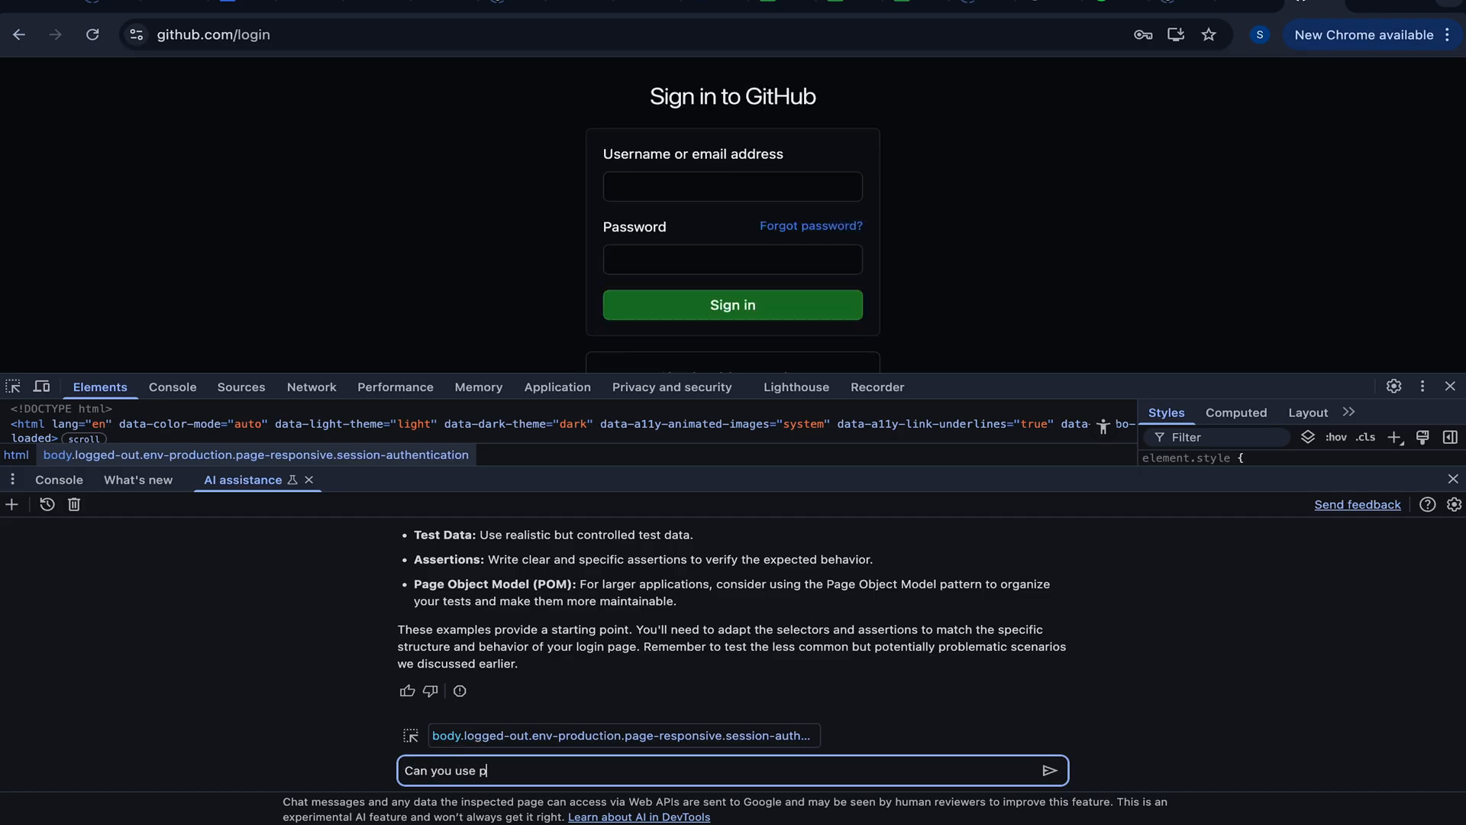
text(age object model)
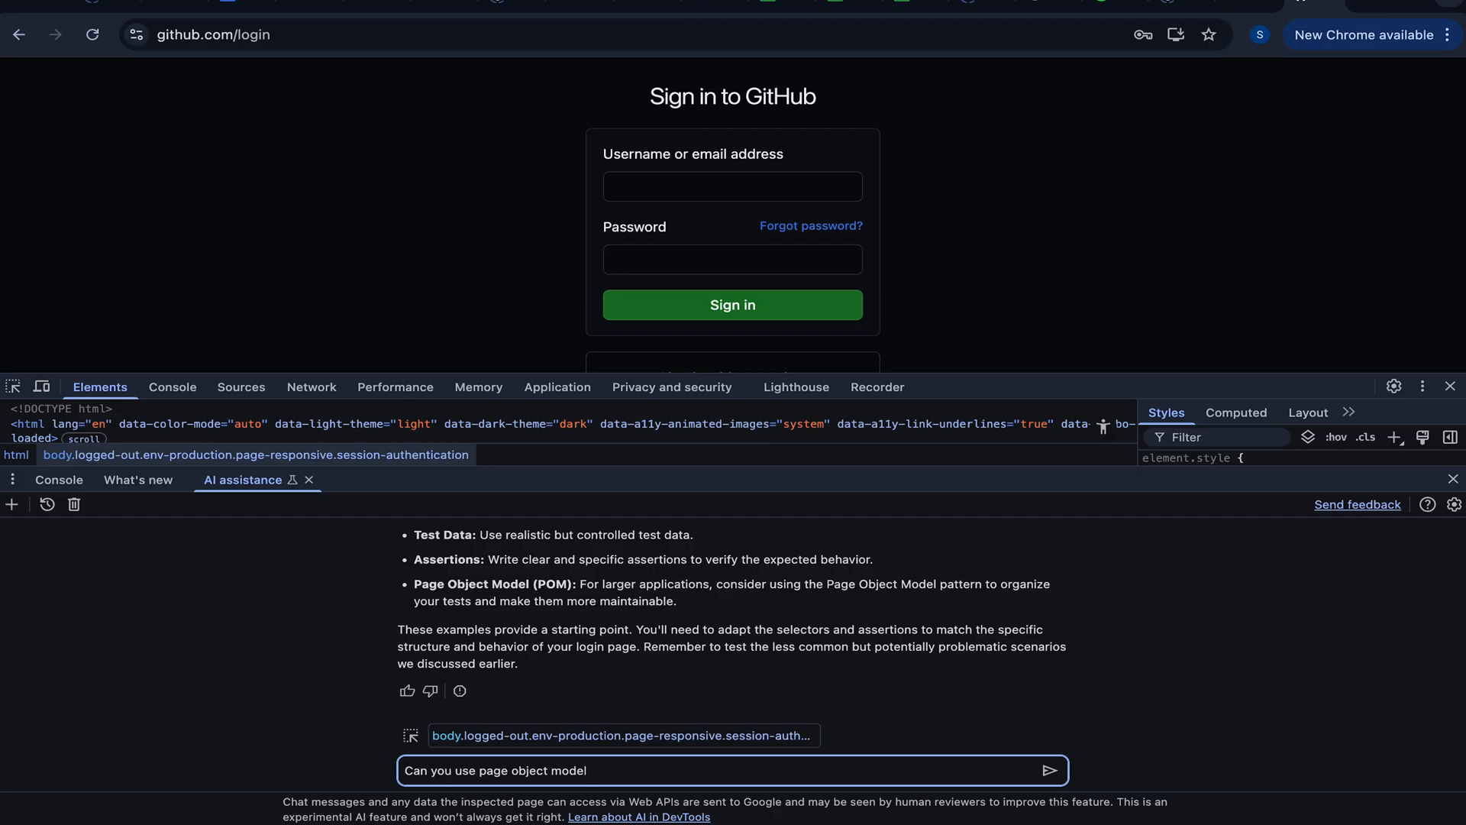
text(for th)
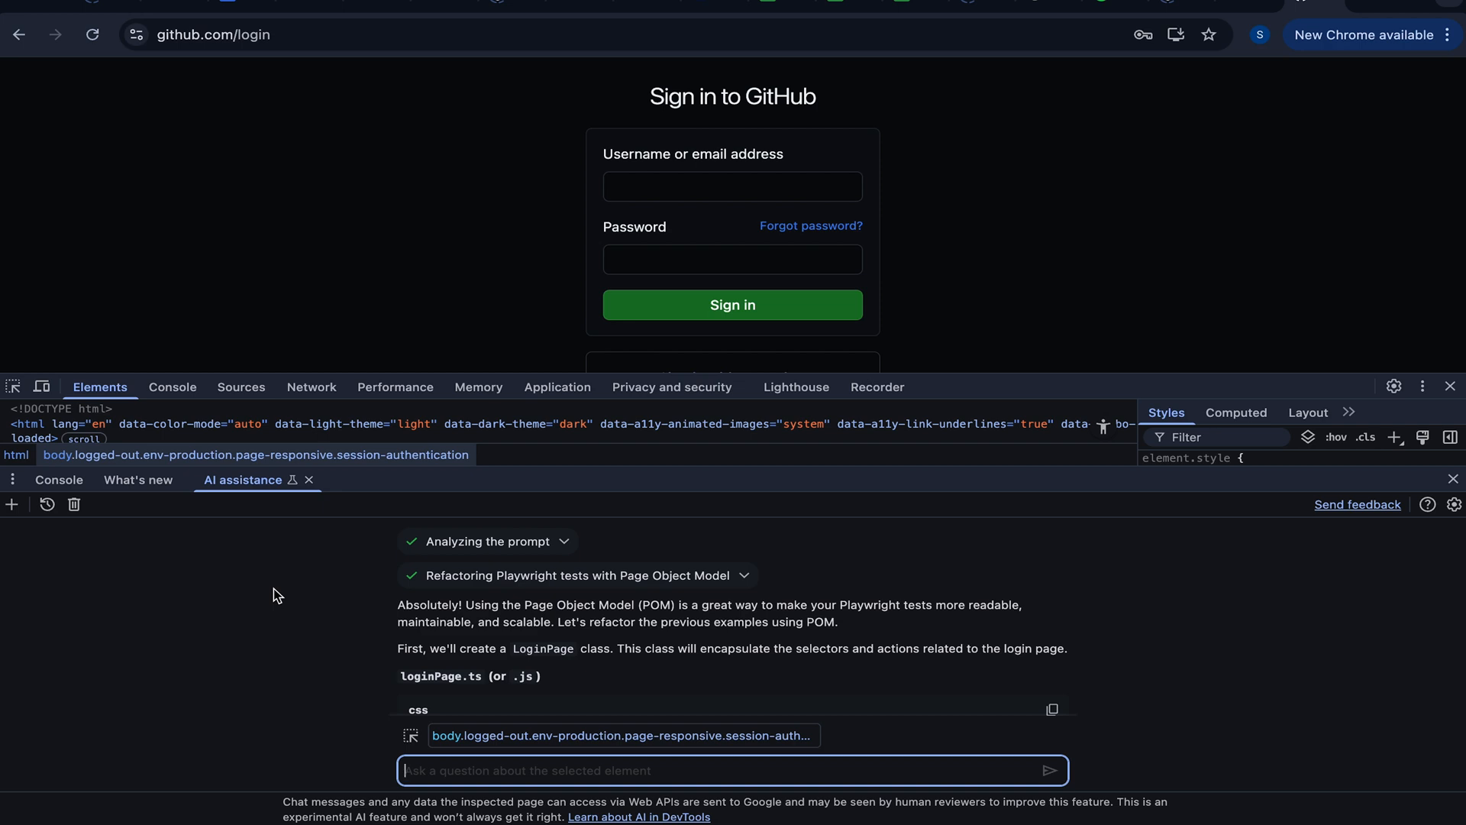
Read the LoginPage class and refactored tests, then switch to the Network panel's request log.
scroll(down, 3)
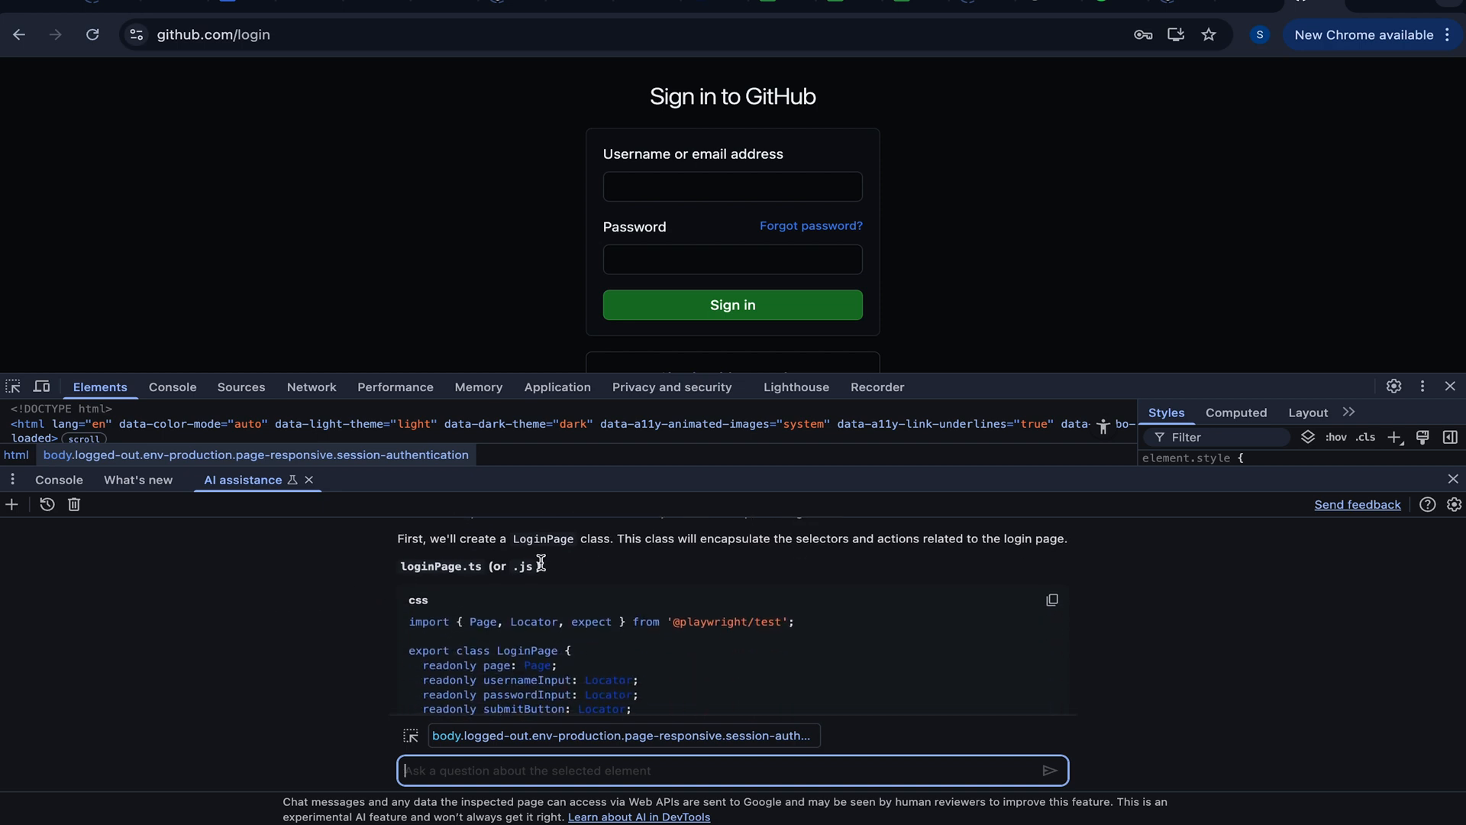
scroll(down, 3)
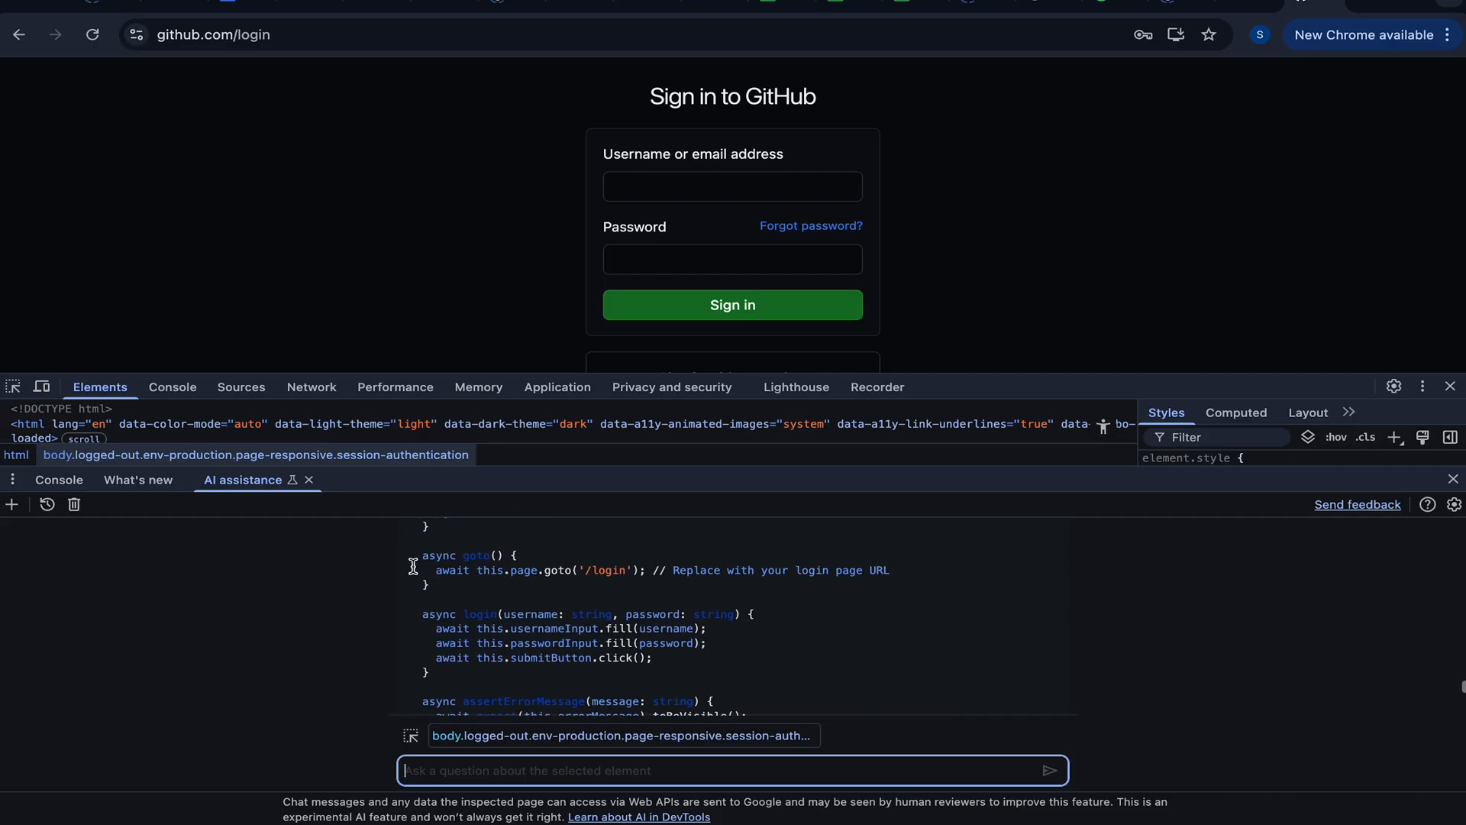
scroll(down, 3)
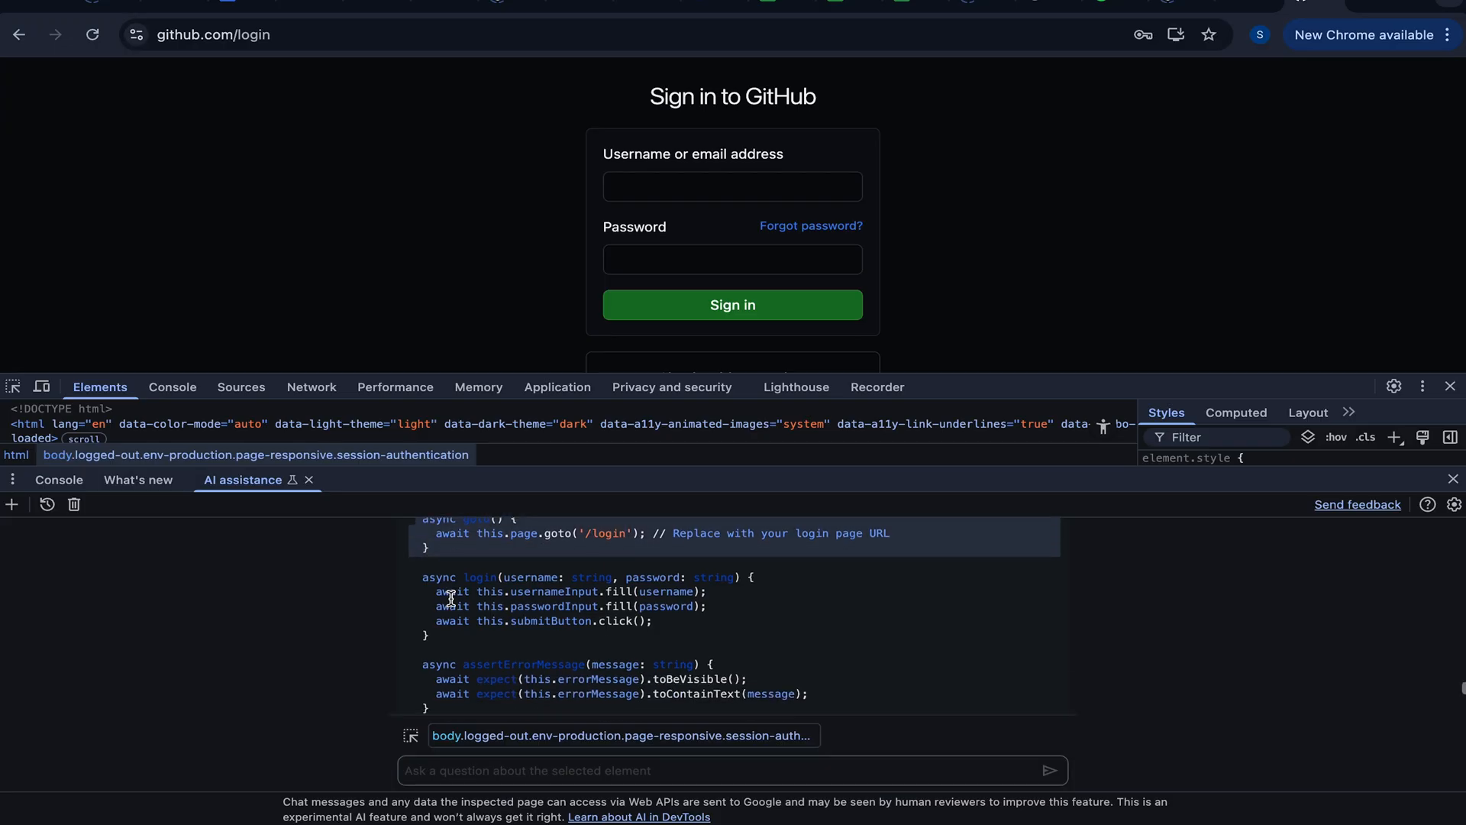
scroll(down, 3)
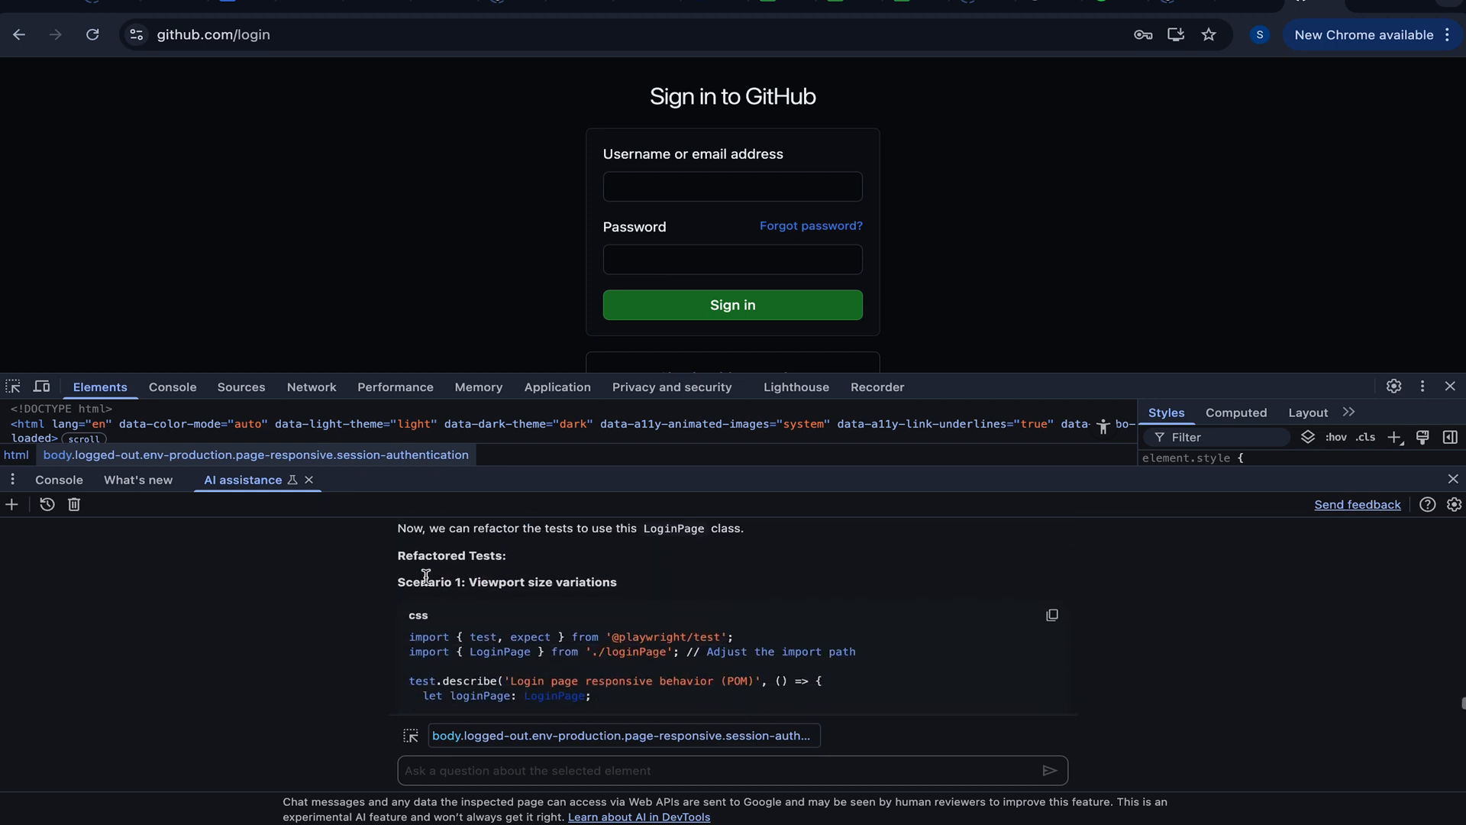
mouse_move(364, 602)
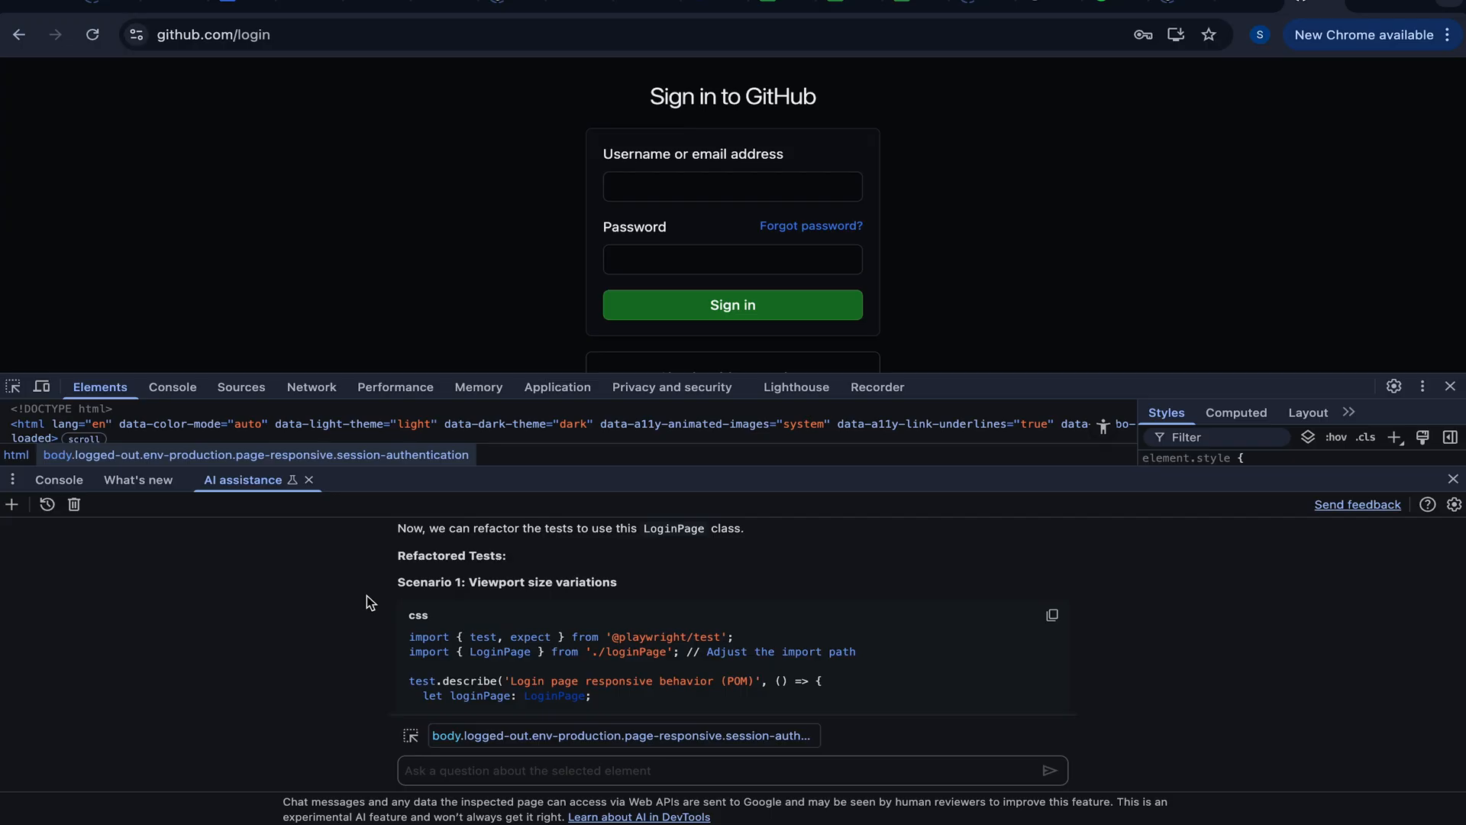
mouse_move(875, 329)
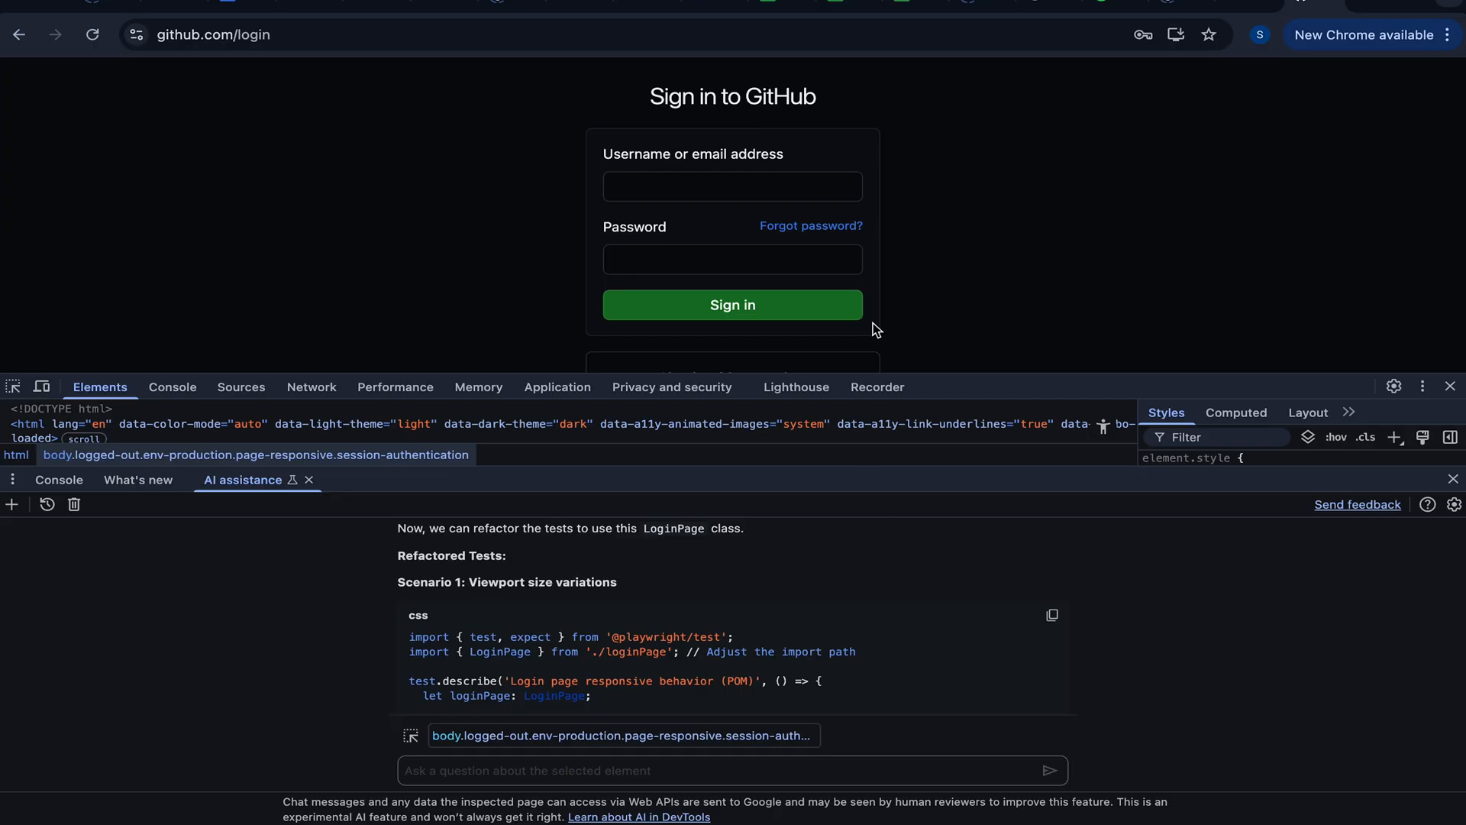
click(312, 386)
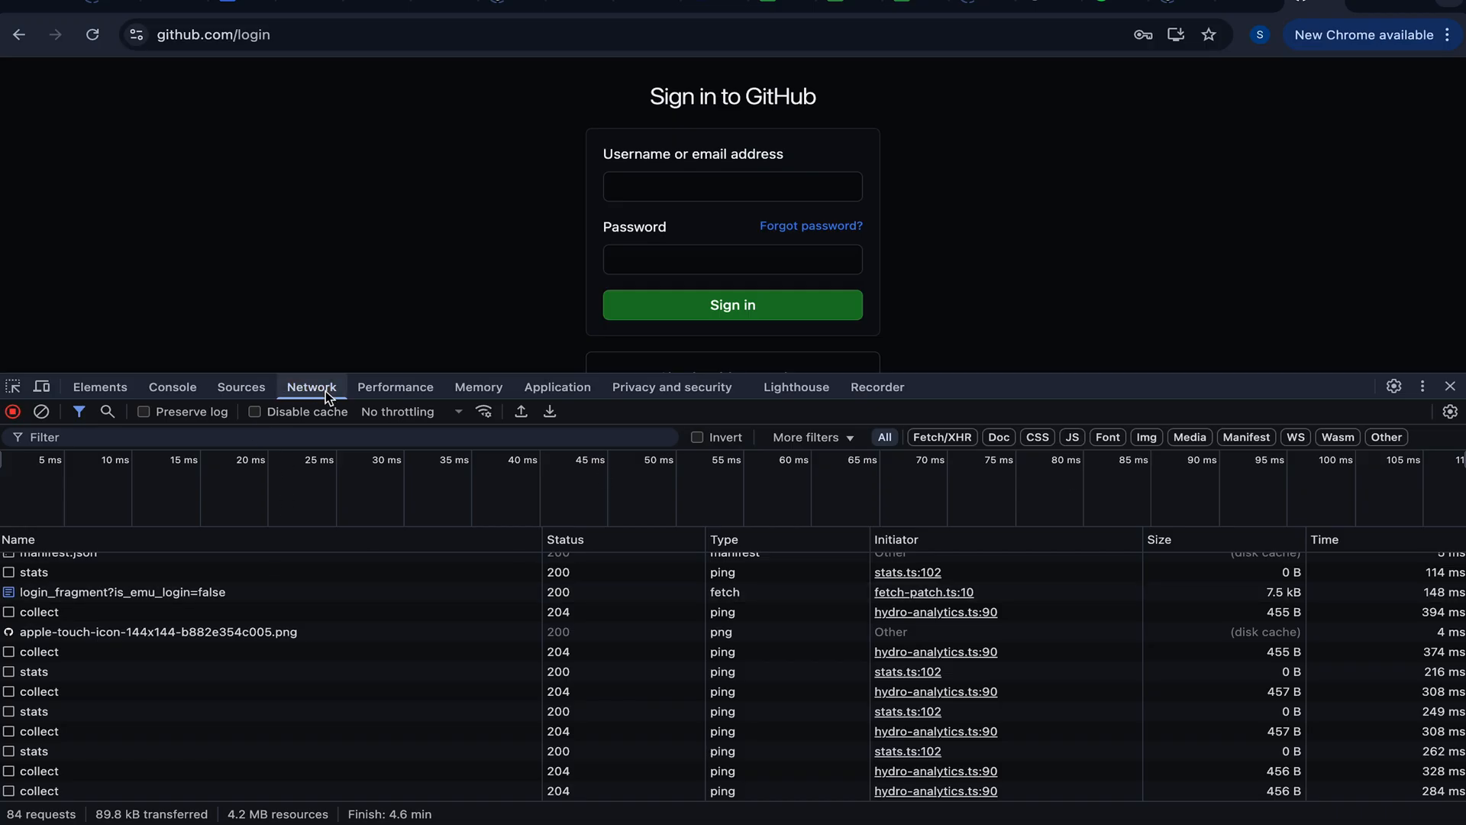
Clear the network log, enter the GitHub username and submit the sign-in form.
click(41, 411)
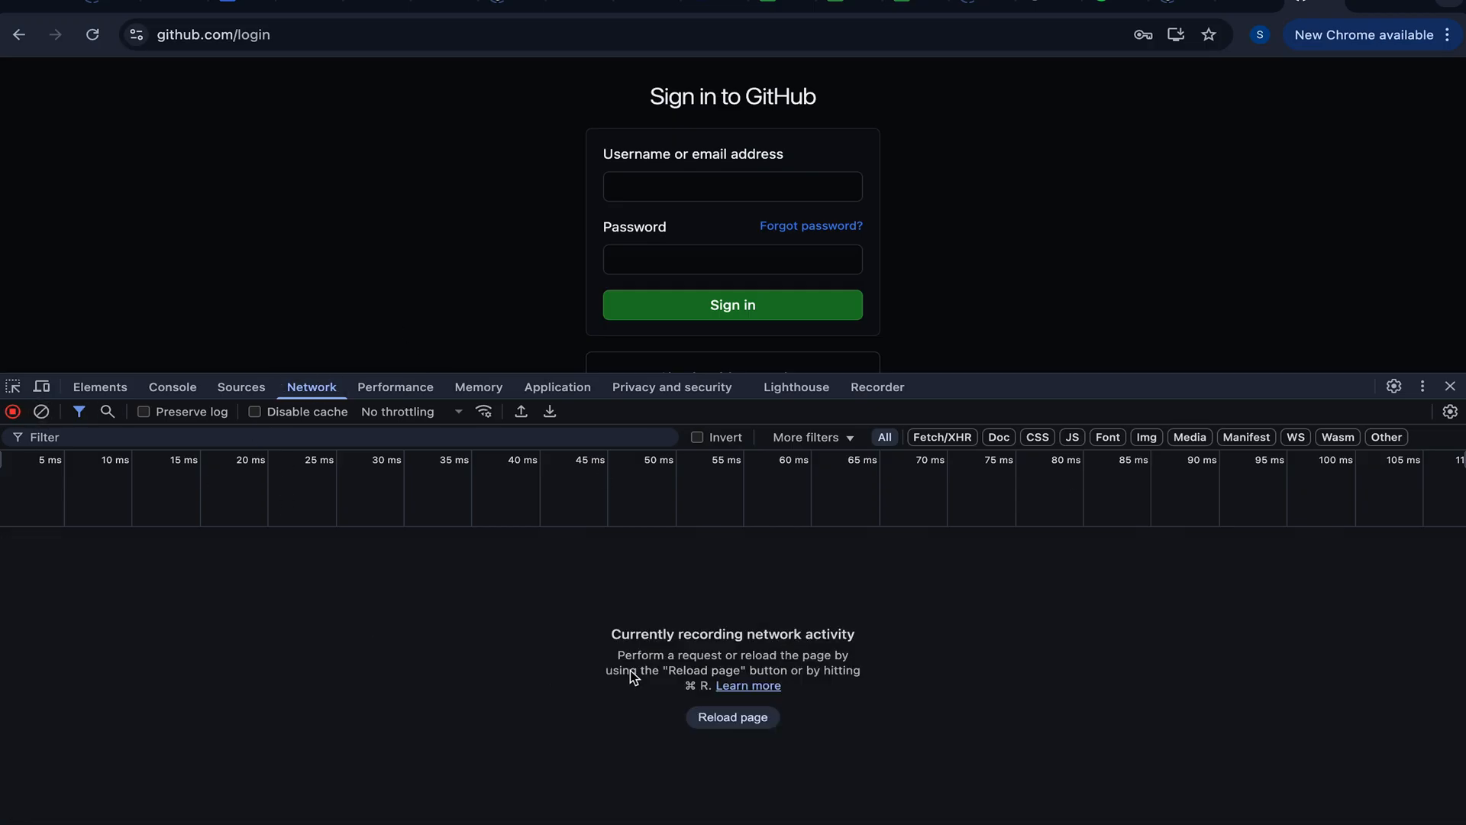
click(731, 186)
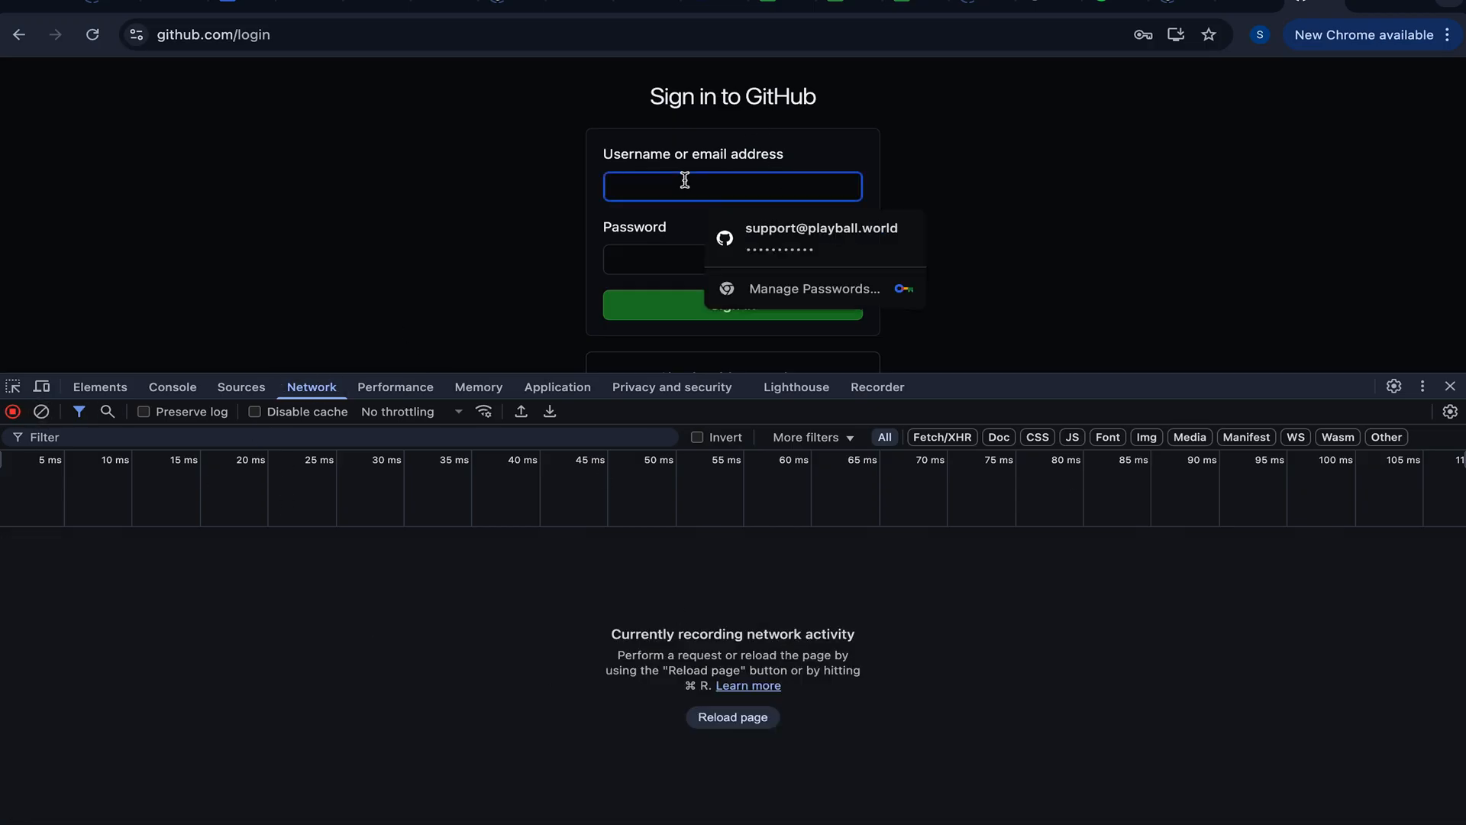
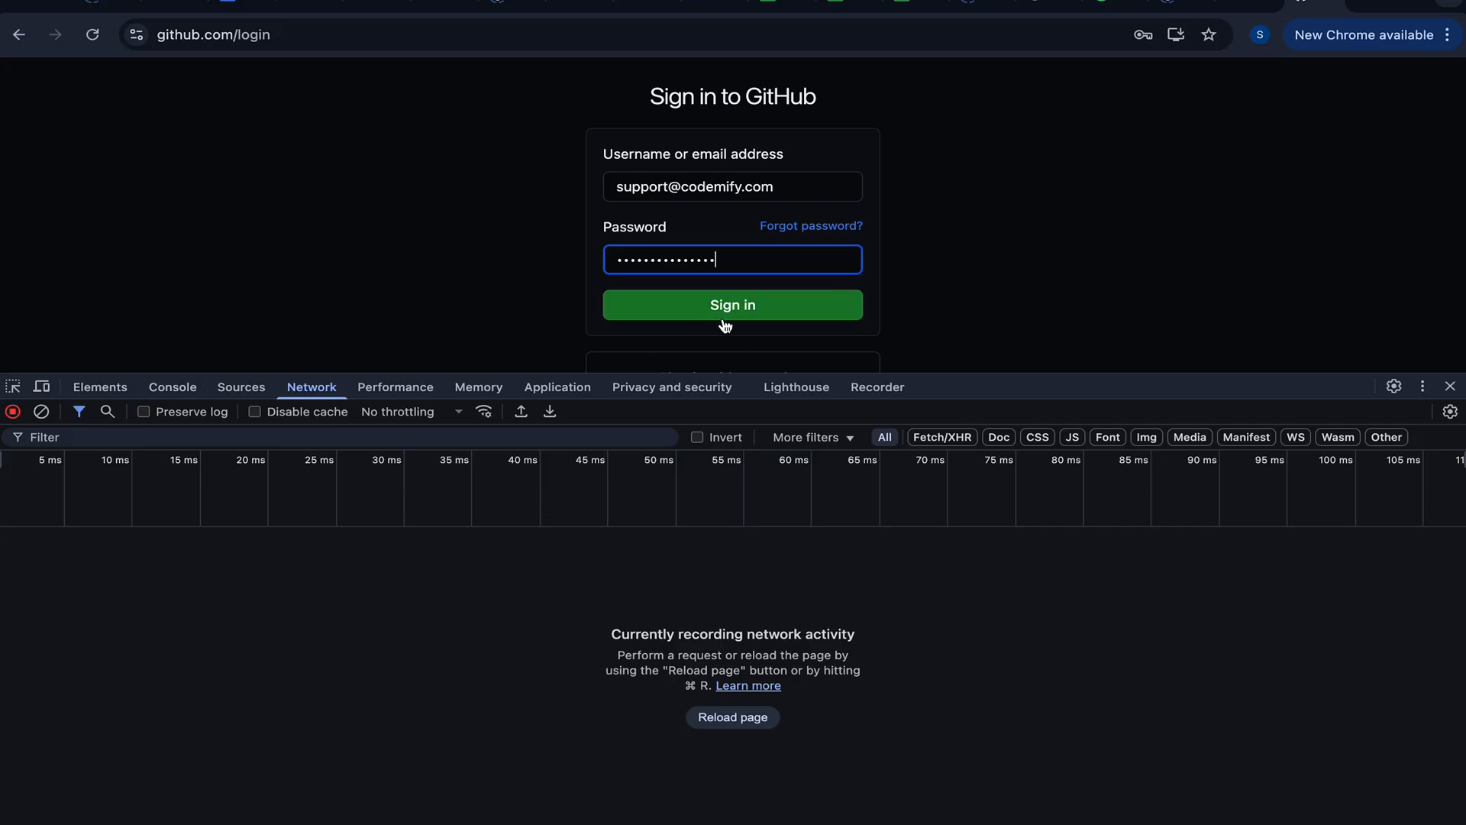
click(731, 304)
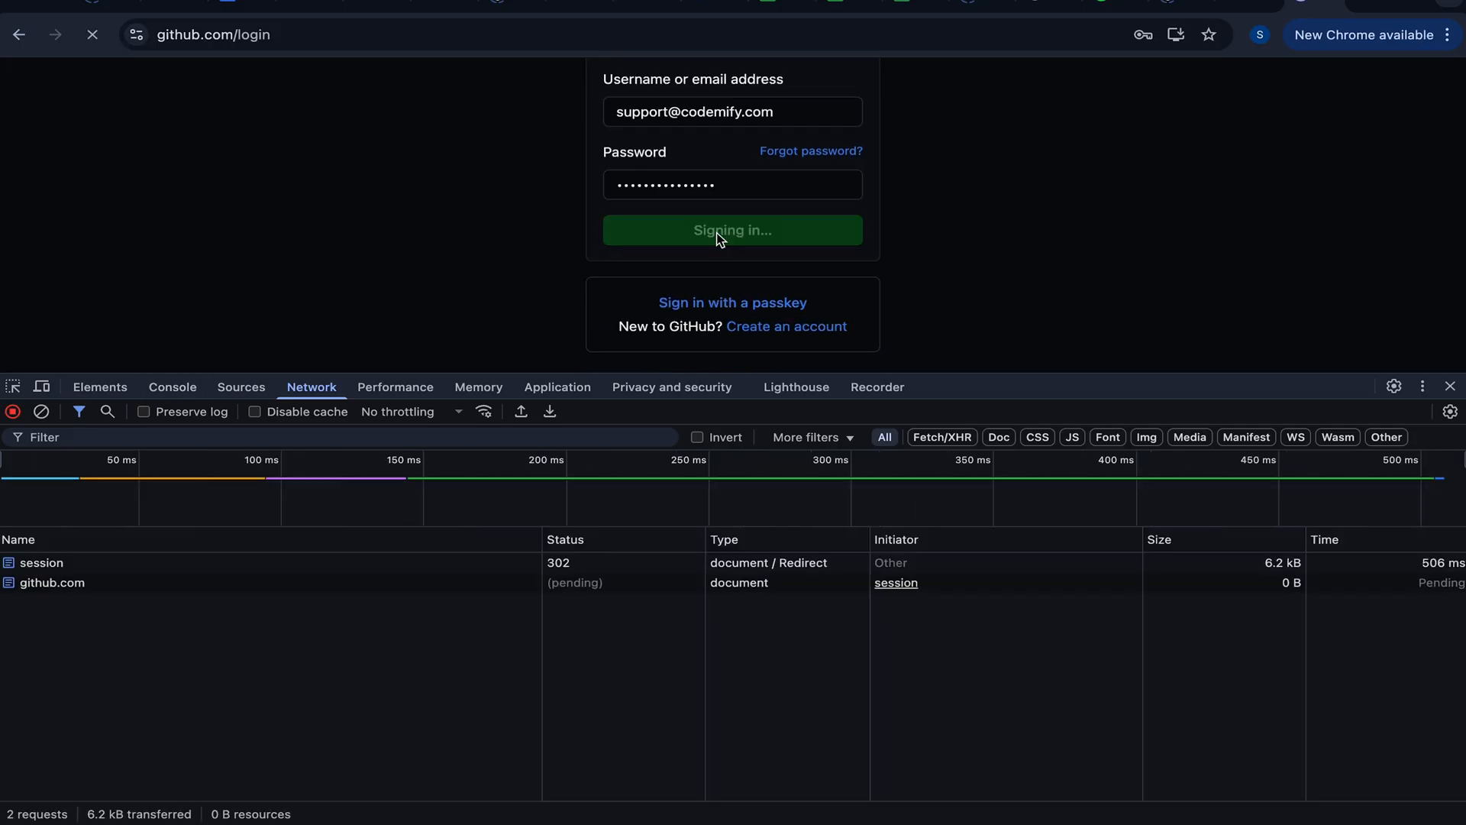
click(731, 230)
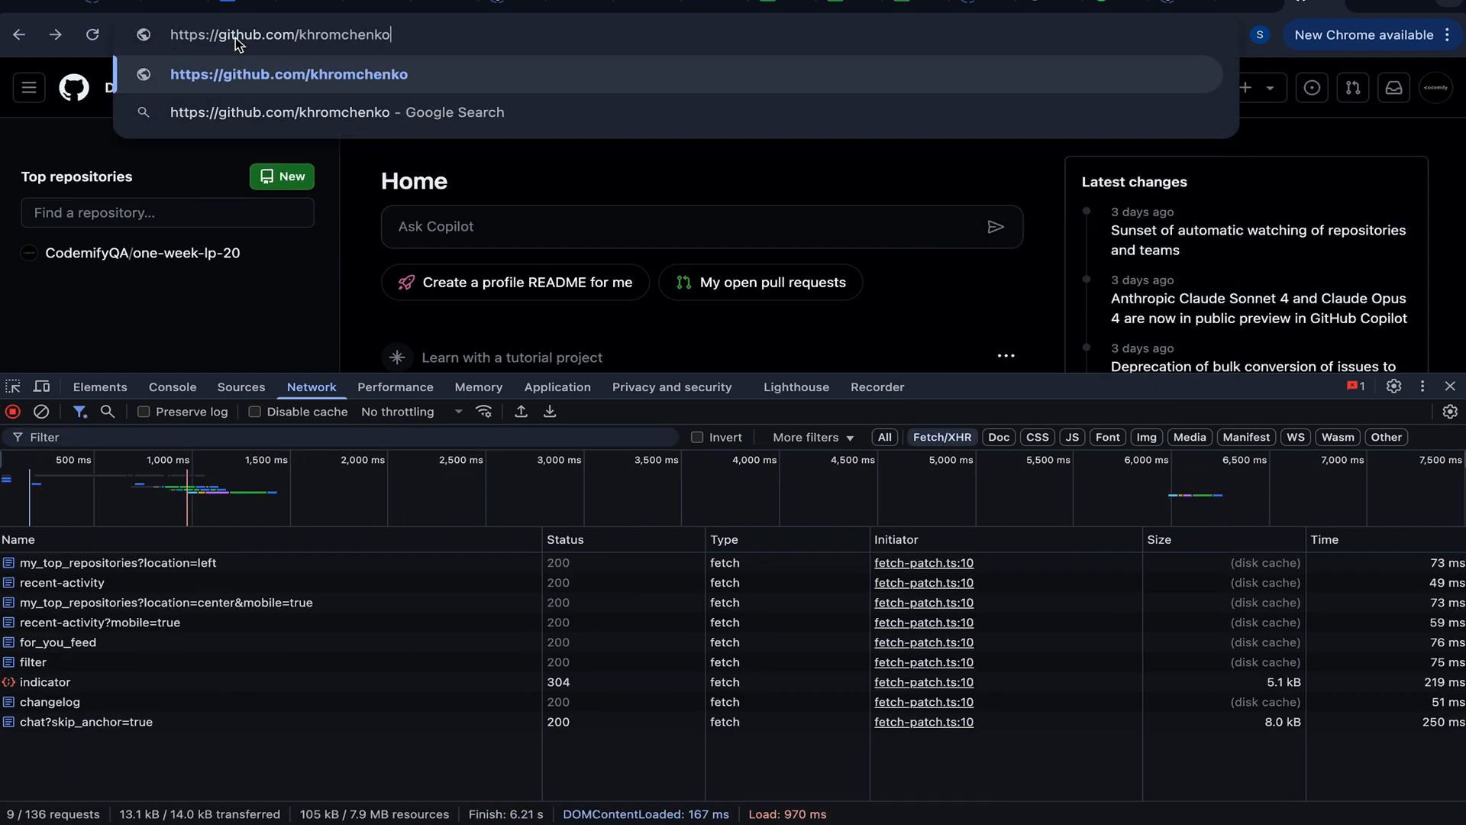
Go to the khromchenko GitHub profile and open the wdio-video-reporter repository.
key(Enter)
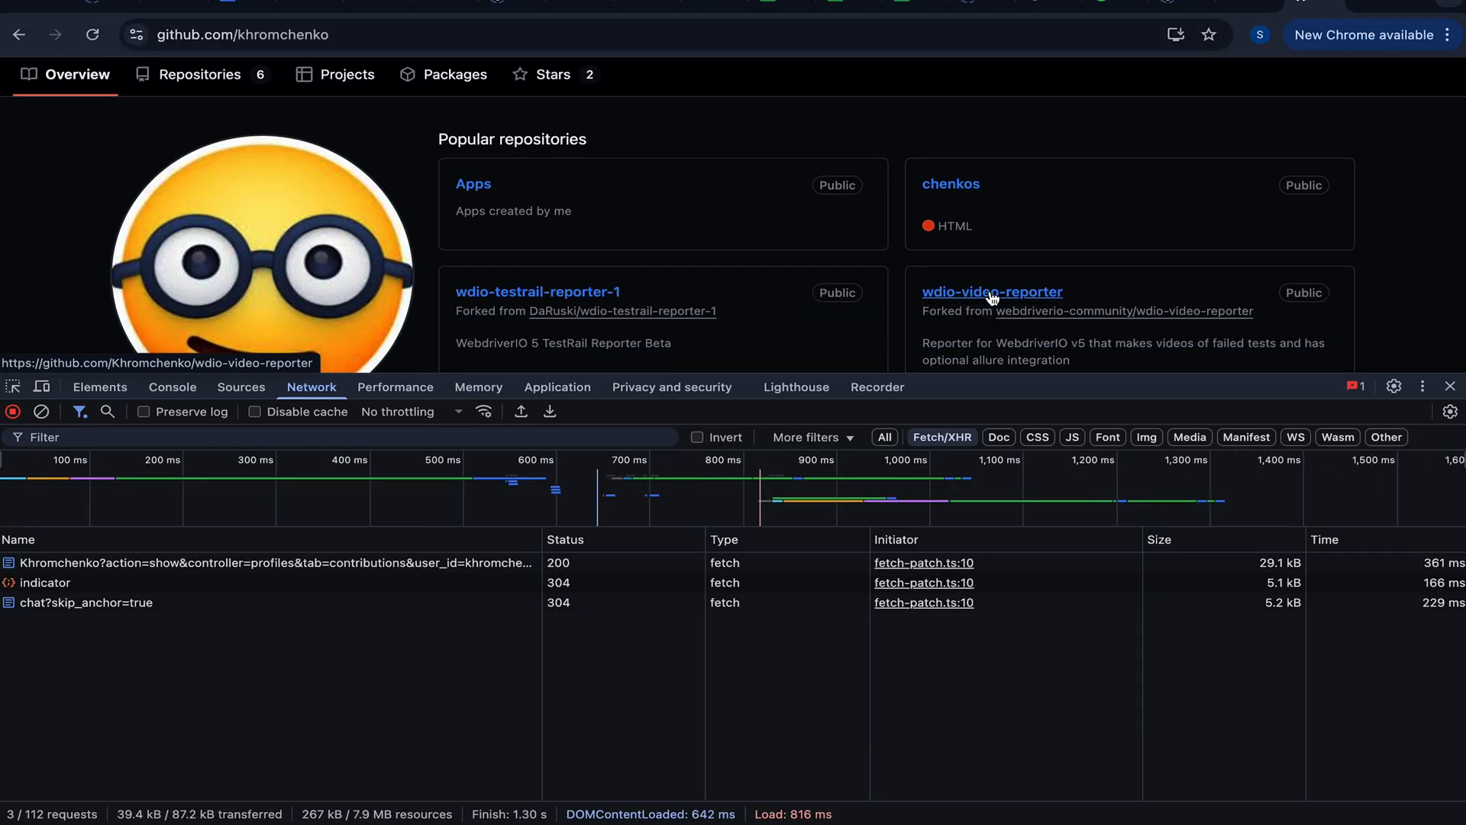
click(991, 292)
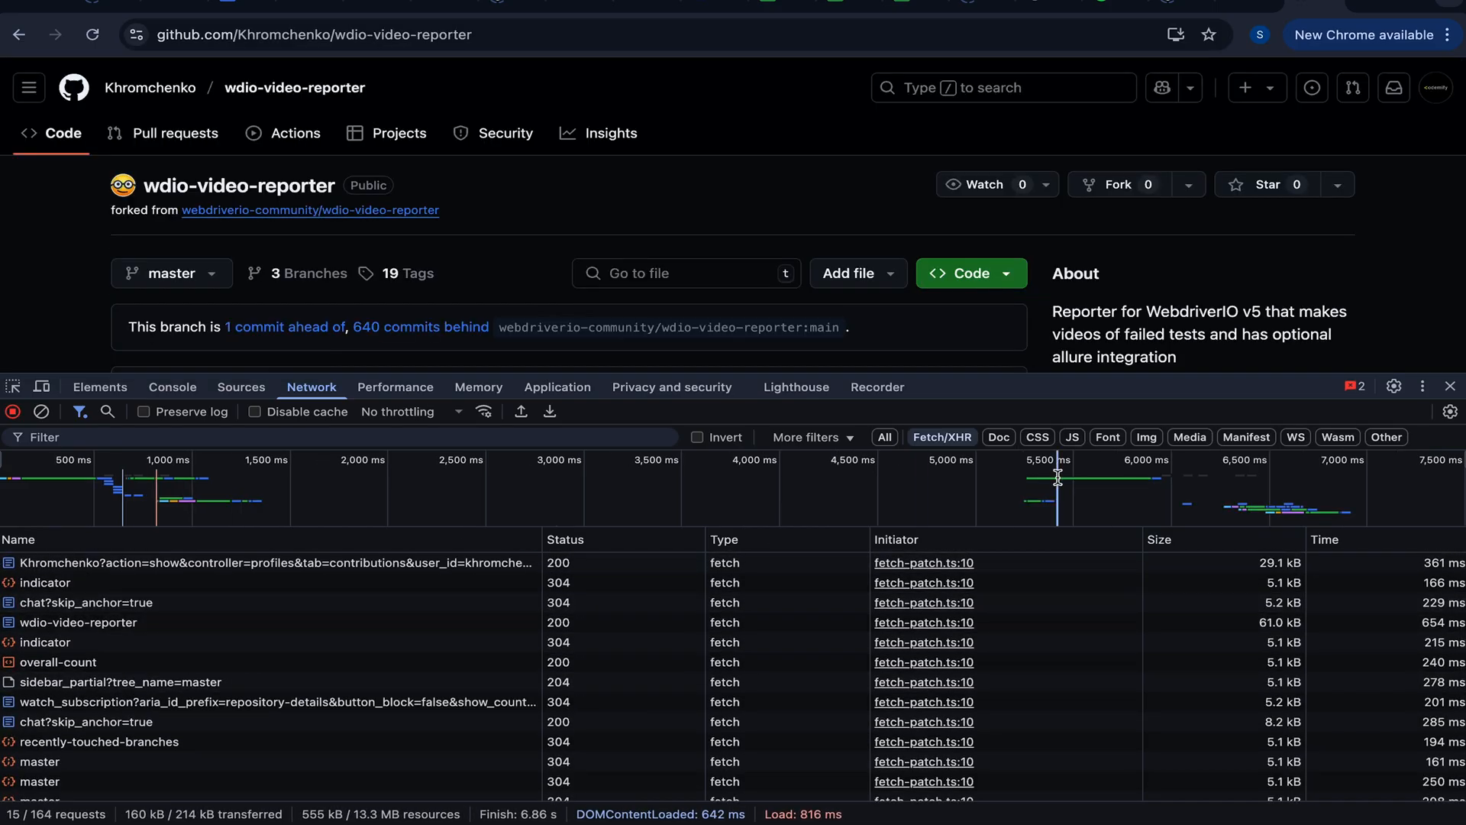
mouse_move(943, 449)
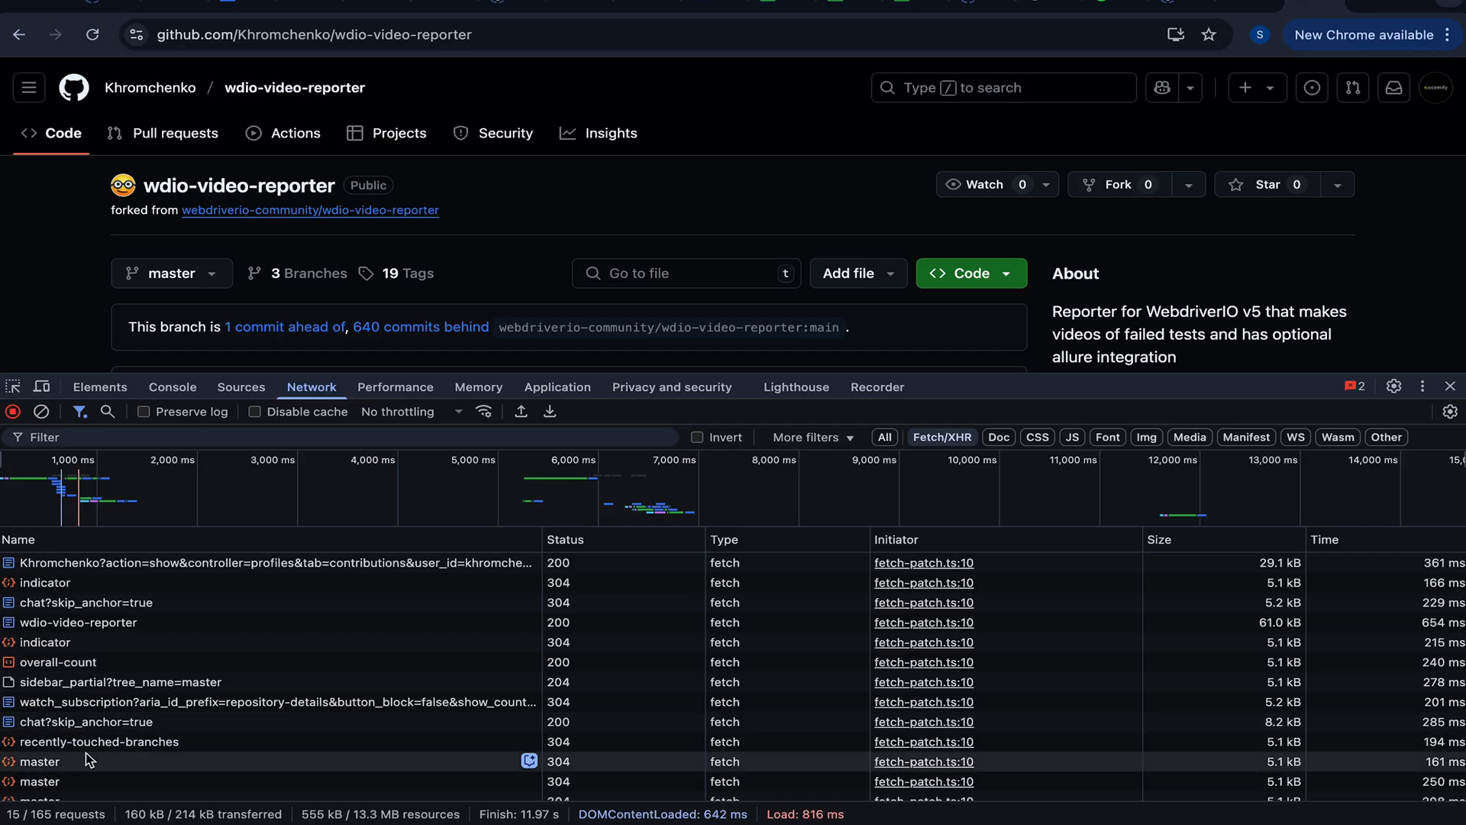
Inspect the master requests' headers, commit data preview and raw JSON response.
click(40, 760)
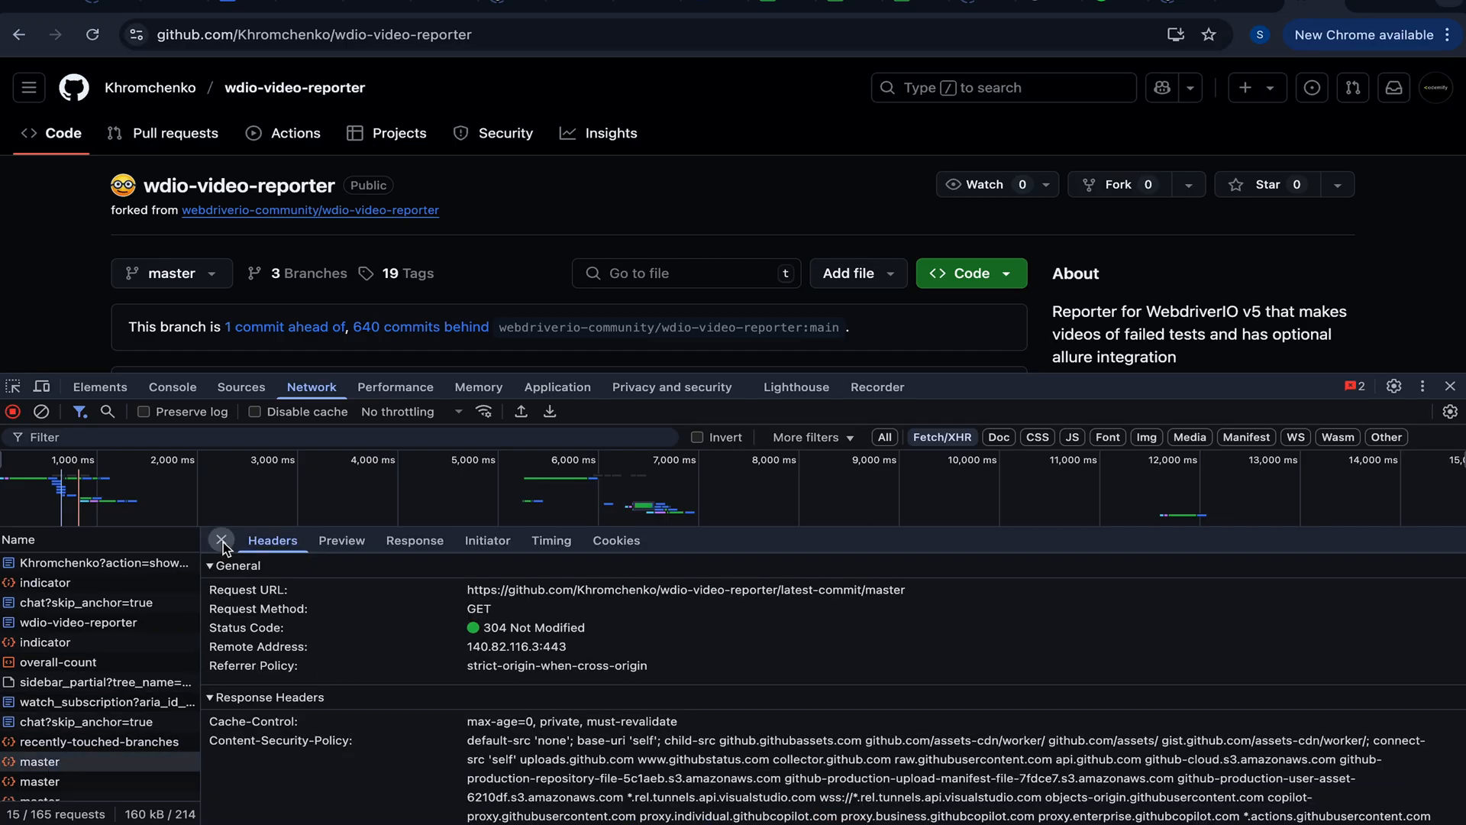
click(84, 681)
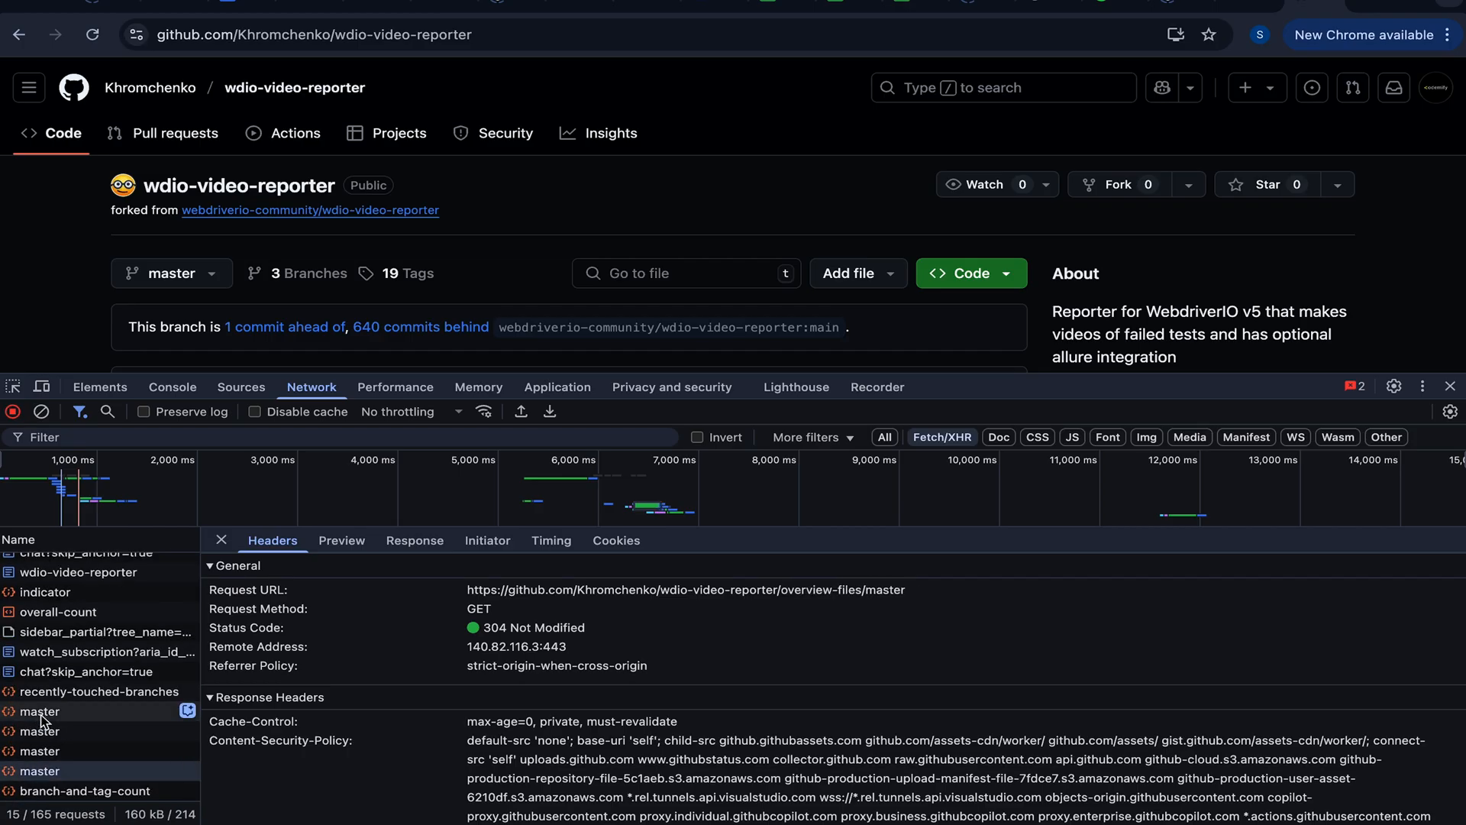
click(341, 539)
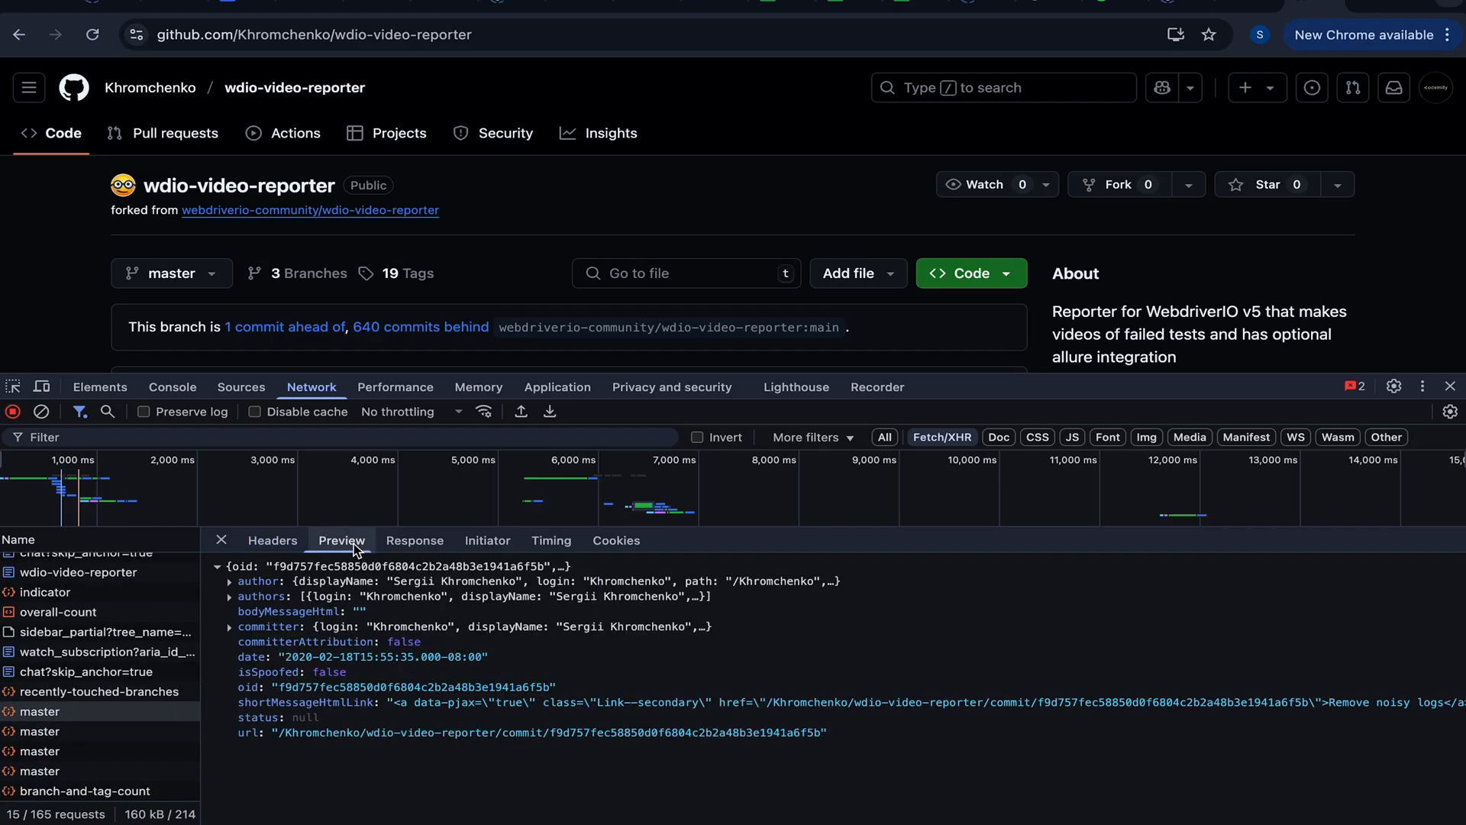
click(414, 539)
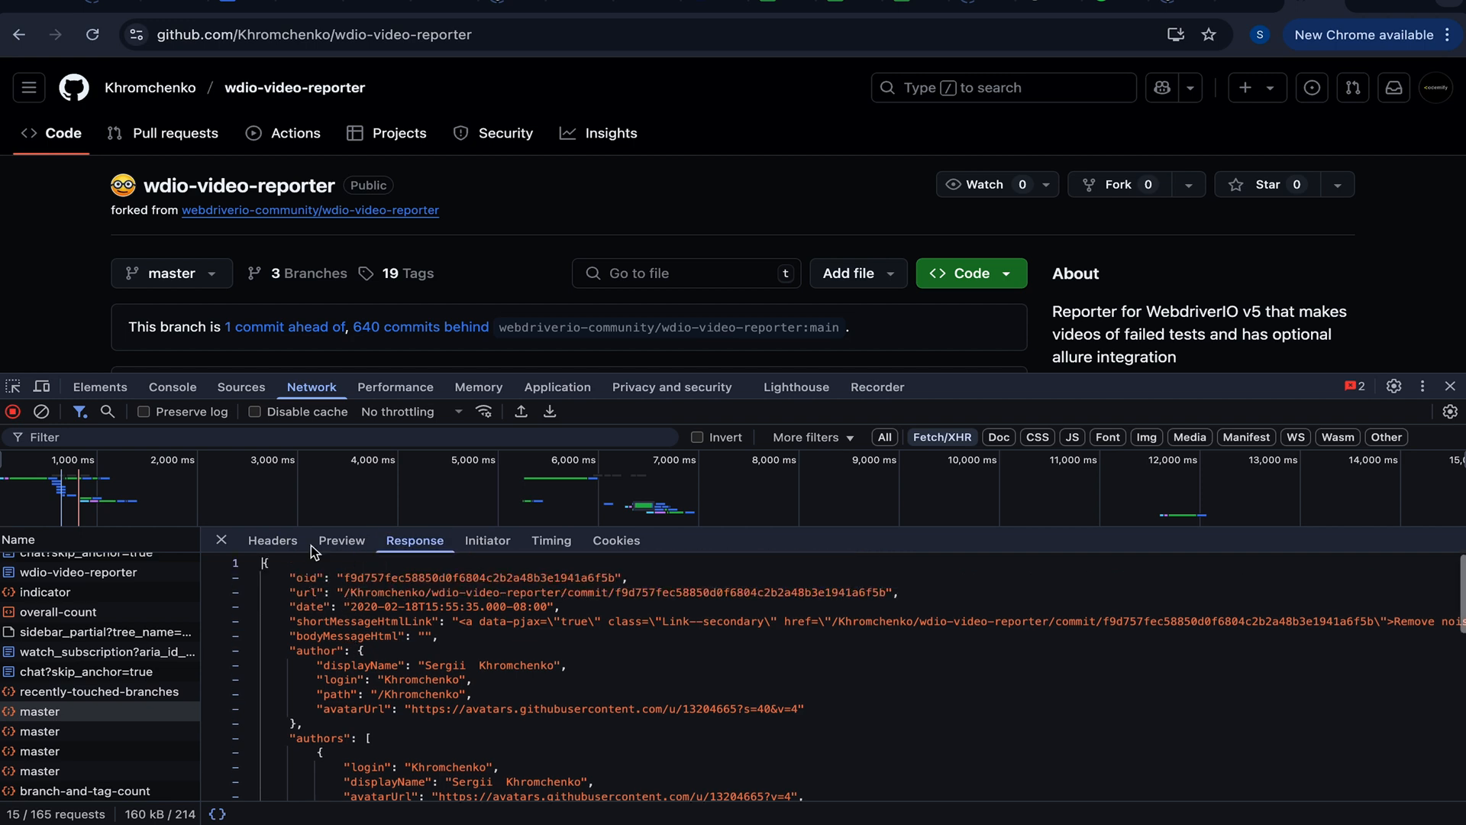
click(272, 539)
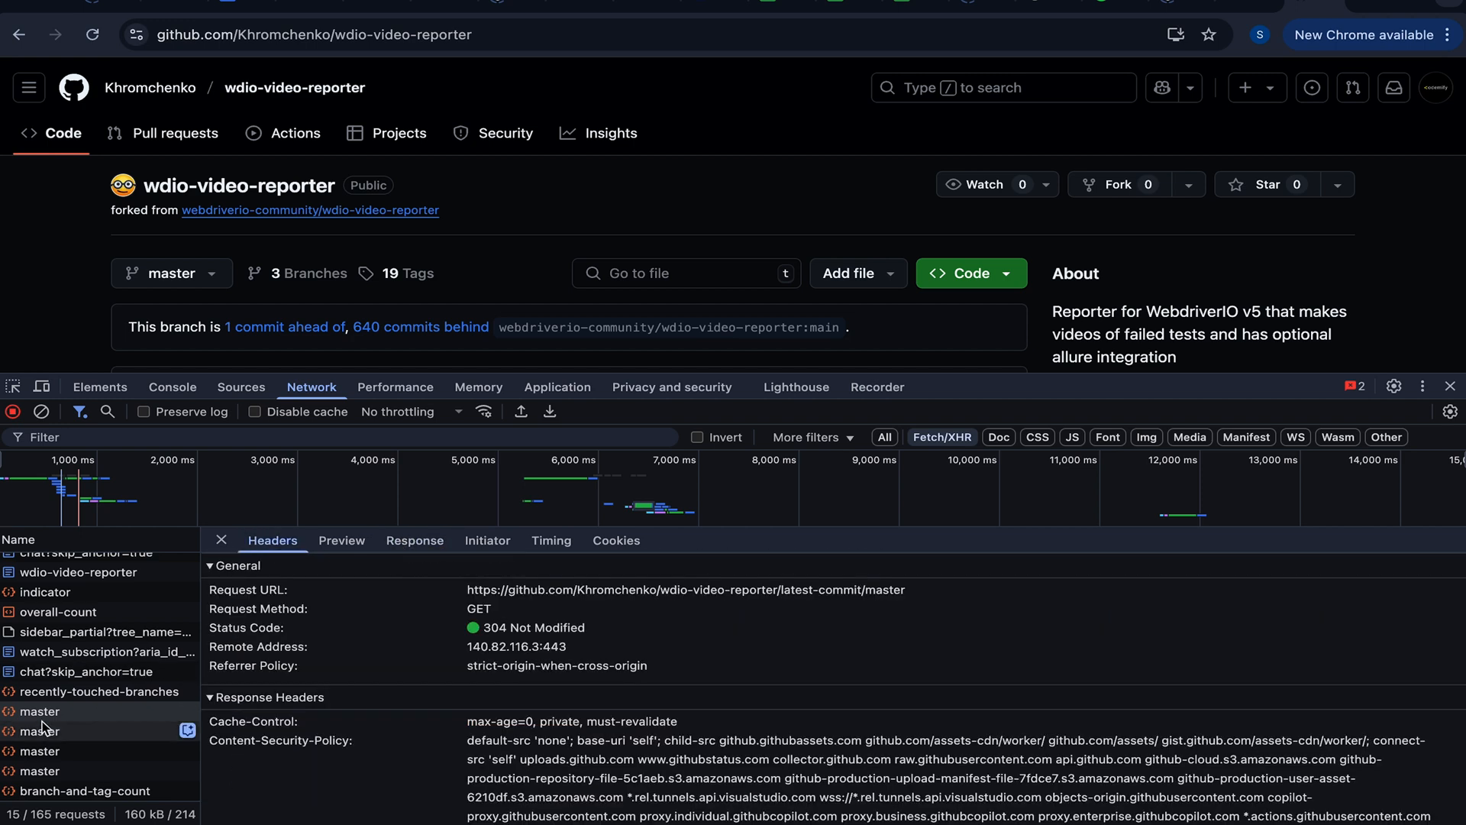
Start an Ask AI chat on the master request, beginning with 'What are the'.
right_click(39, 730)
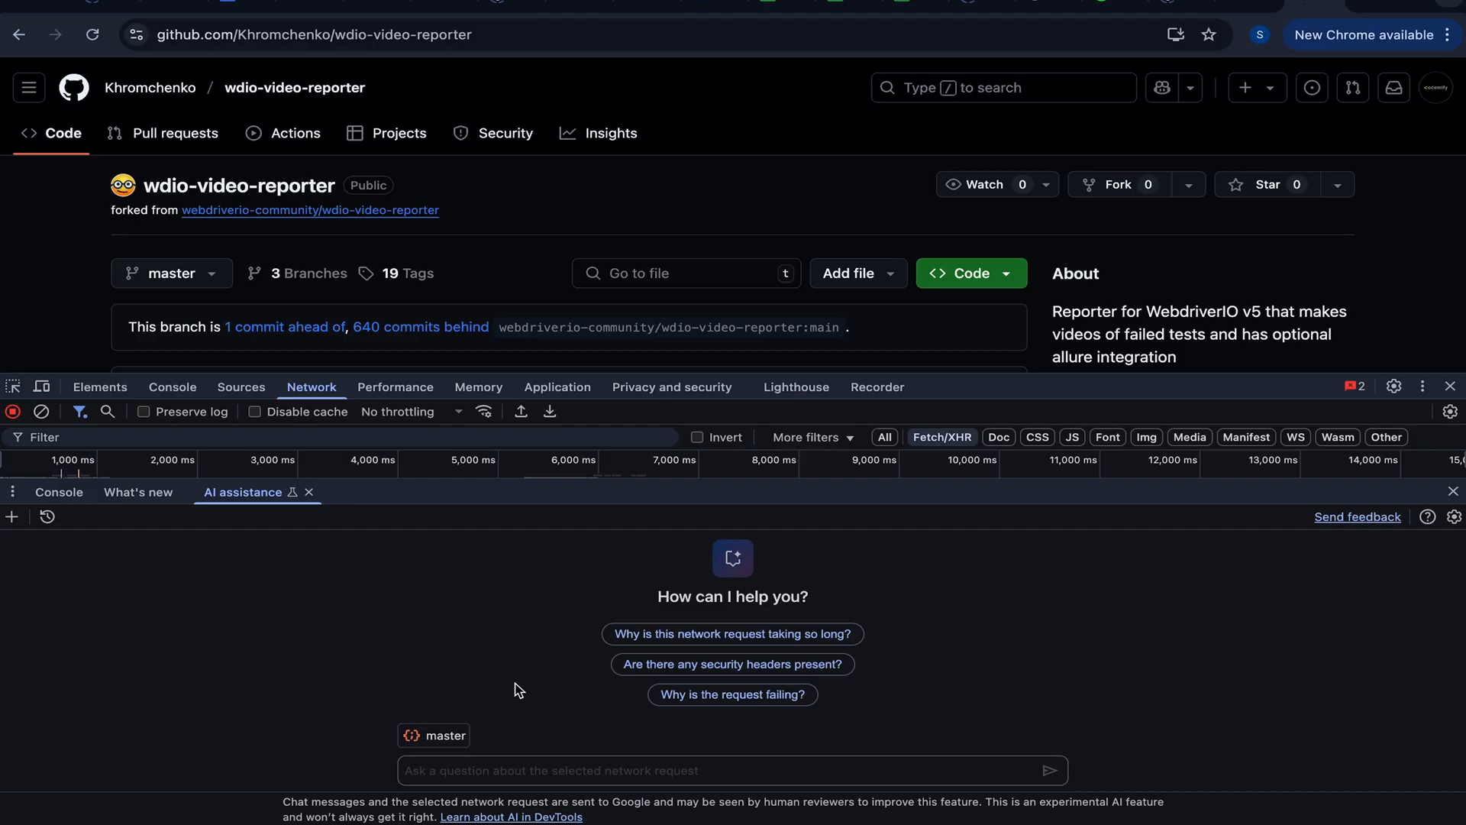
mouse_move(524, 700)
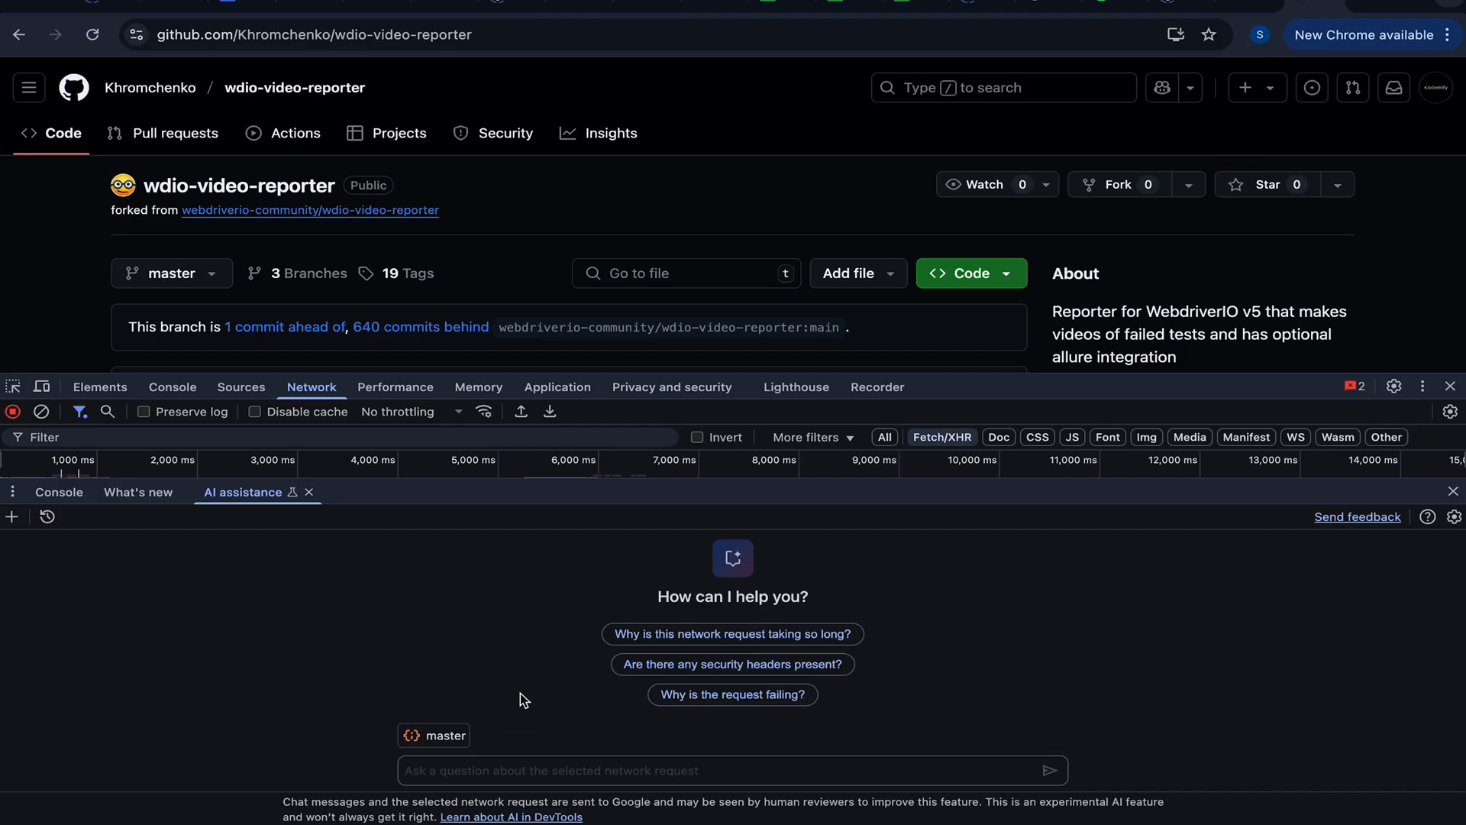
text(What are the)
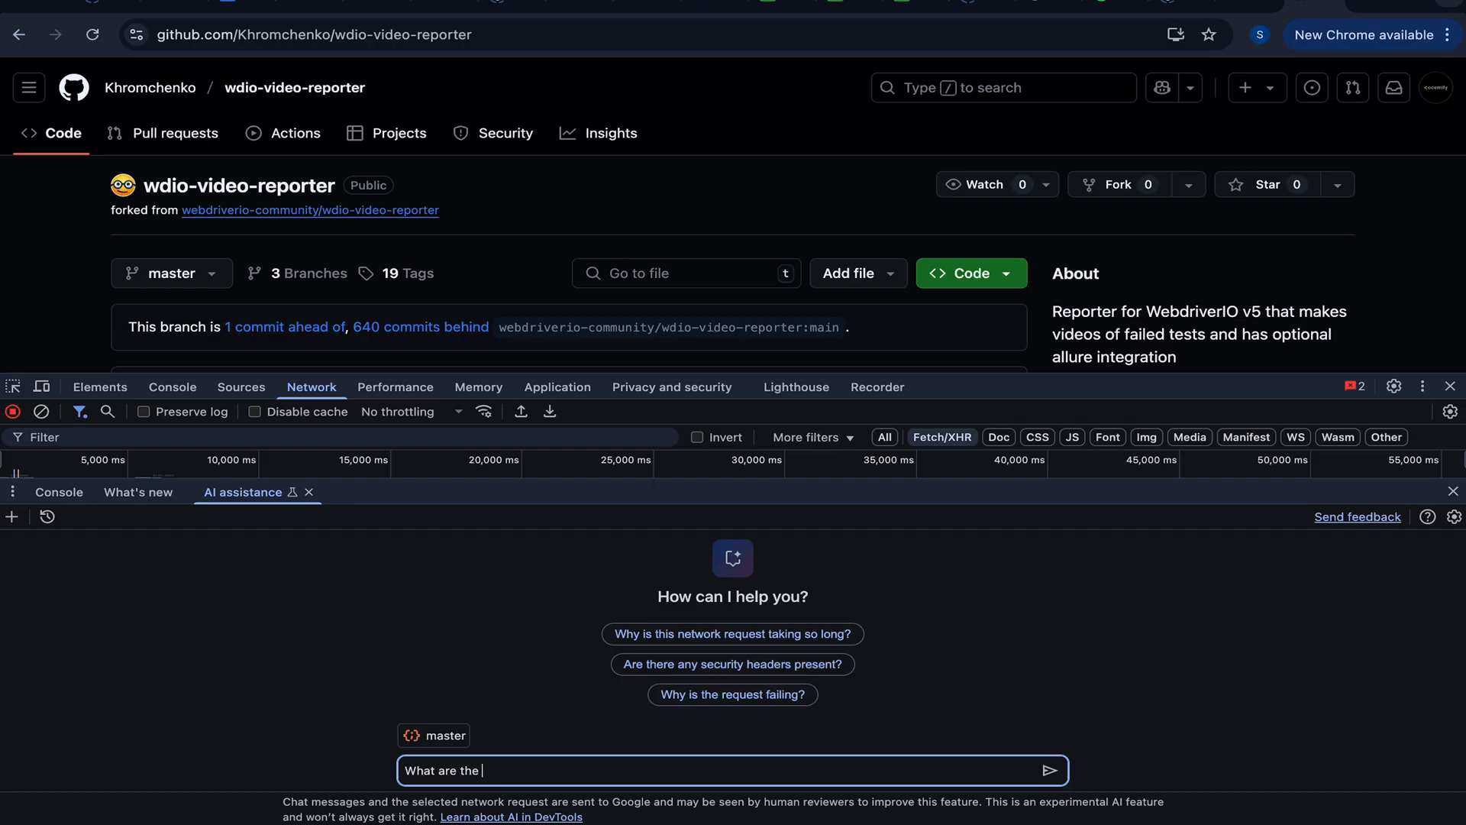
Send the question asking what test cases could be used to test this API request.
text(test cases I)
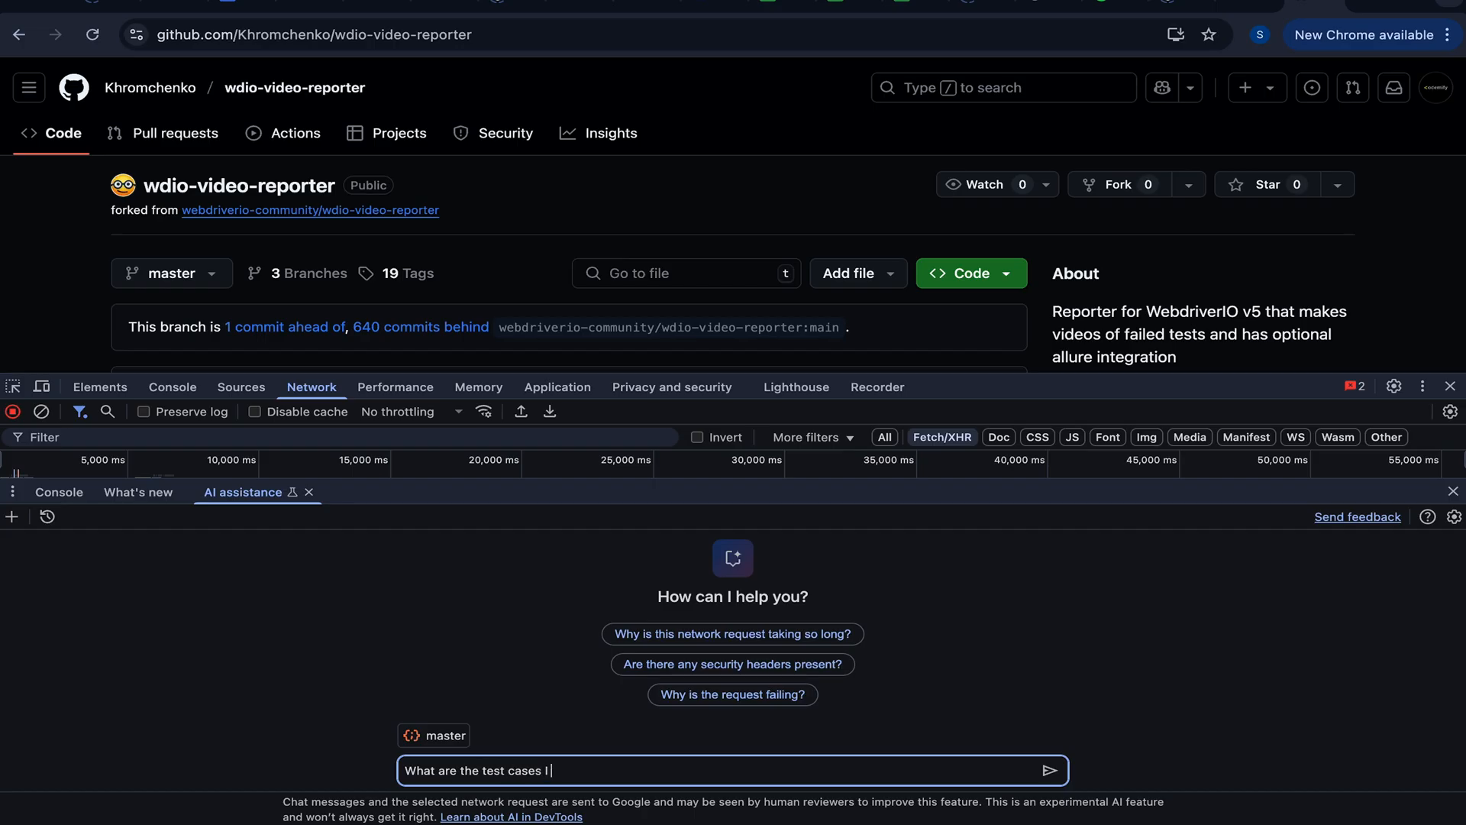
text(could use to test this a)
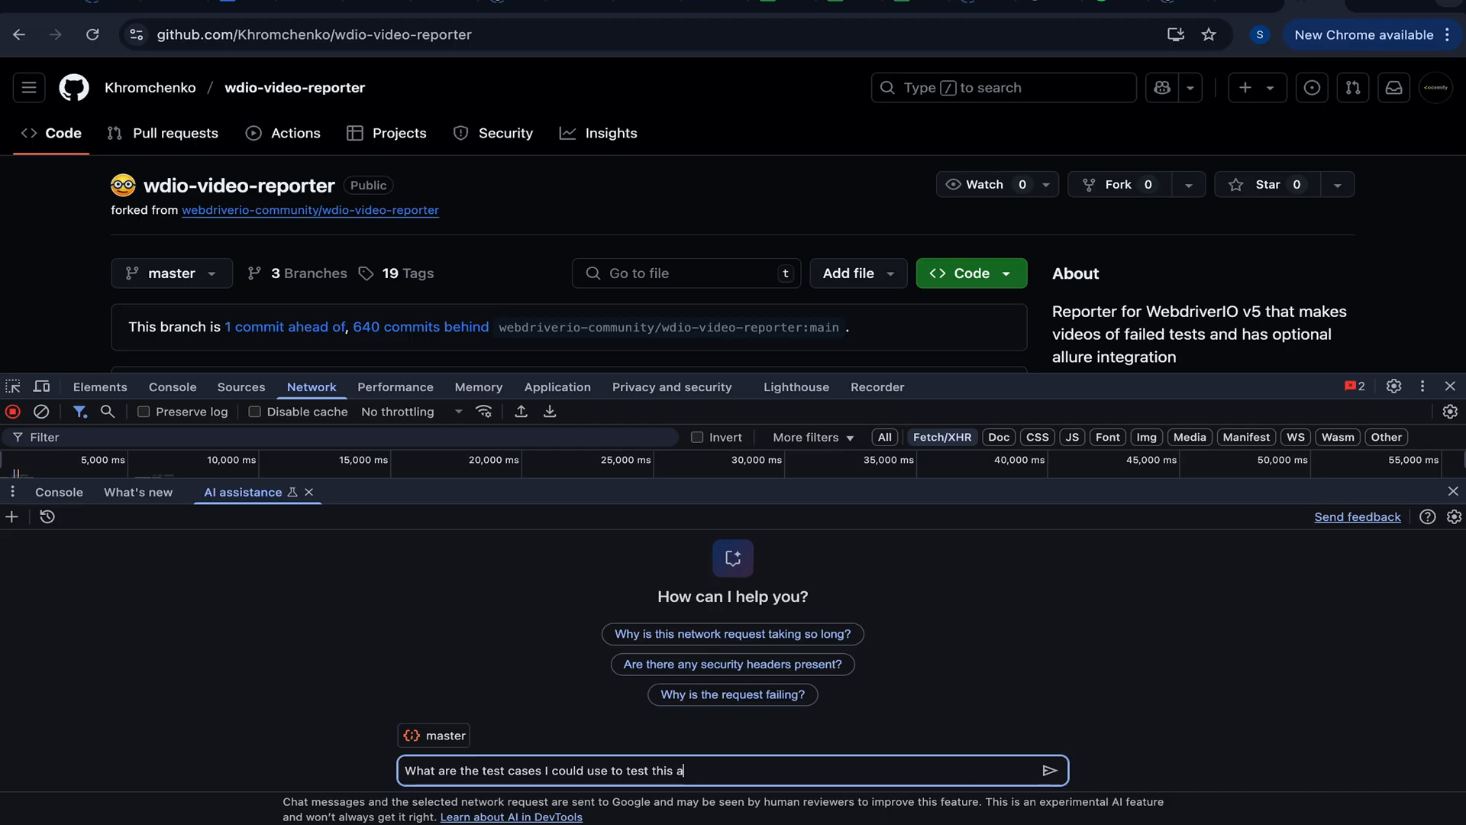
text(pi request?)
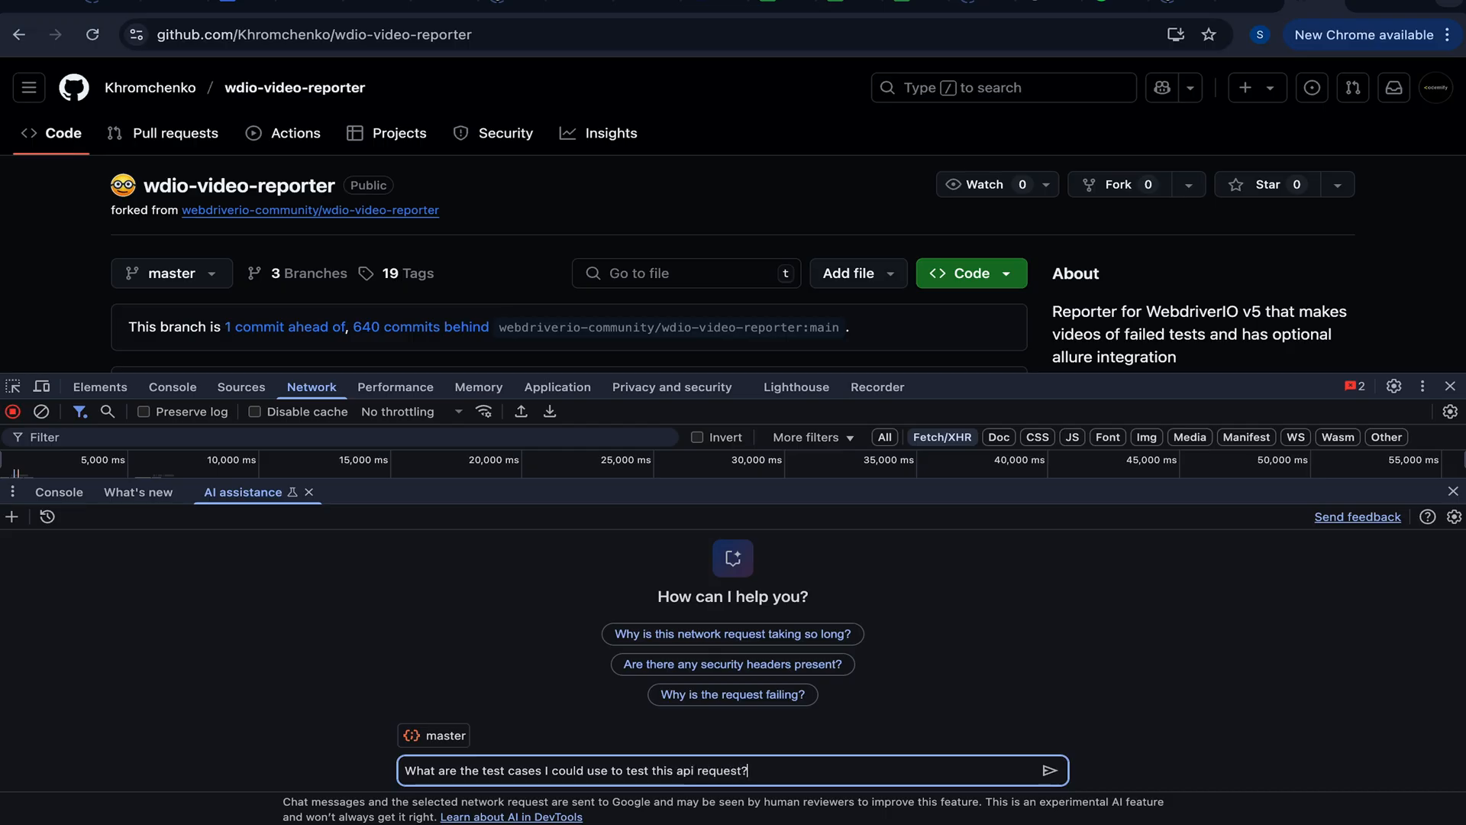
mouse_move(844, 758)
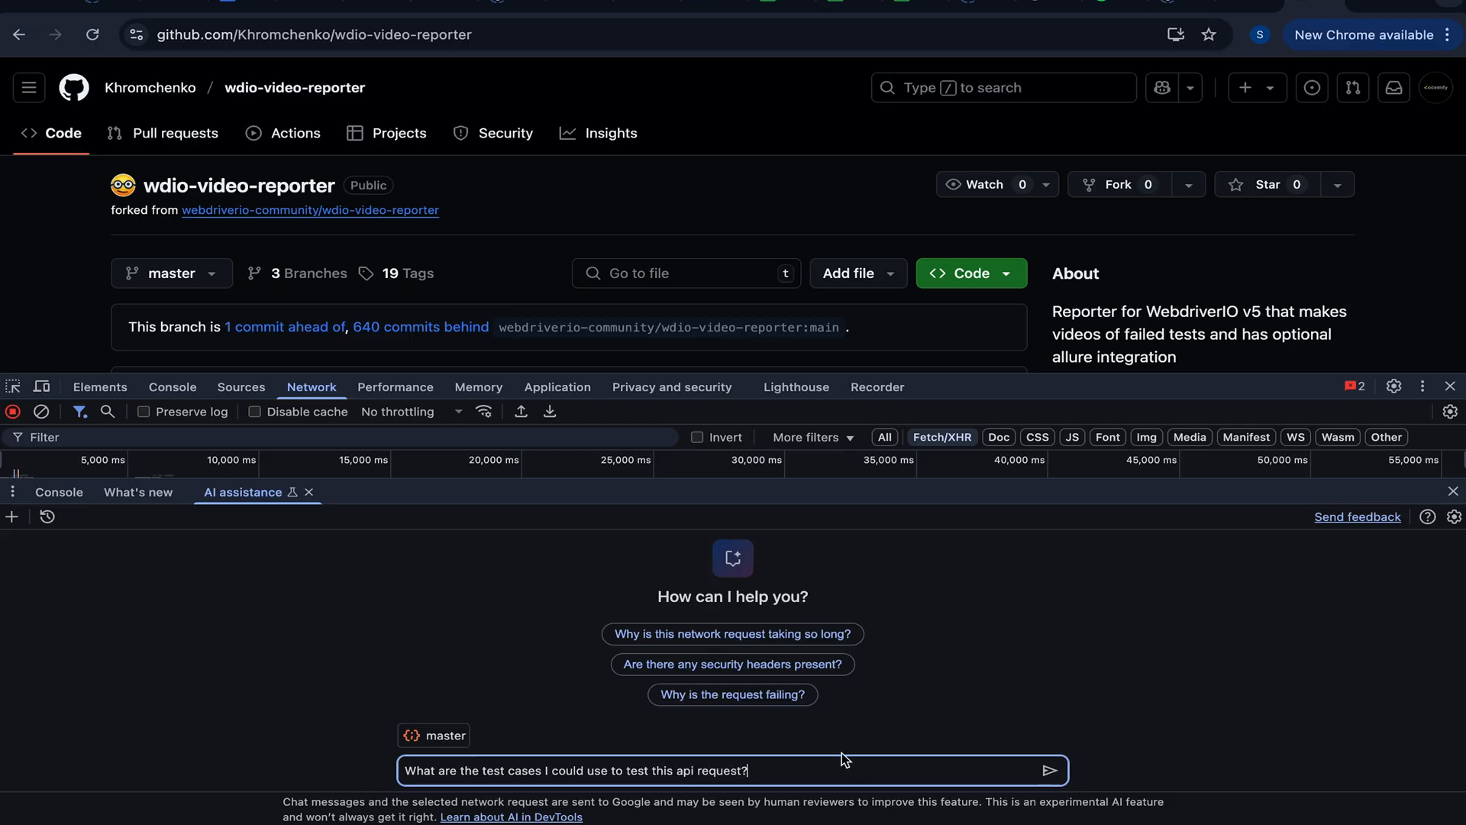
click(1050, 770)
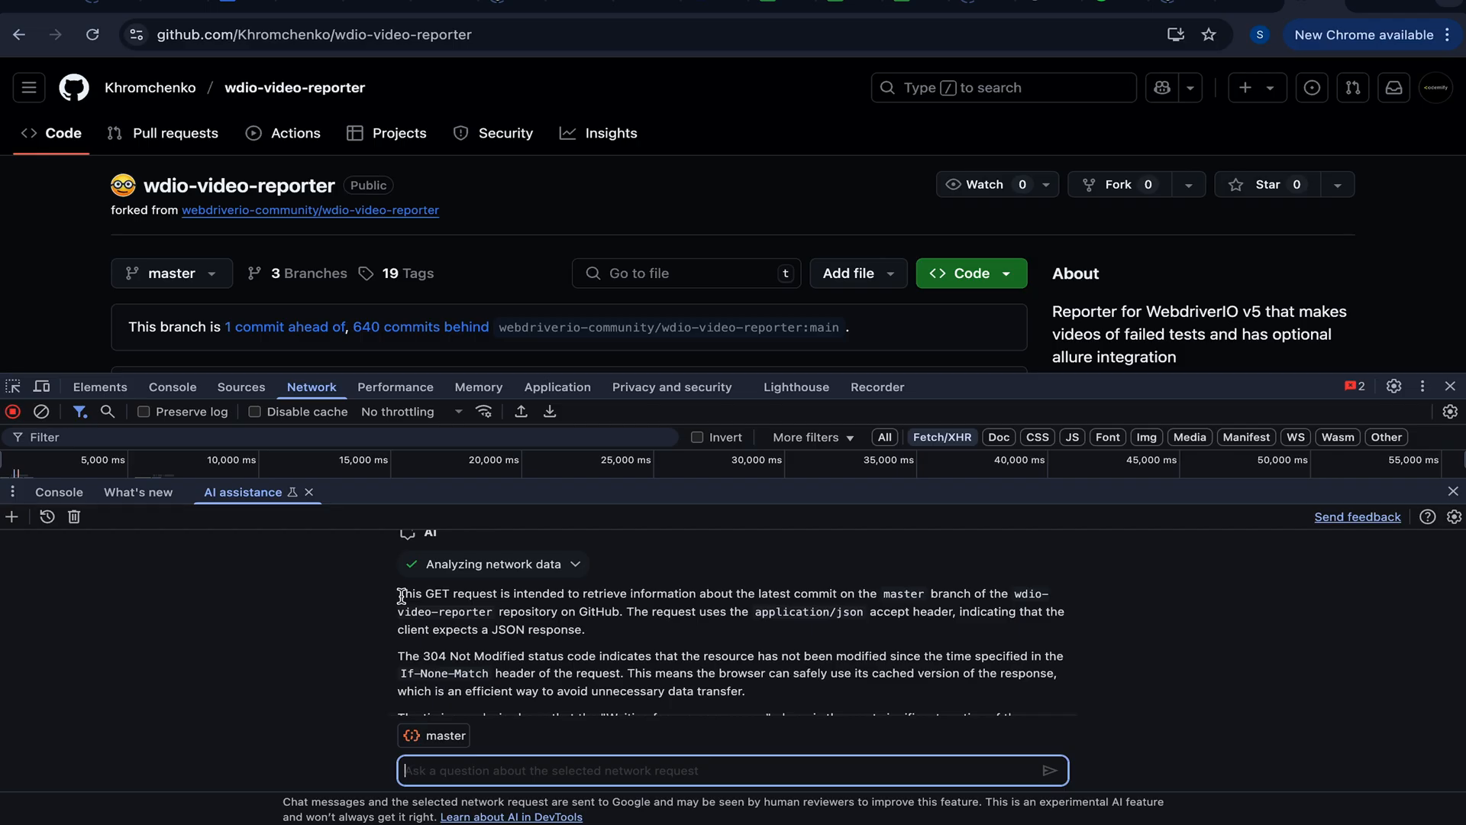
mouse_move(339, 609)
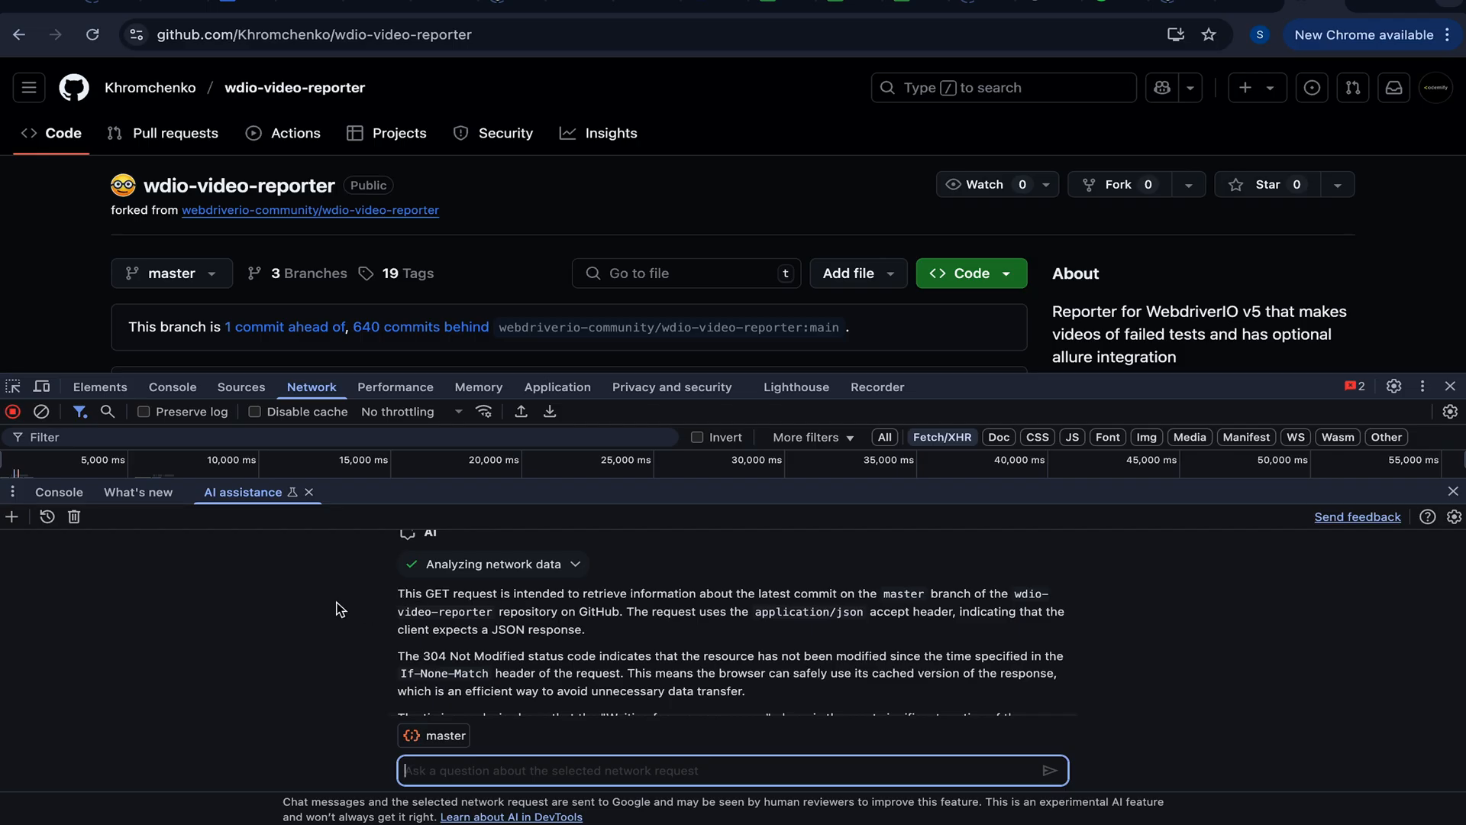
mouse_move(672, 610)
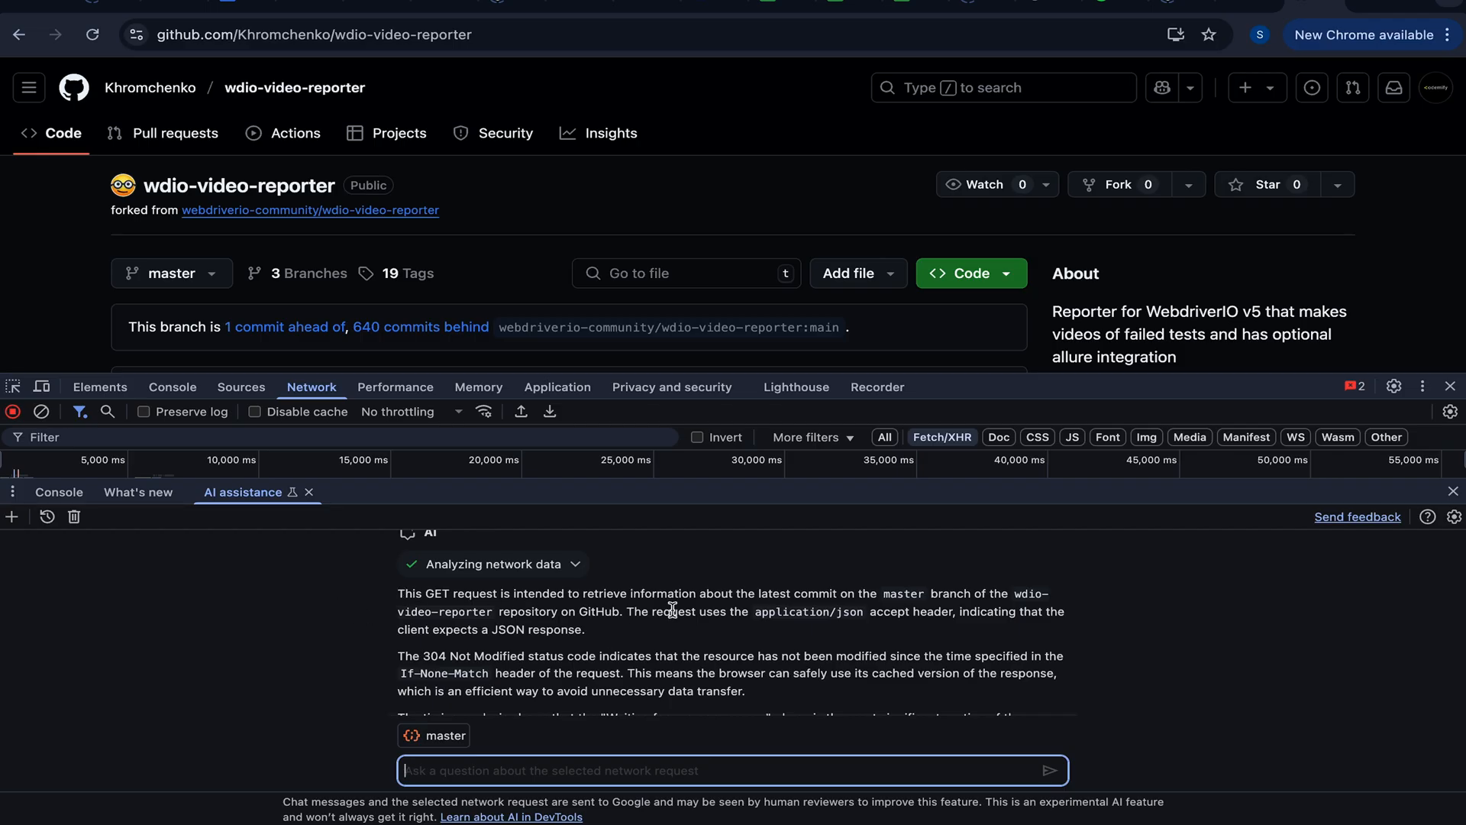
Scroll through the suggested API test cases down to rate limiting and server error handling.
scroll(down, 3)
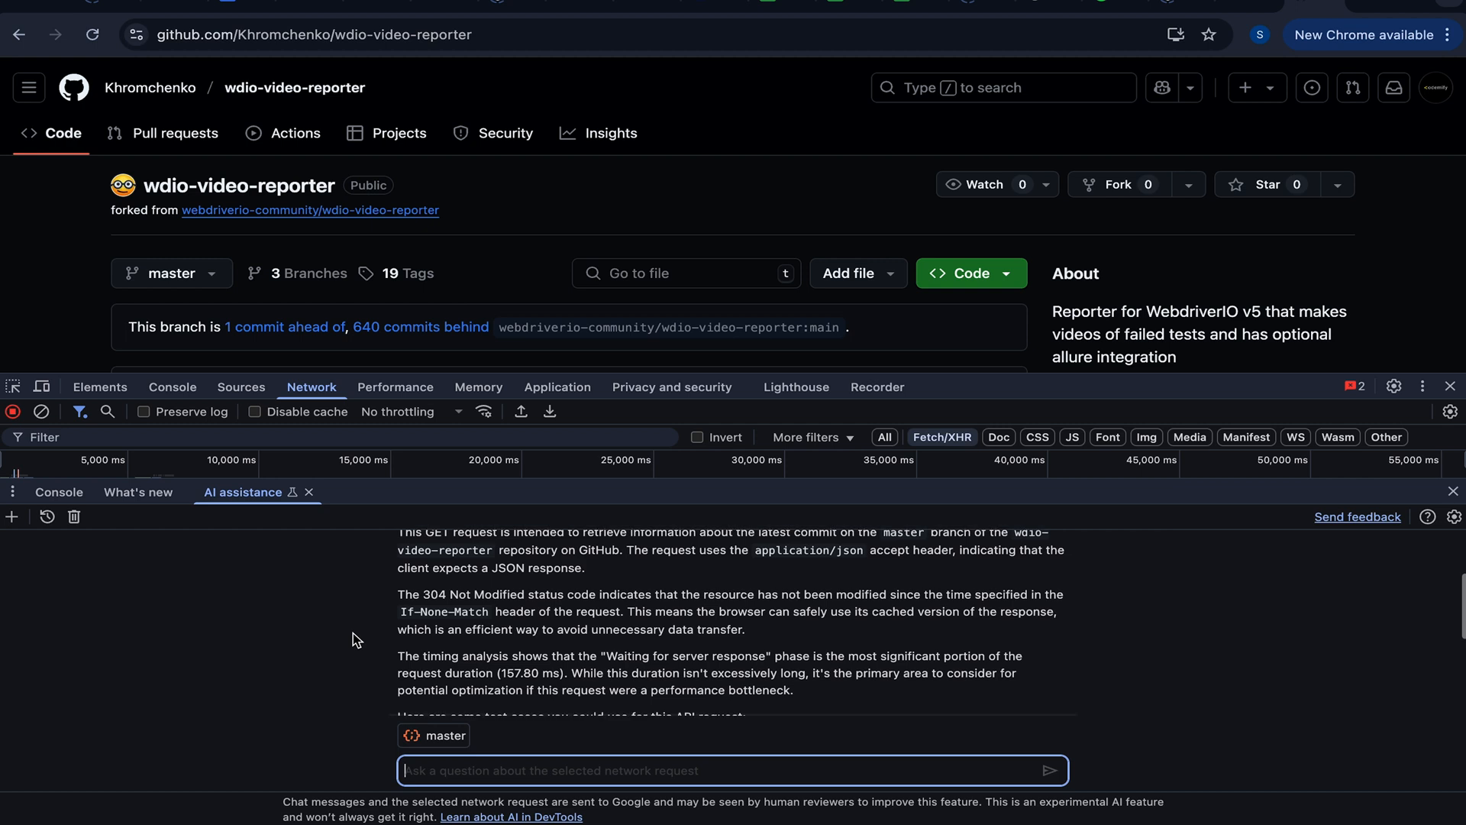
scroll(down, 3)
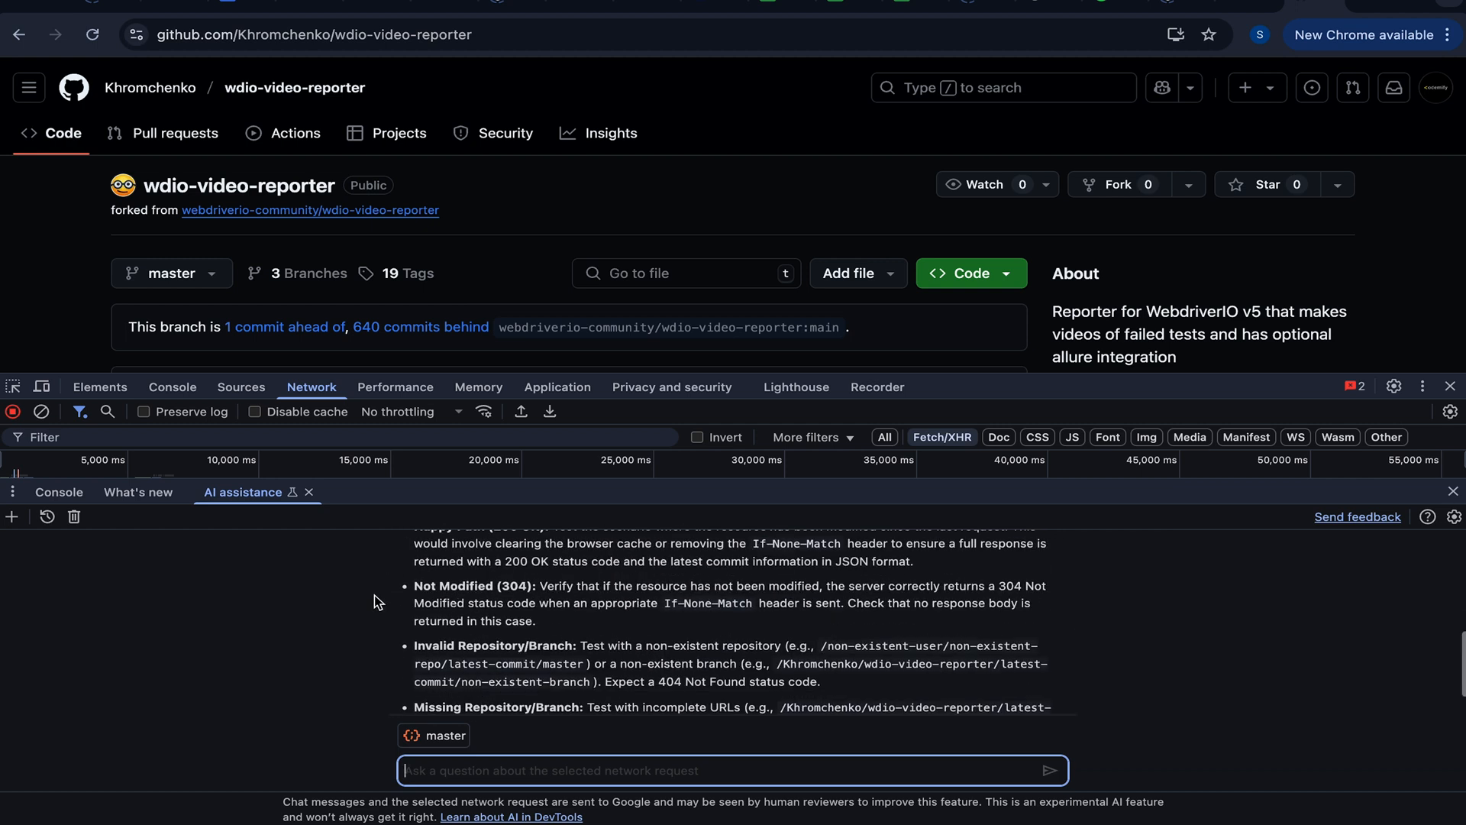
mouse_move(555, 595)
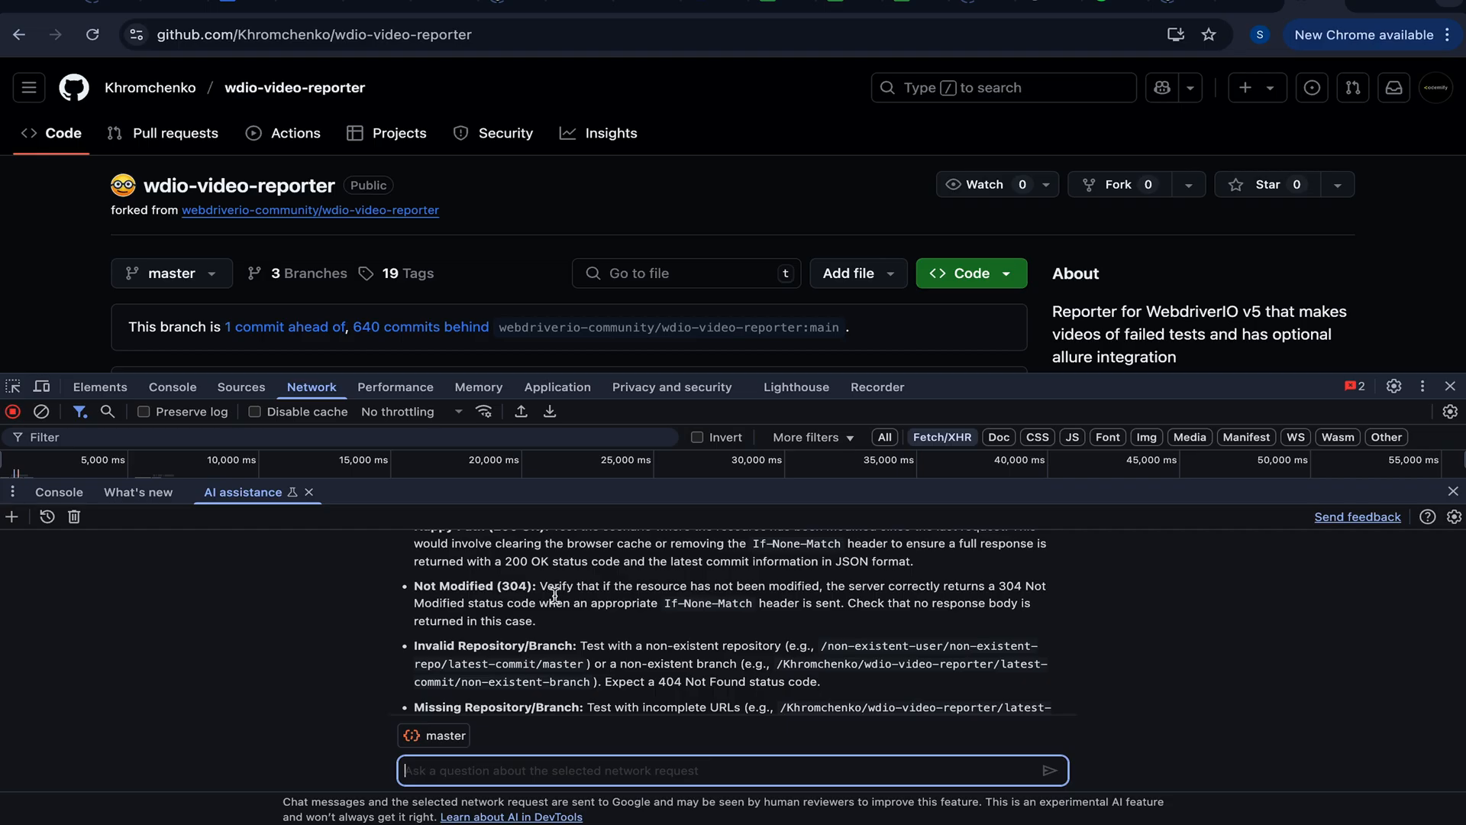
mouse_move(495, 624)
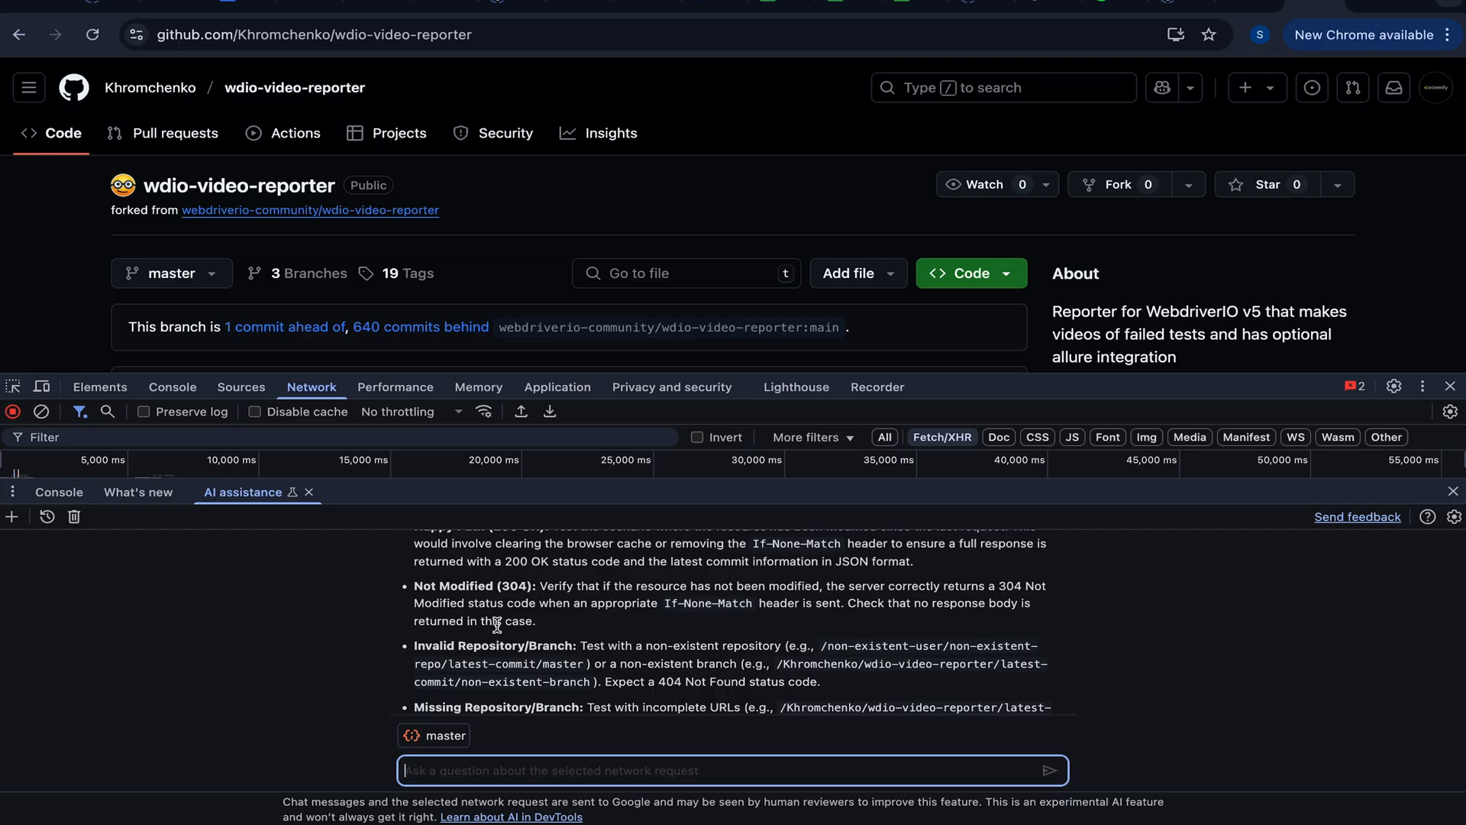
mouse_move(816, 603)
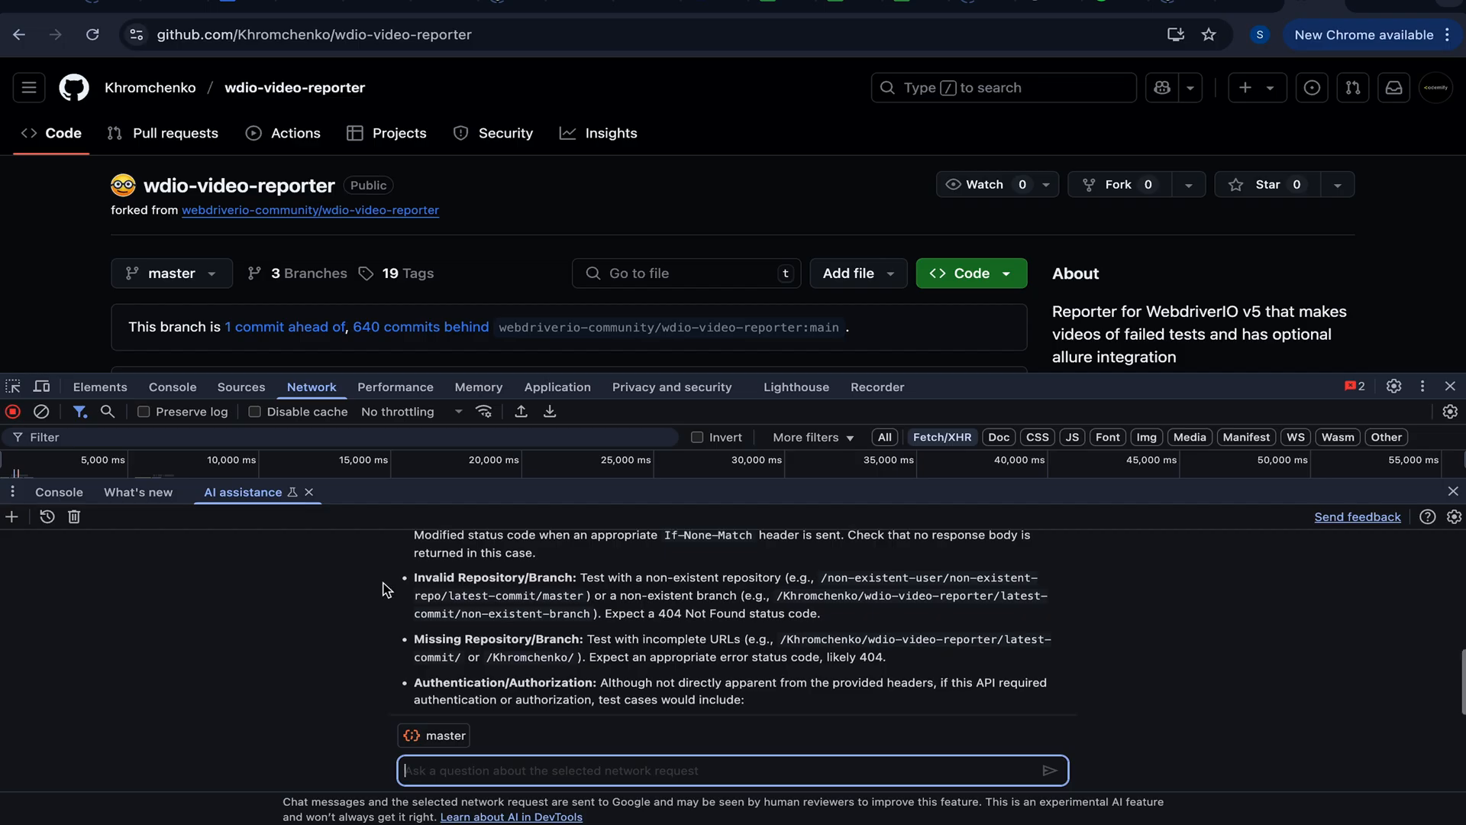
scroll(down, 3)
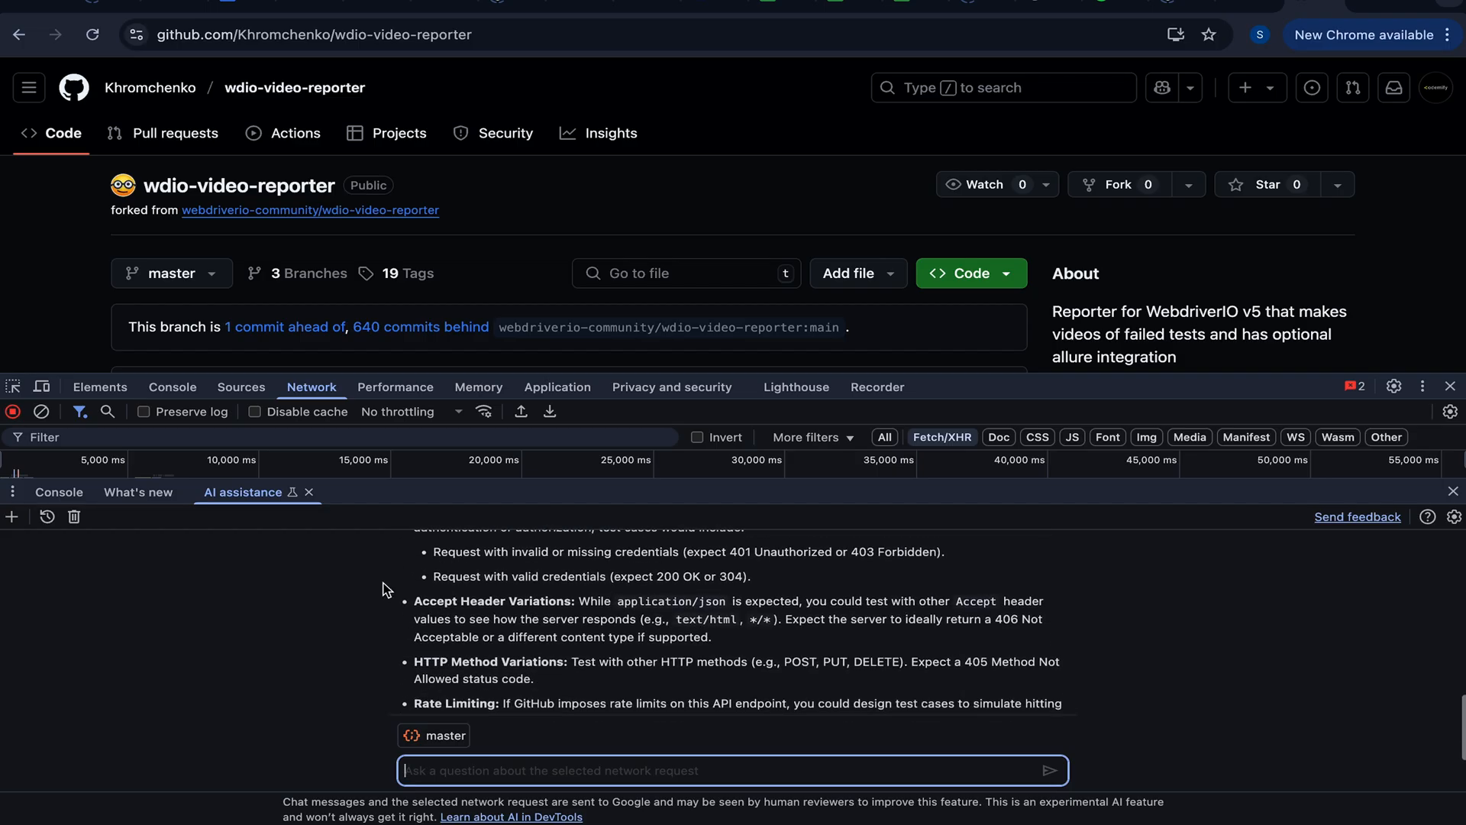
scroll(down, 3)
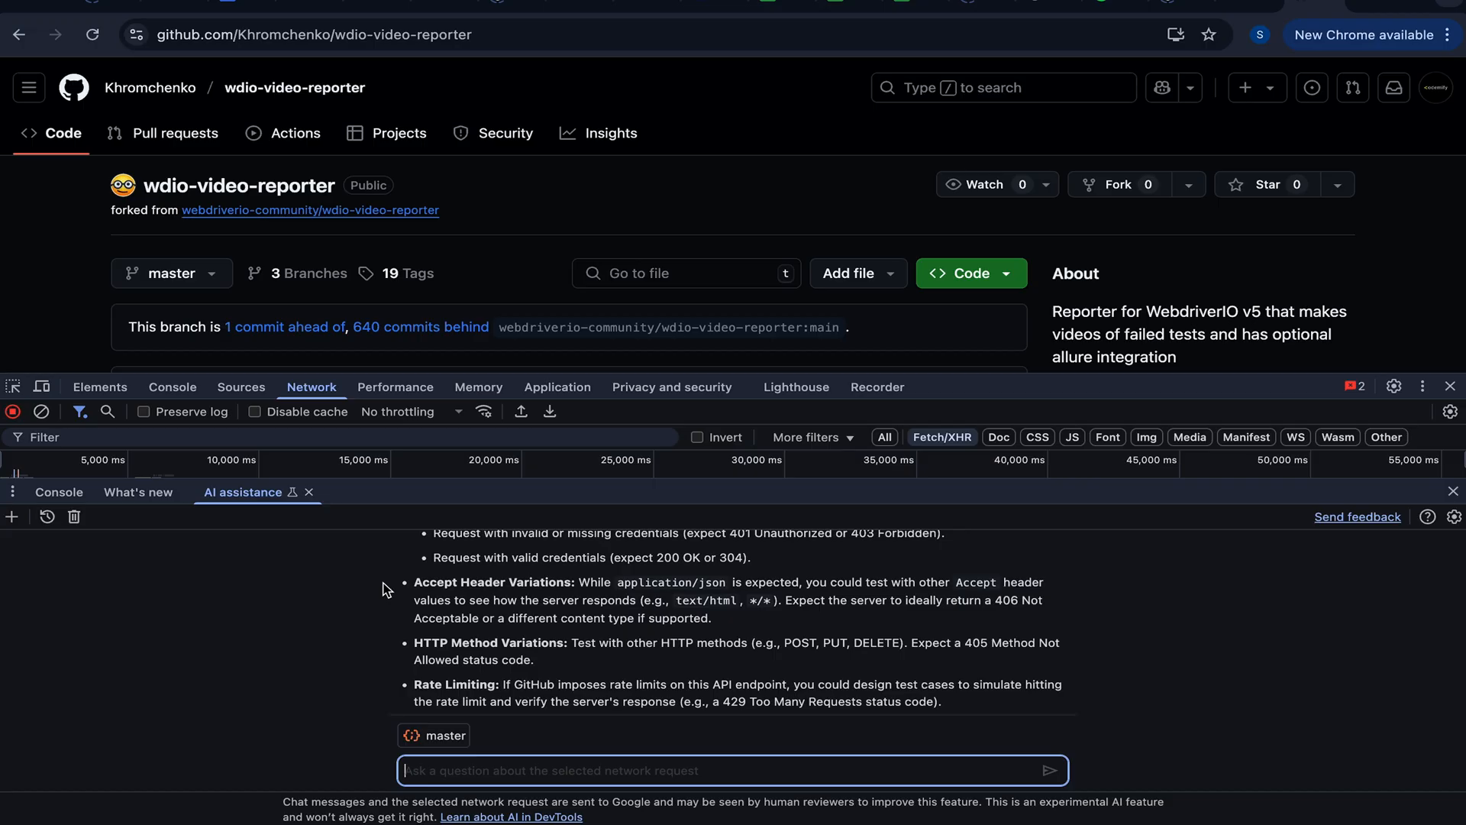
scroll(down, 3)
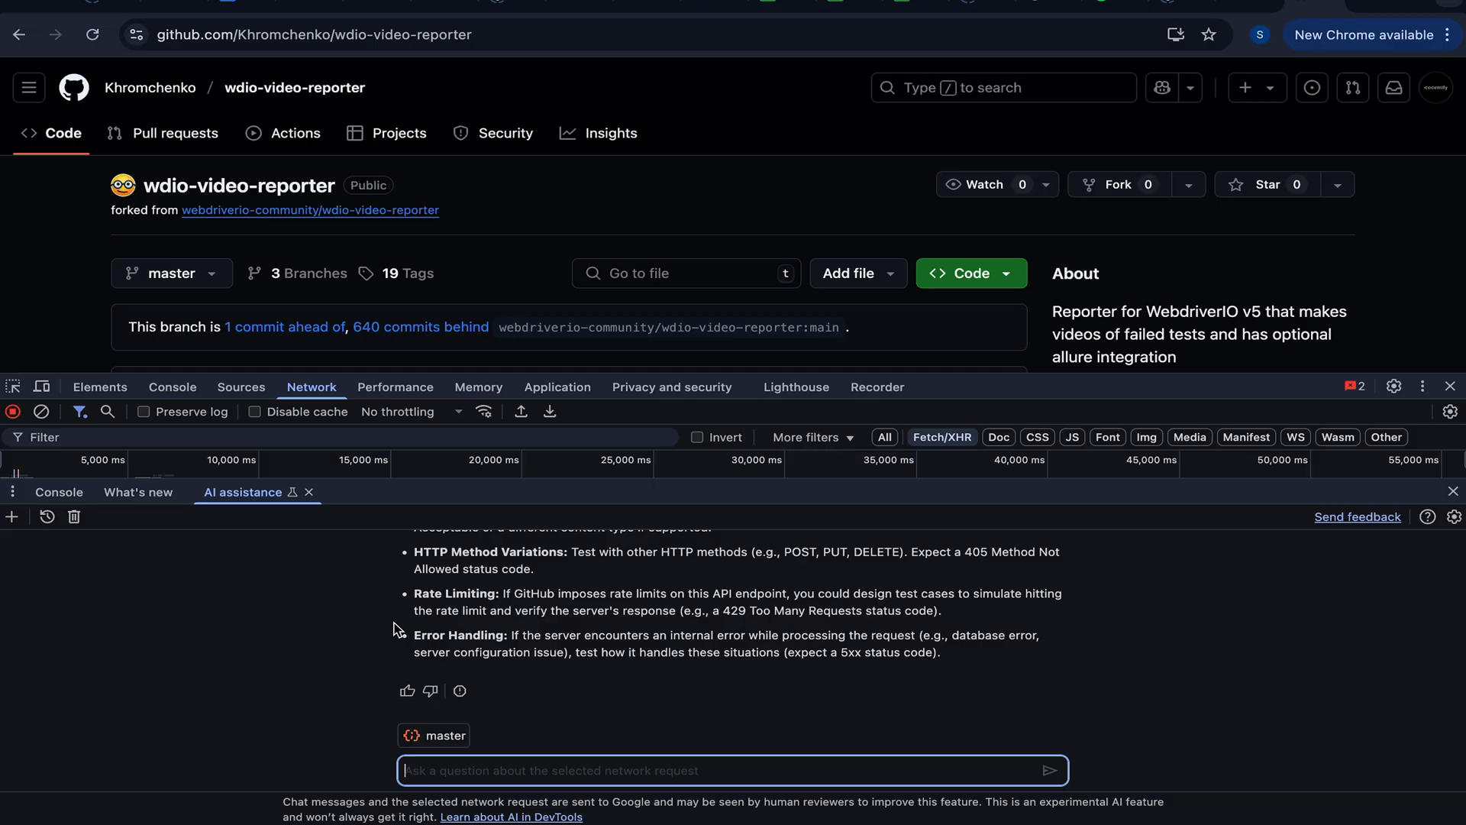
Draft 'Based on these test cases you have written, what would api tests in js look like?'.
text(Based)
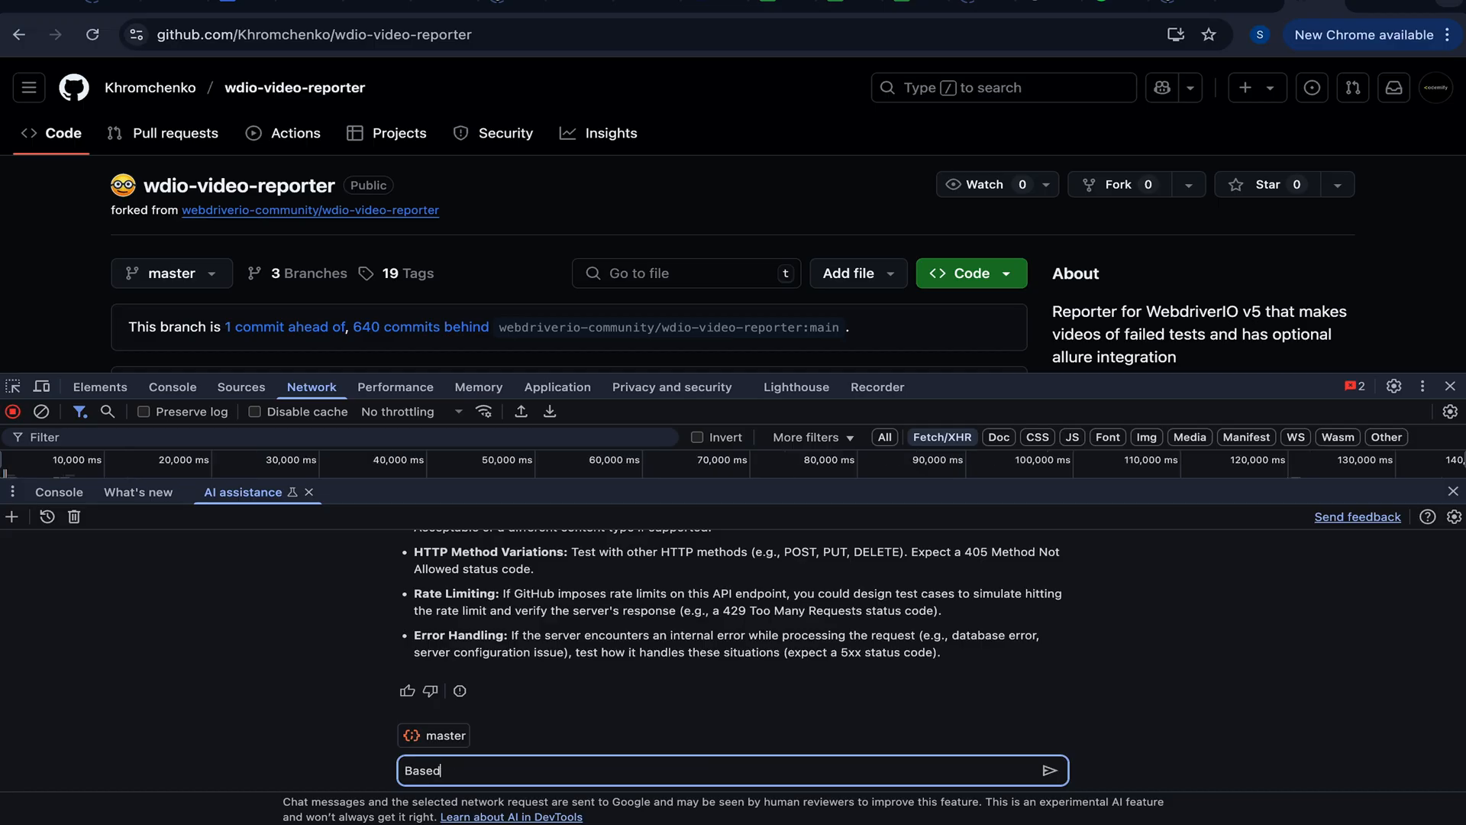
text(on this api respons)
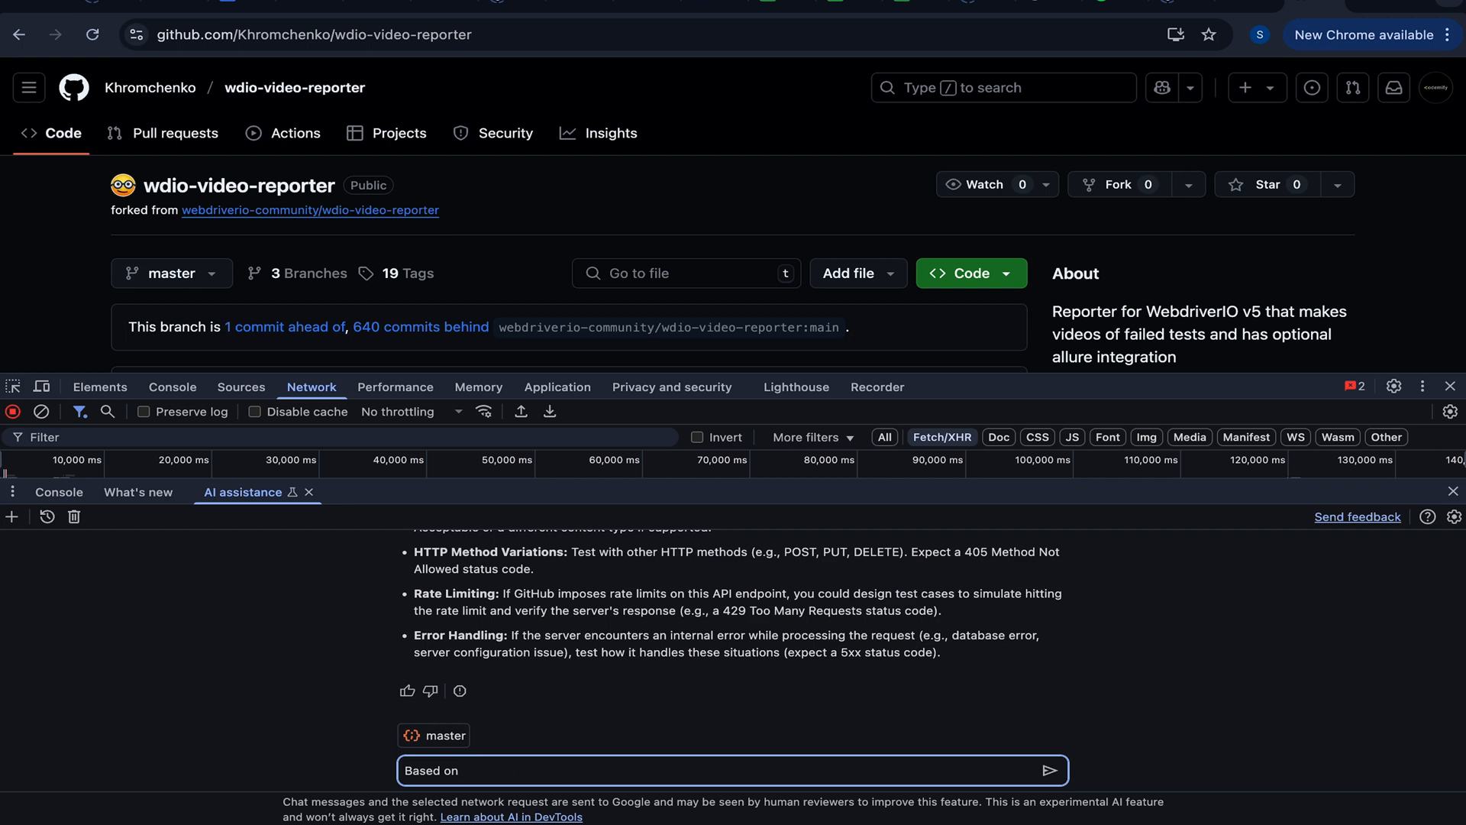
text(these t)
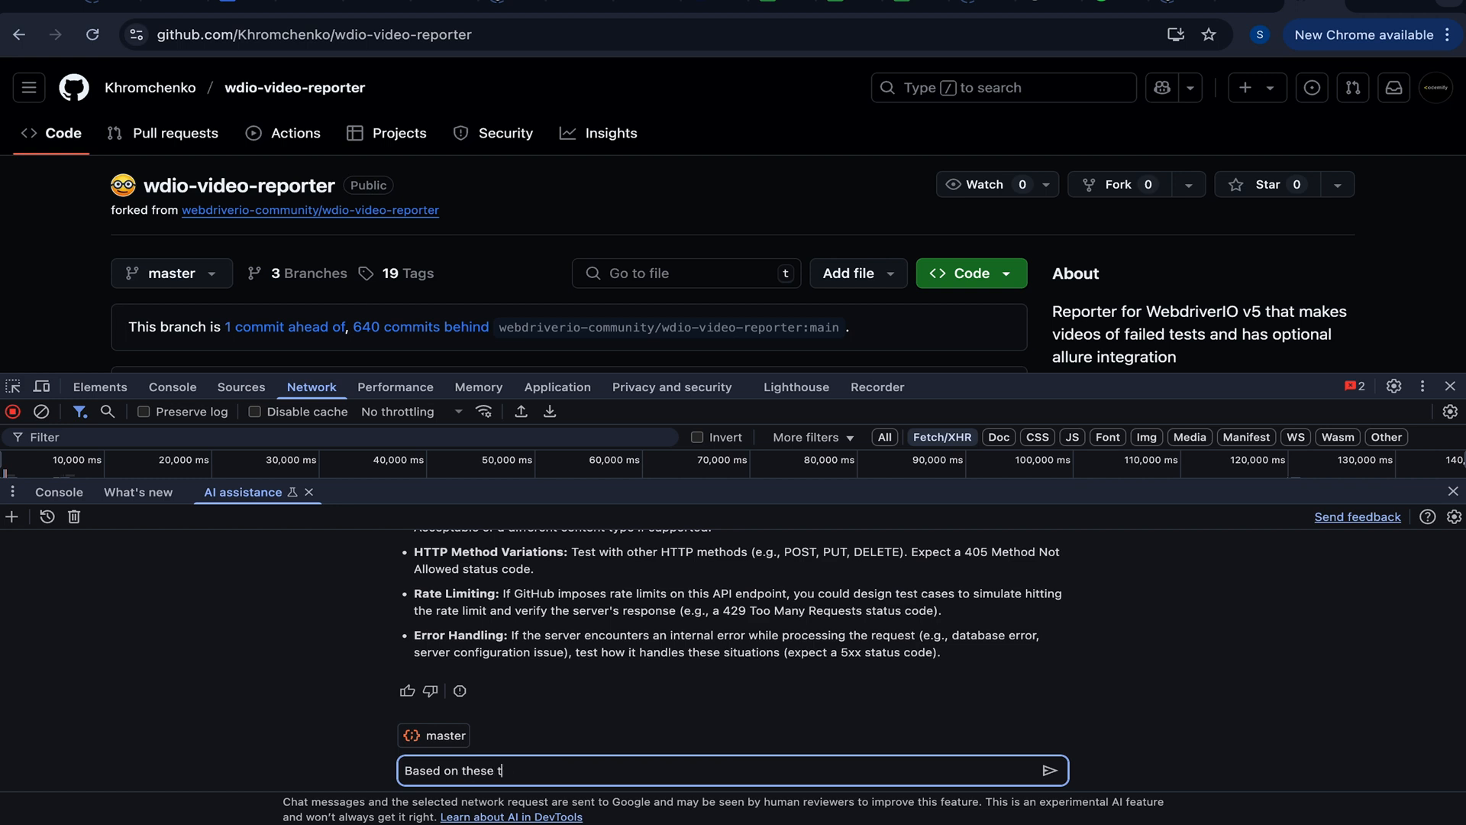
text(est cases you have written, what would api)
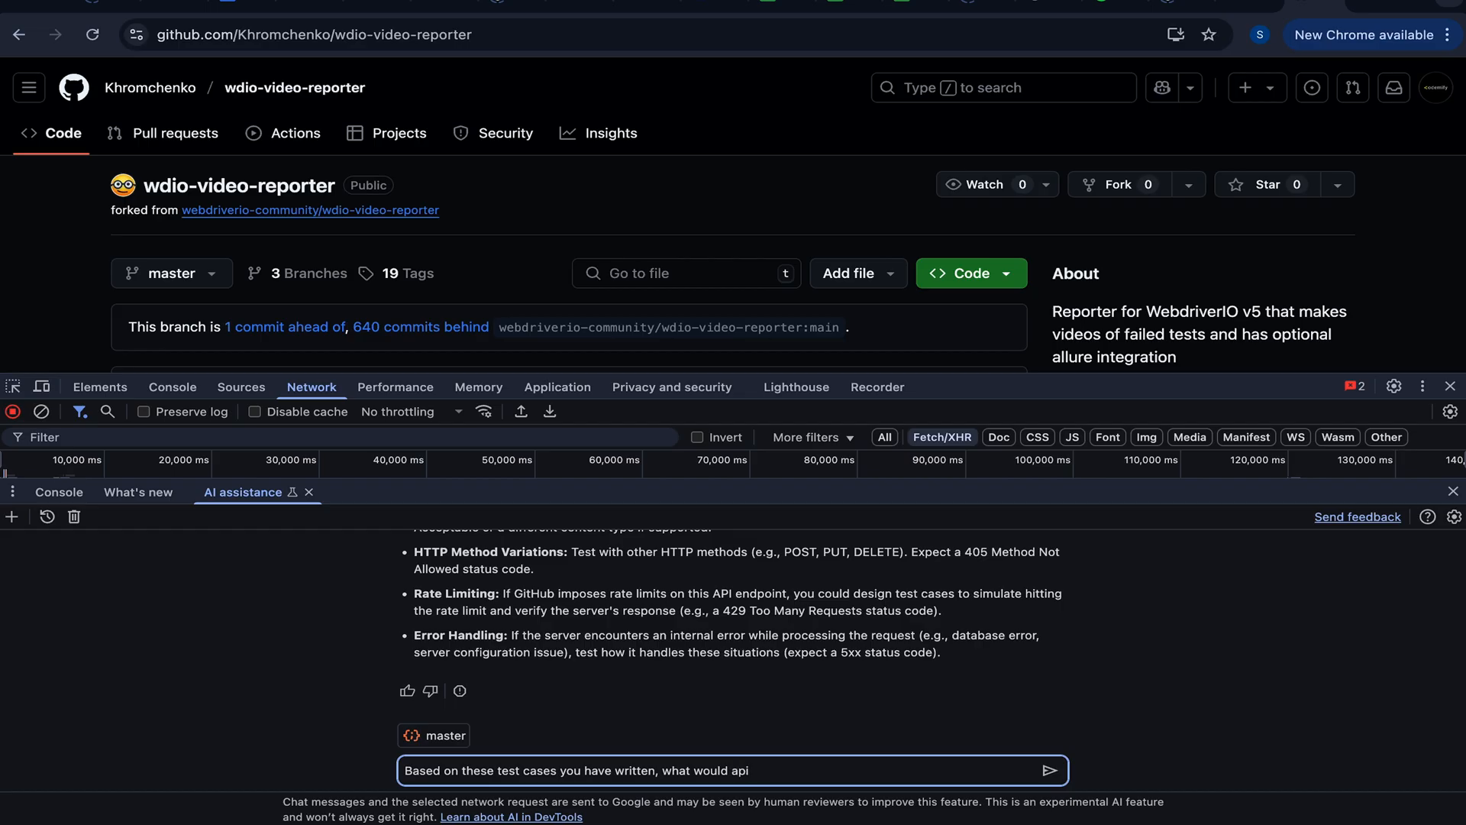
text(tests in js)
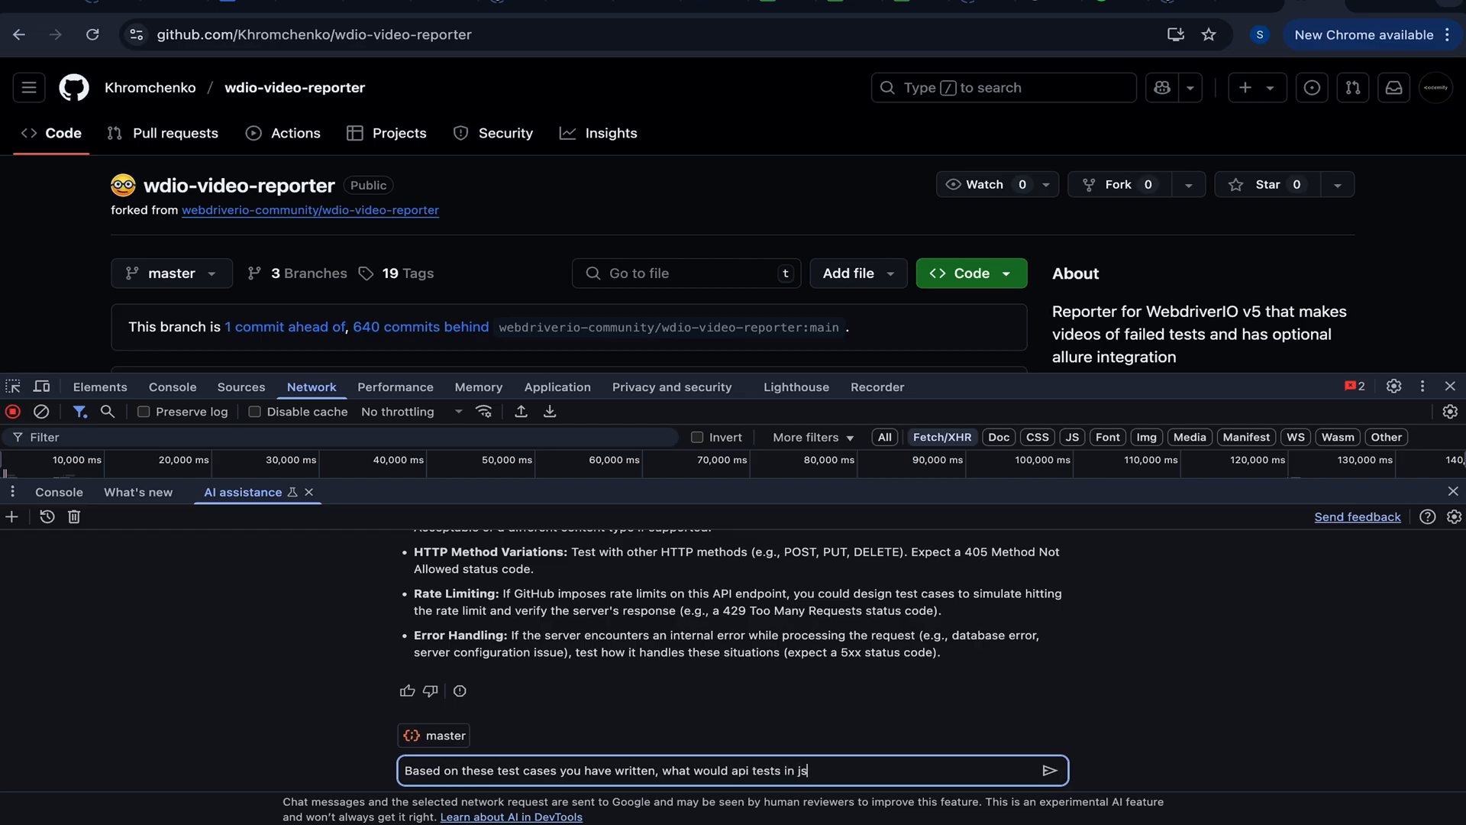
text(look like?)
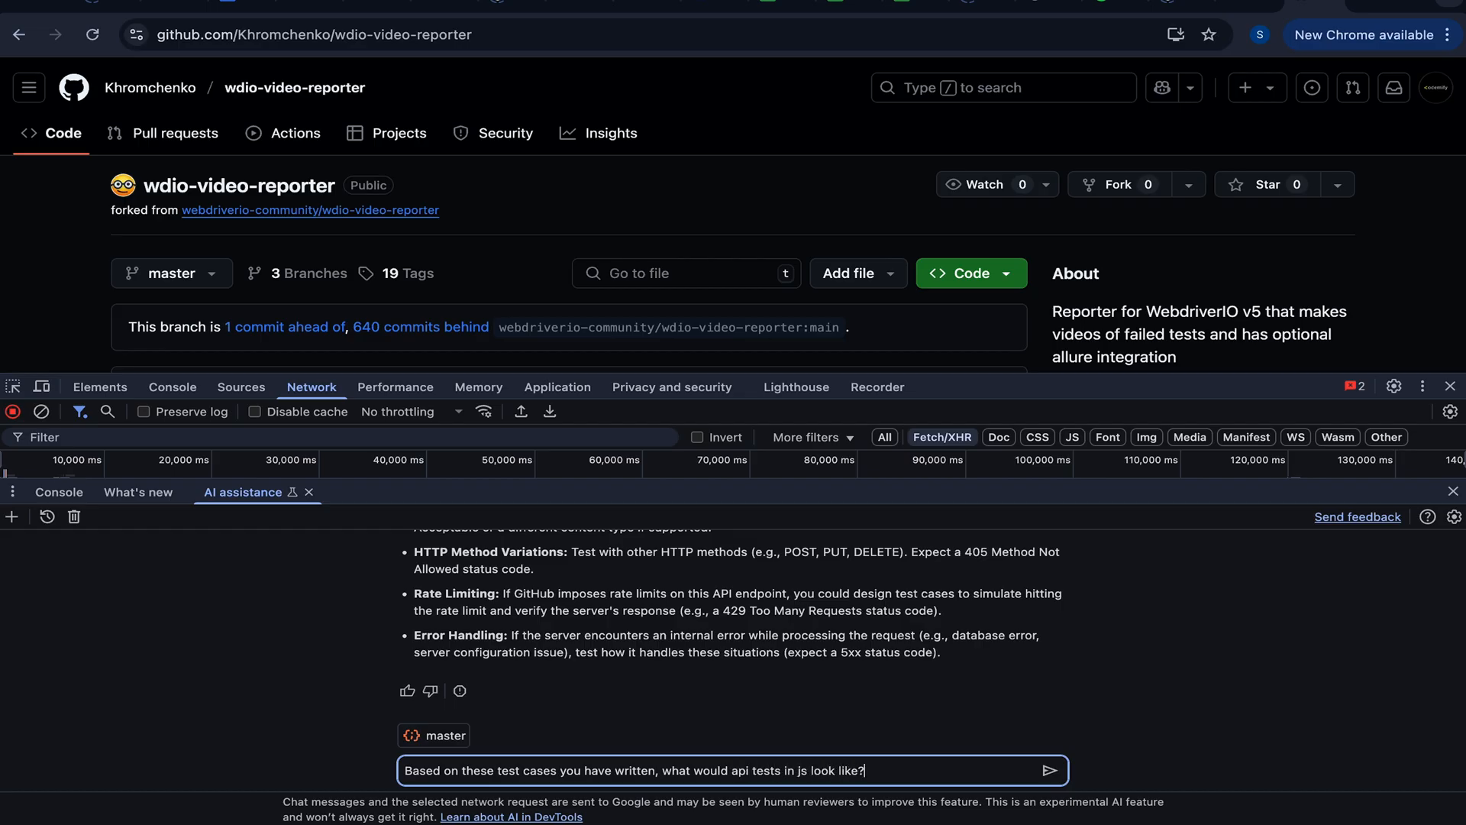
Send the JavaScript API tests question and read the Jest/axios answer down to its GitHub API notes.
click(1052, 769)
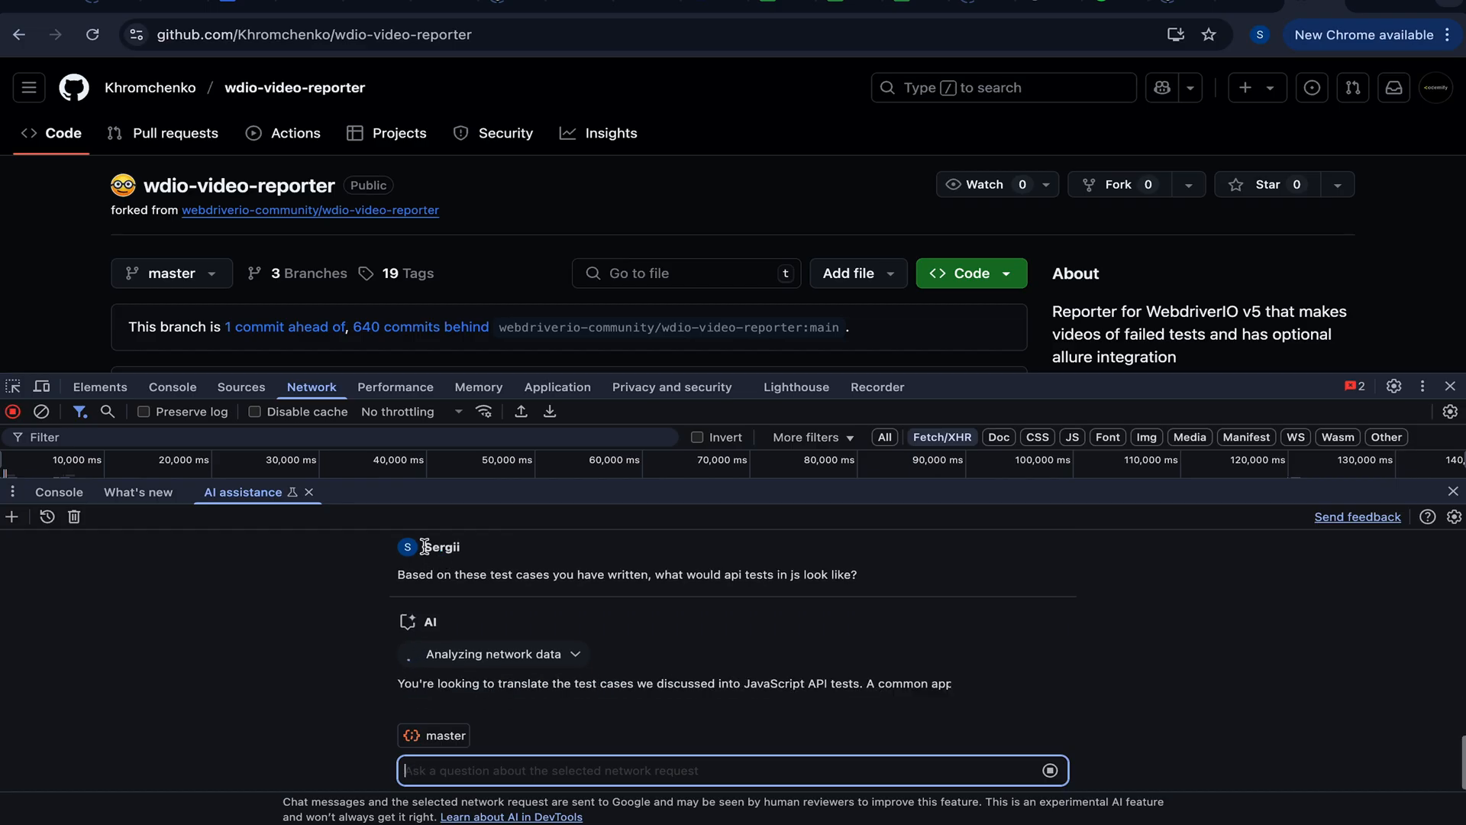
scroll(down, 3)
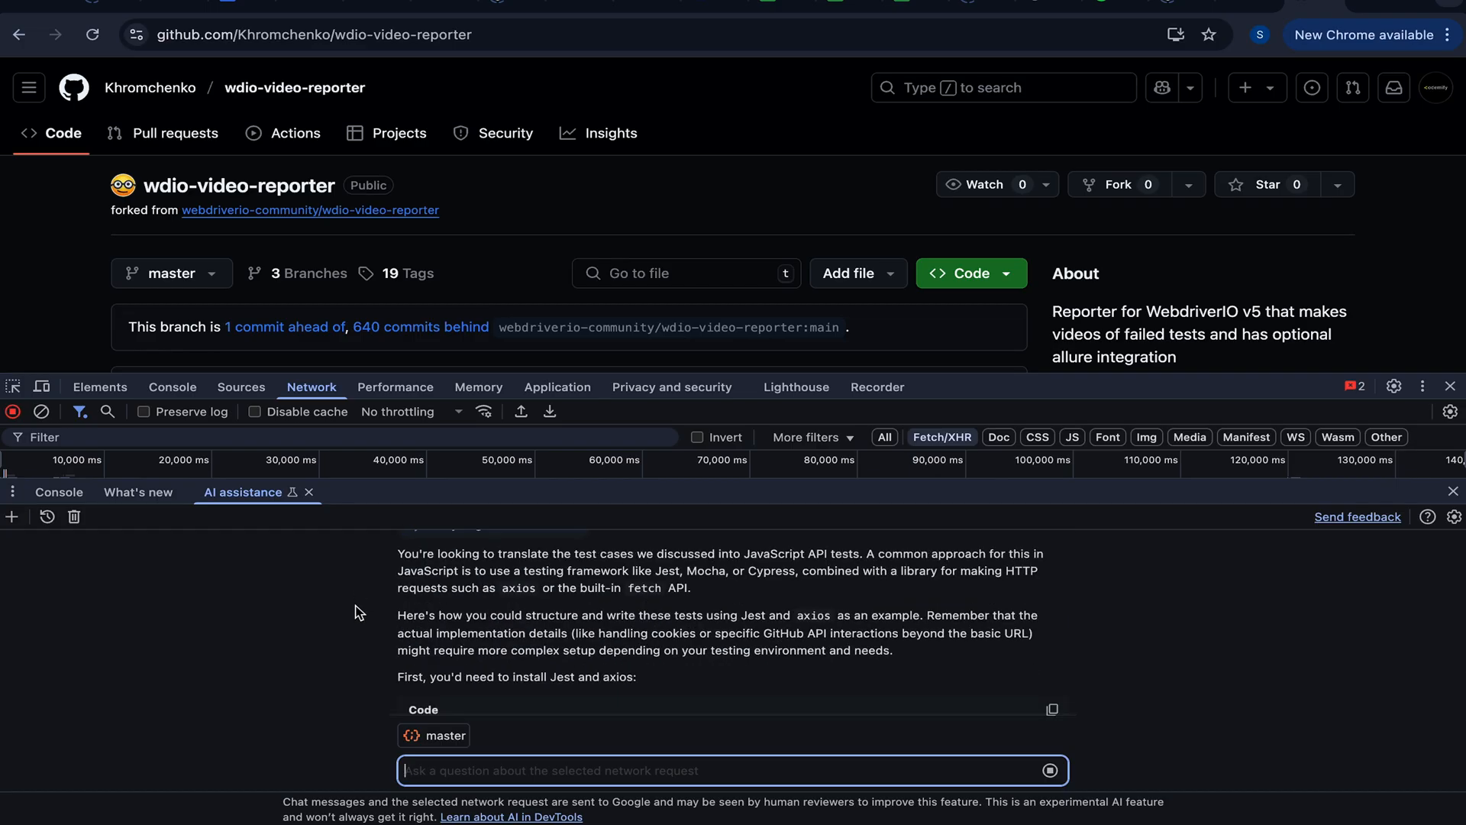
scroll(down, 3)
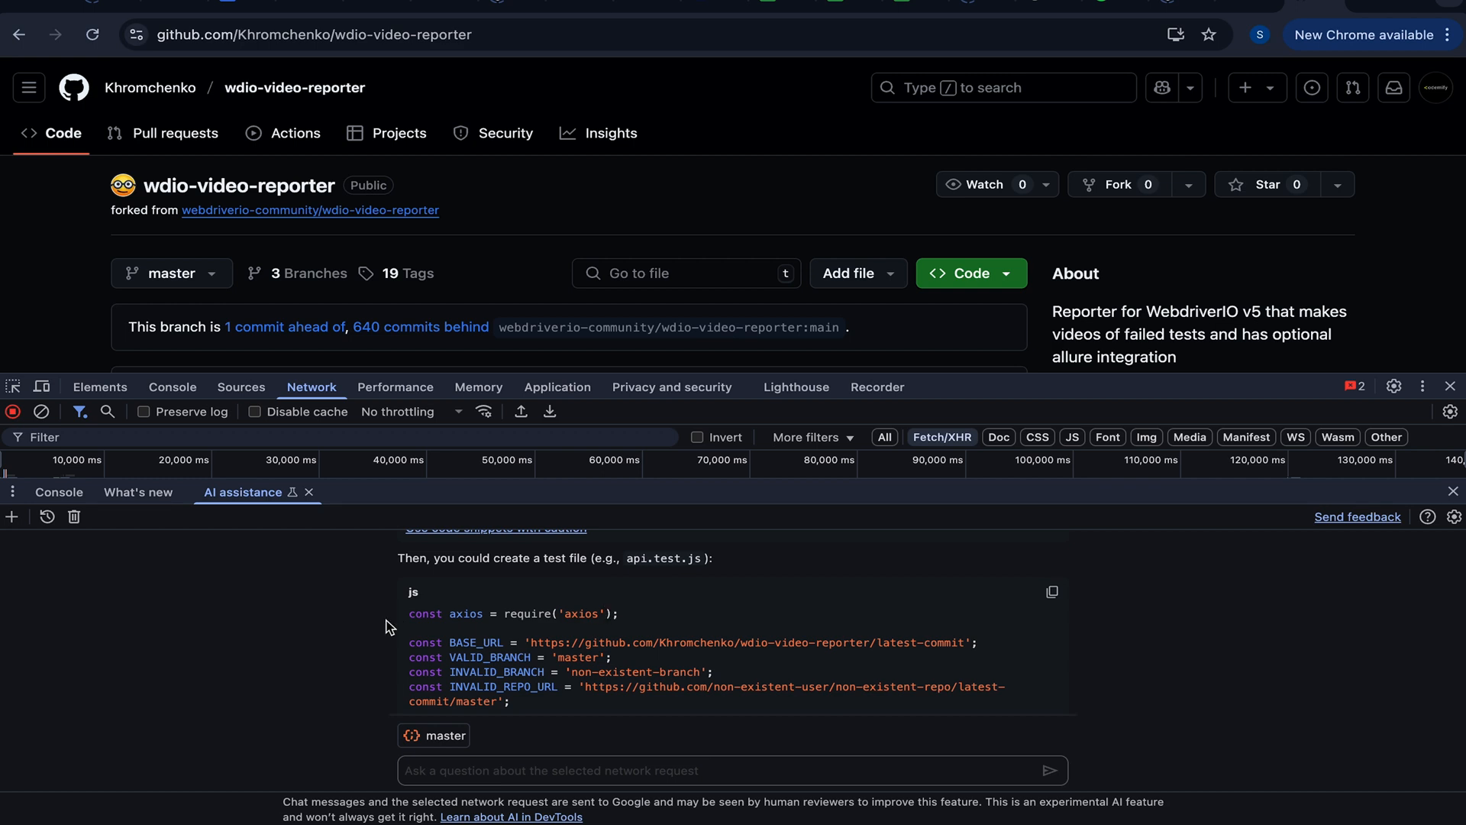
scroll(down, 3)
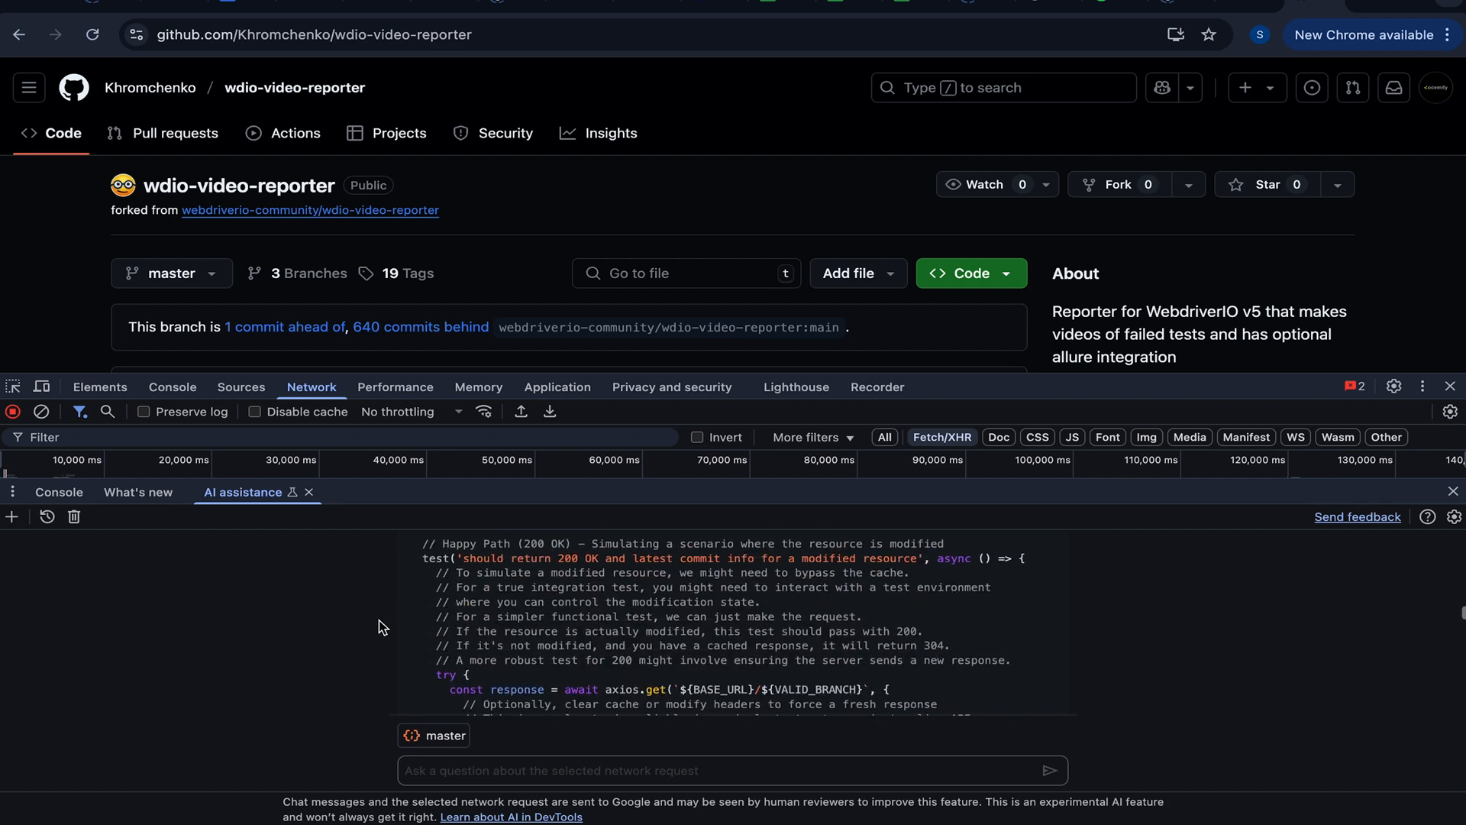
scroll(down, 3)
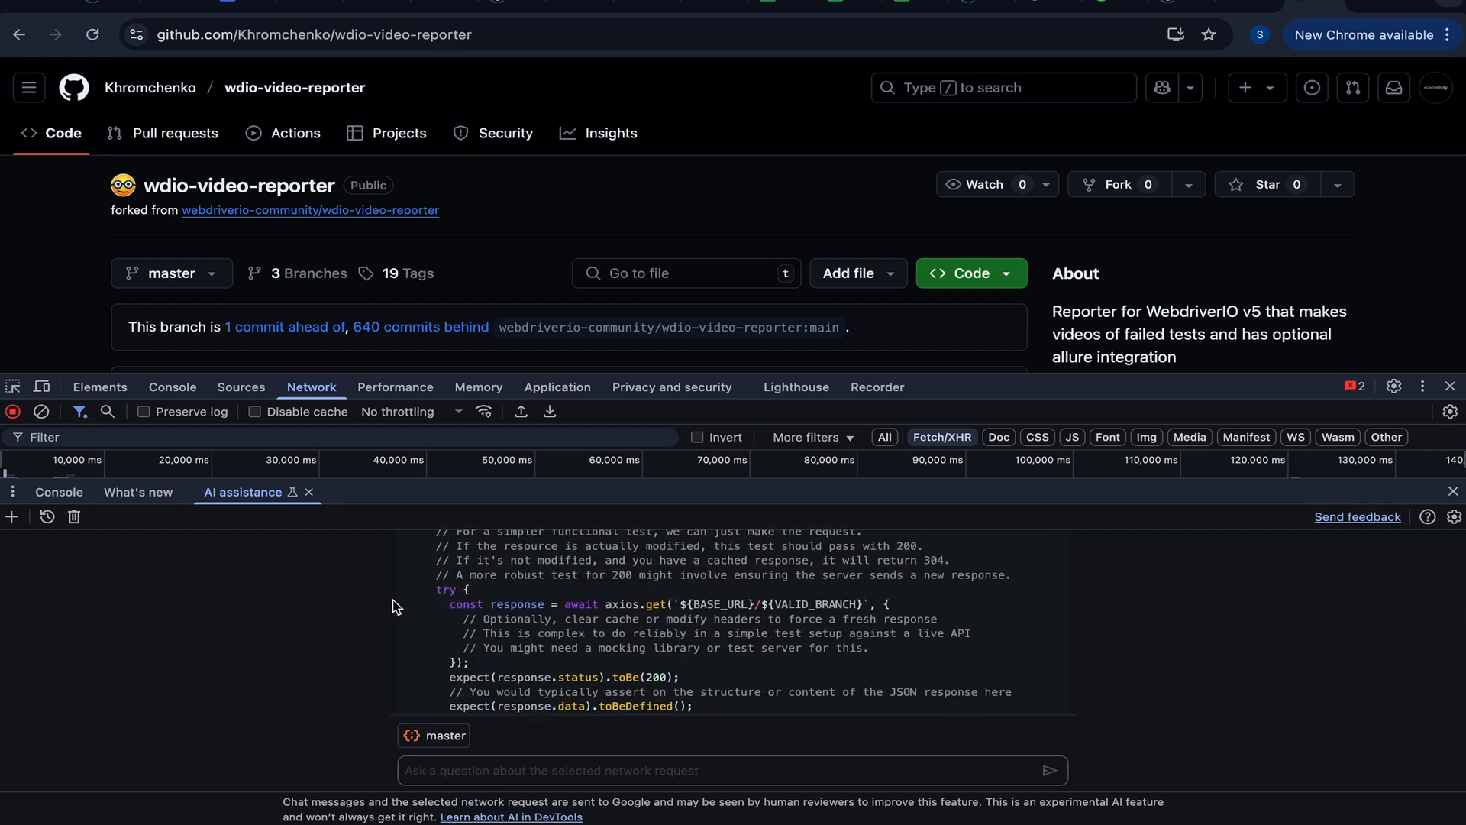
scroll(down, 3)
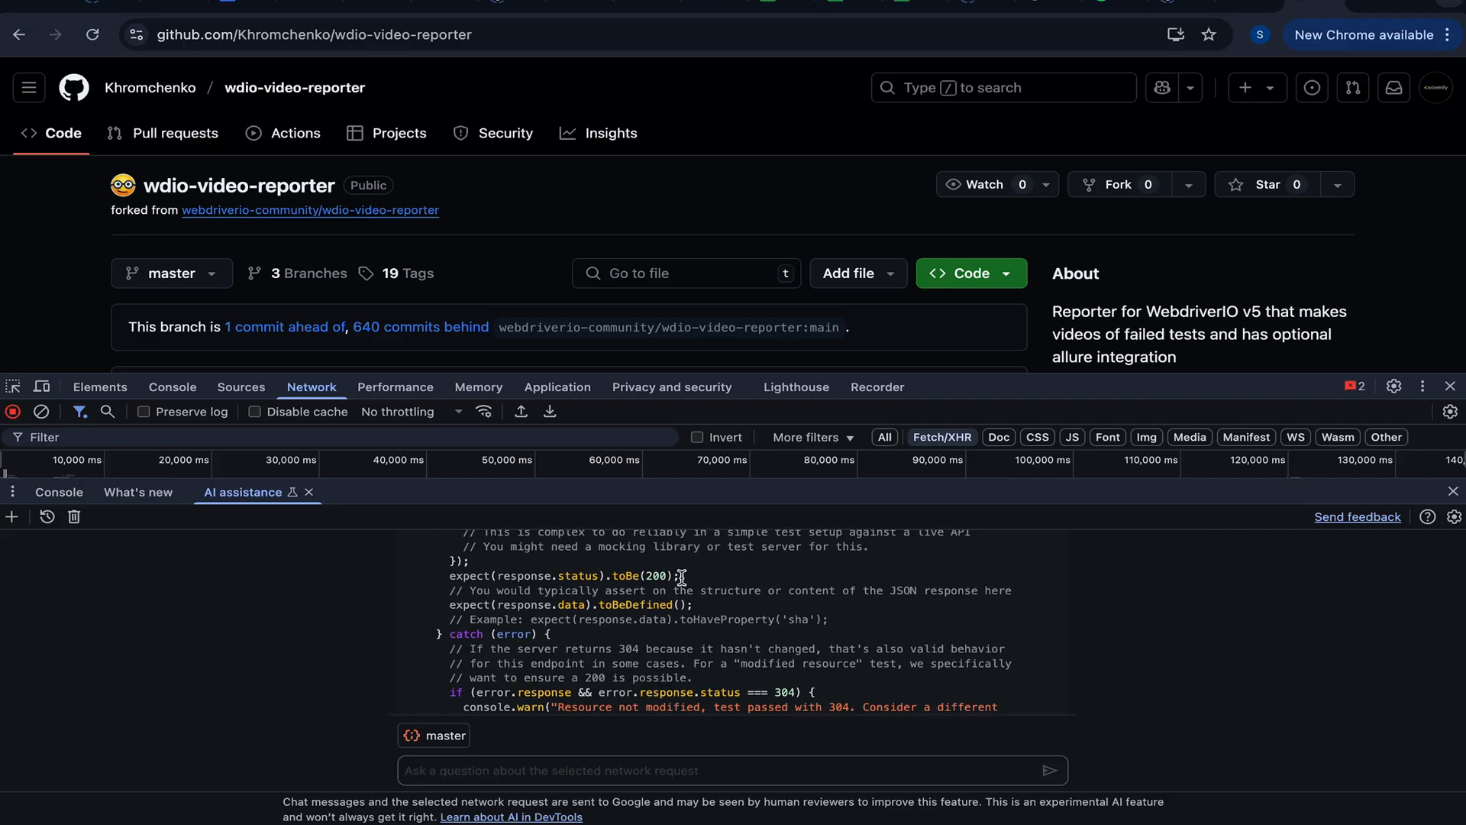
mouse_move(705, 606)
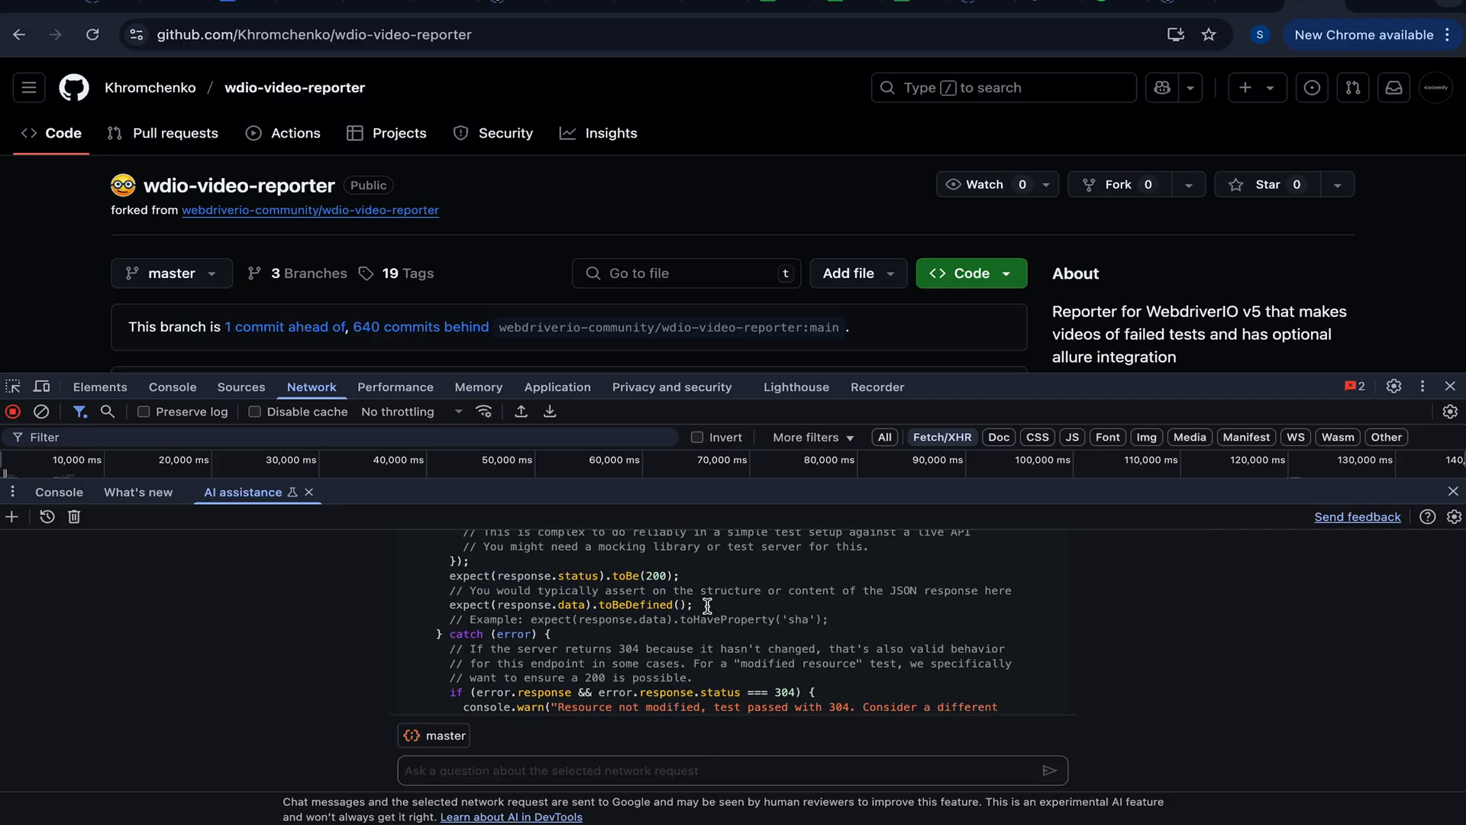
scroll(down, 3)
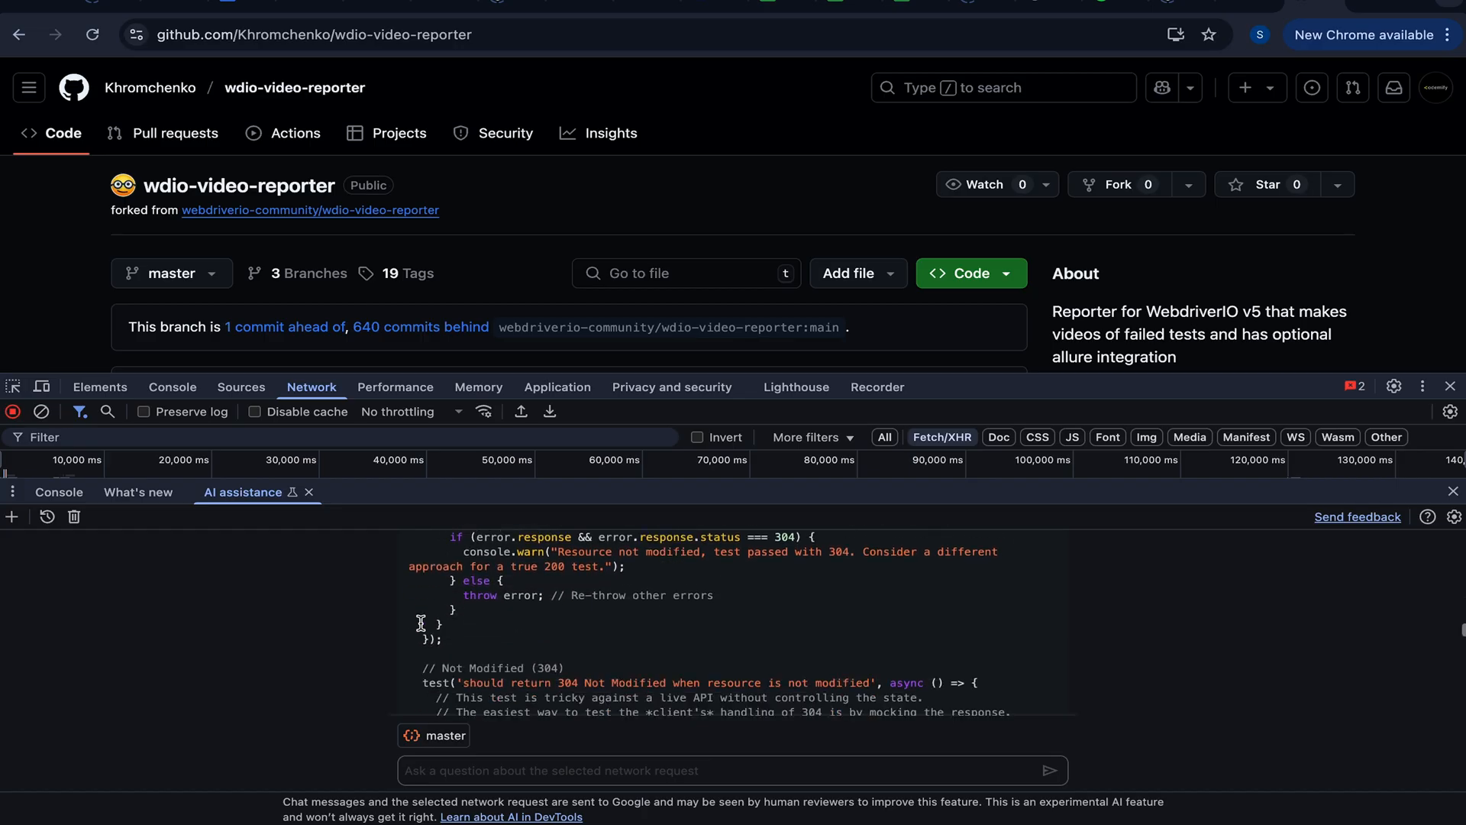
scroll(down, 3)
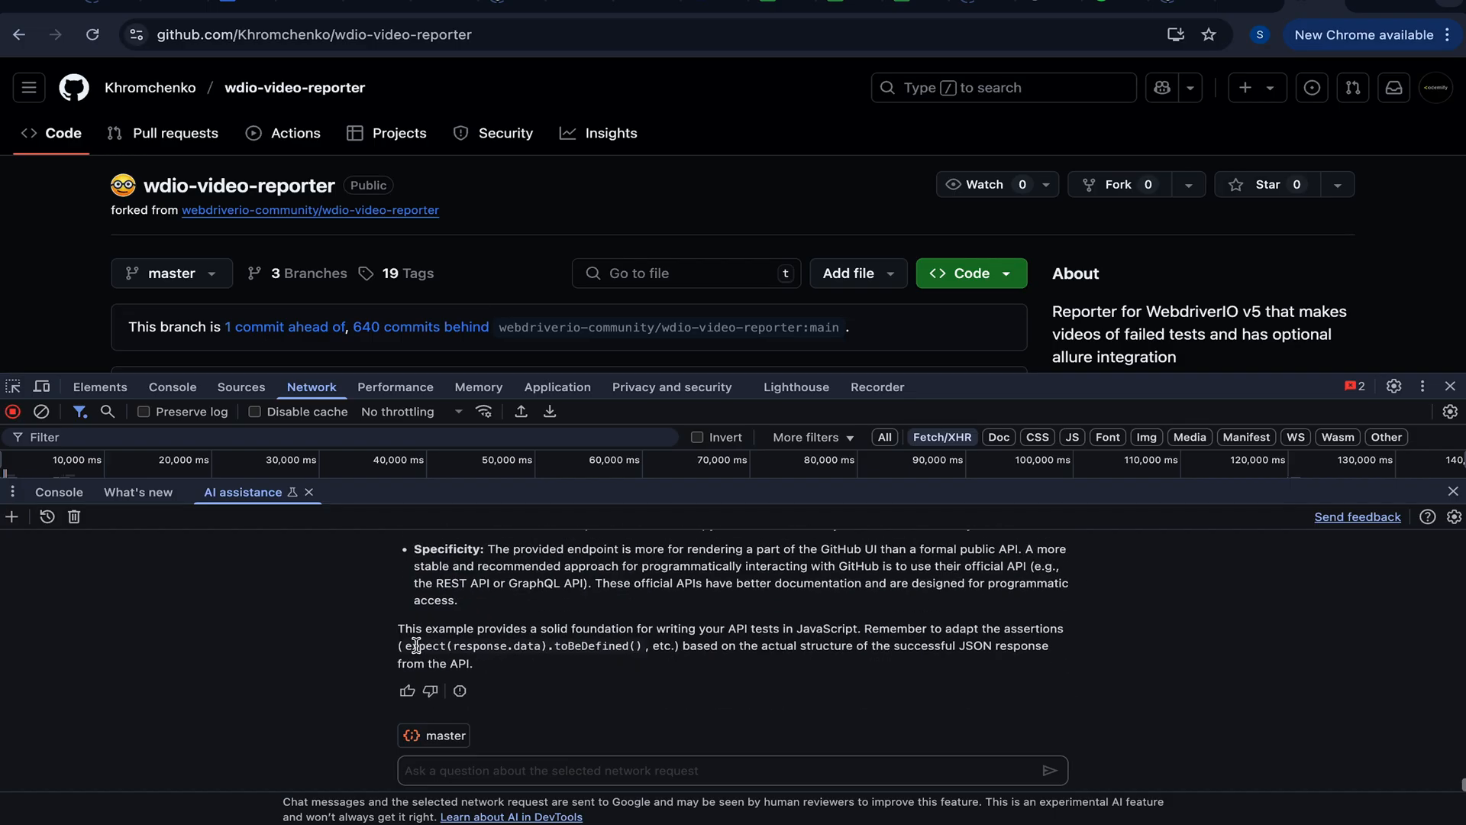
Ask the assistant 'Can you show me same examples of api tests with playwright' and send it.
click(731, 769)
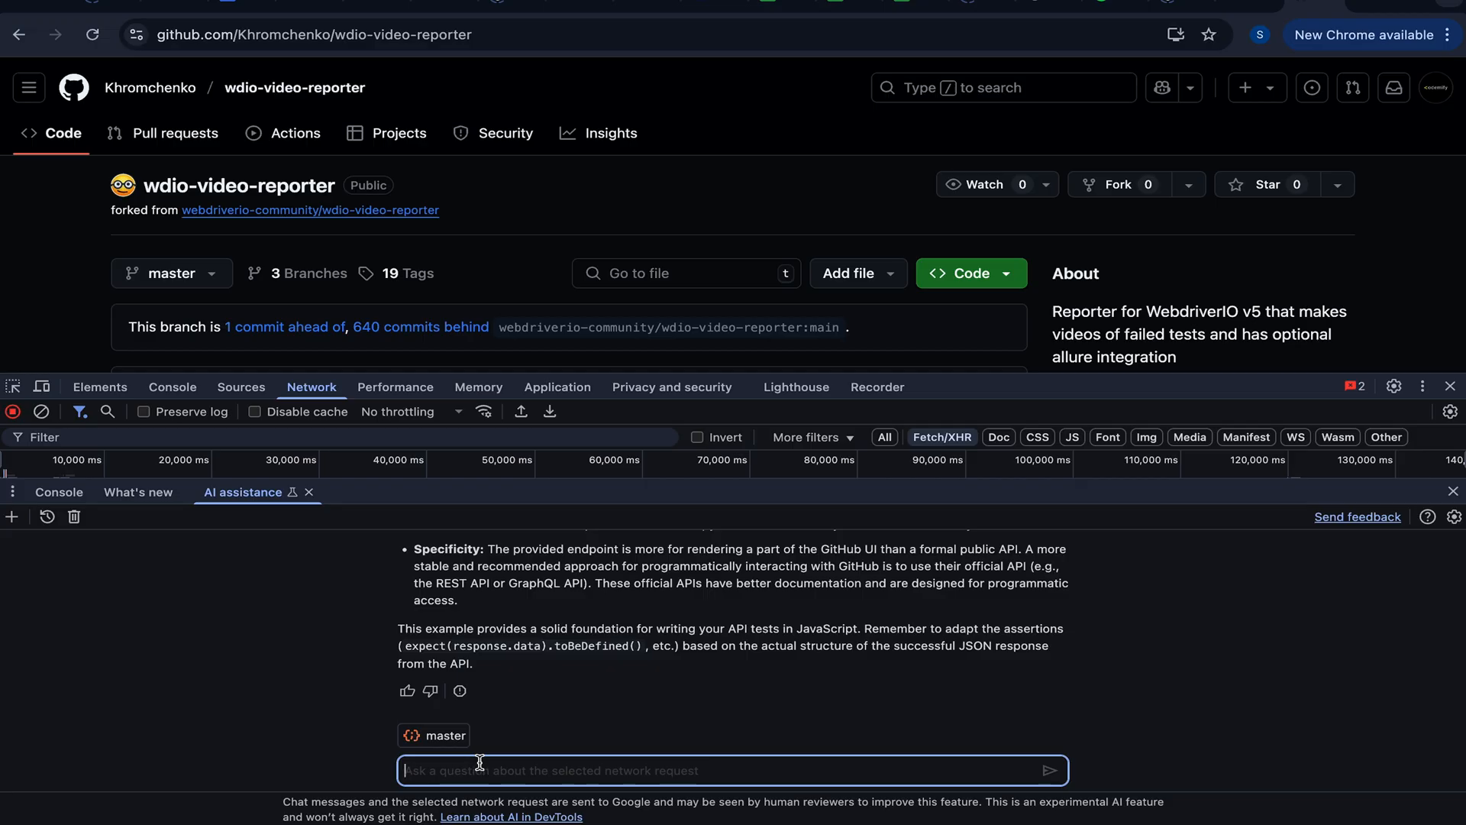
text(Can you)
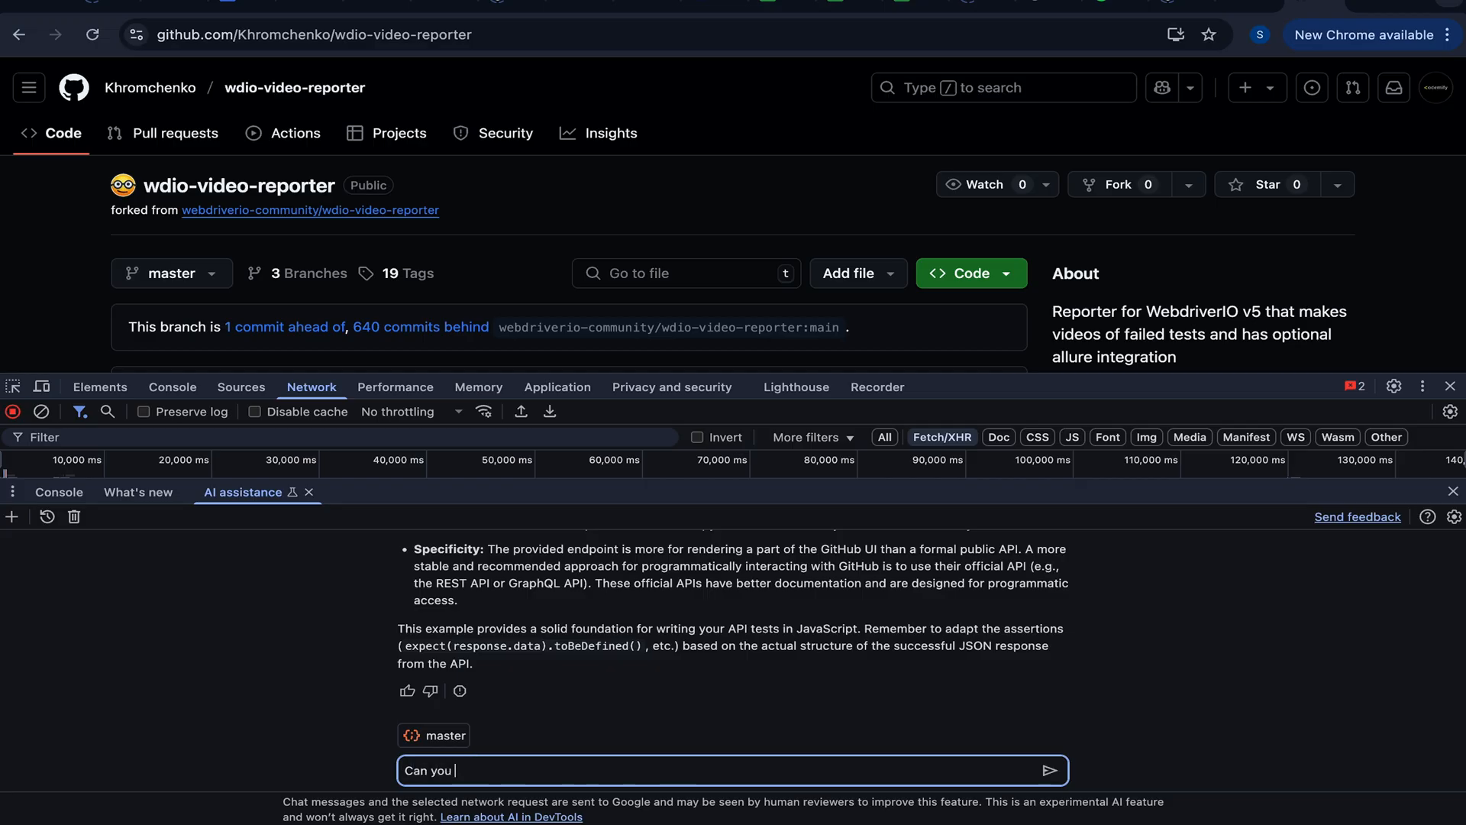
text(show me s)
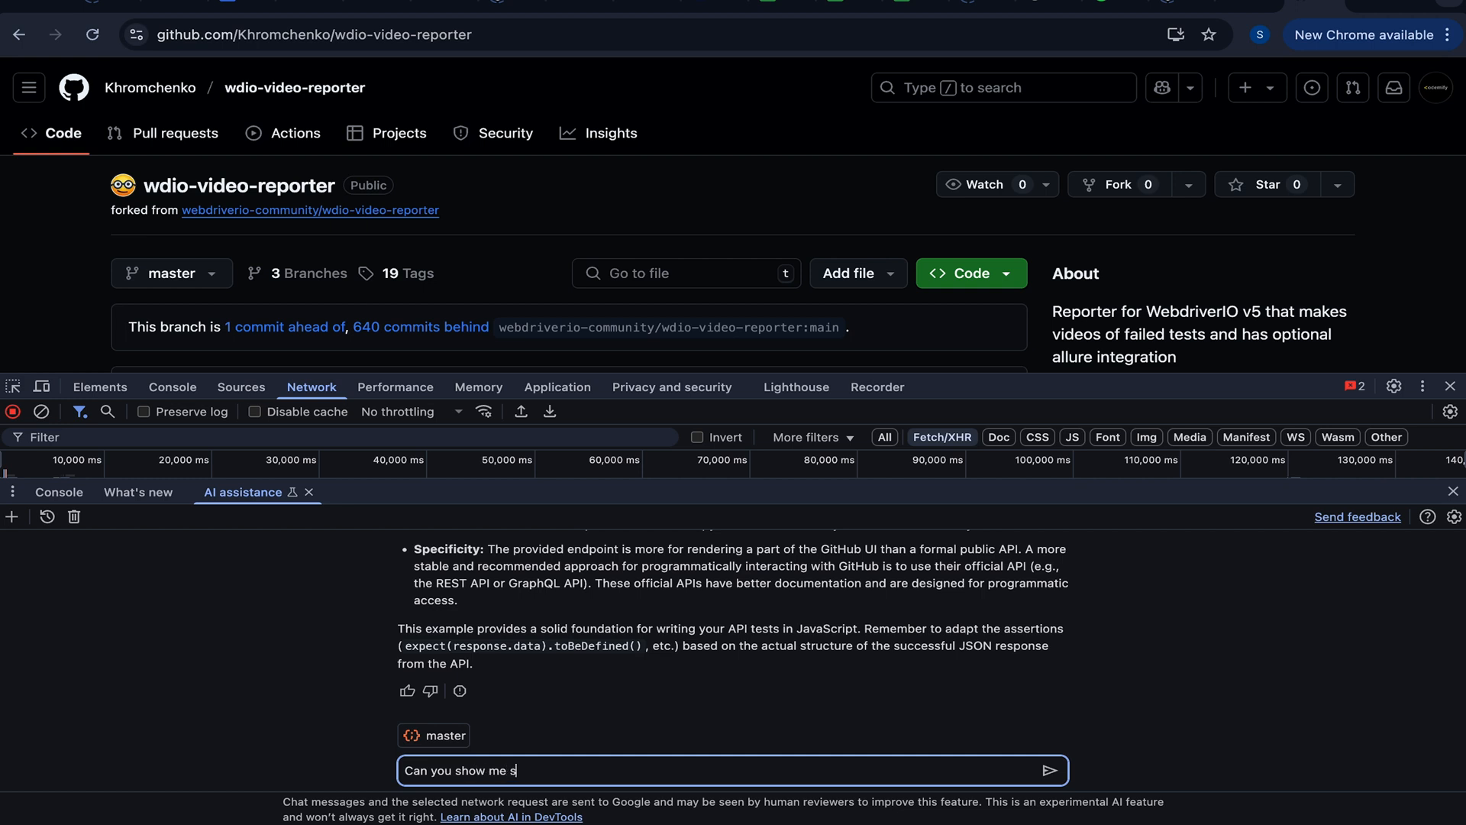
text(ame examles of api)
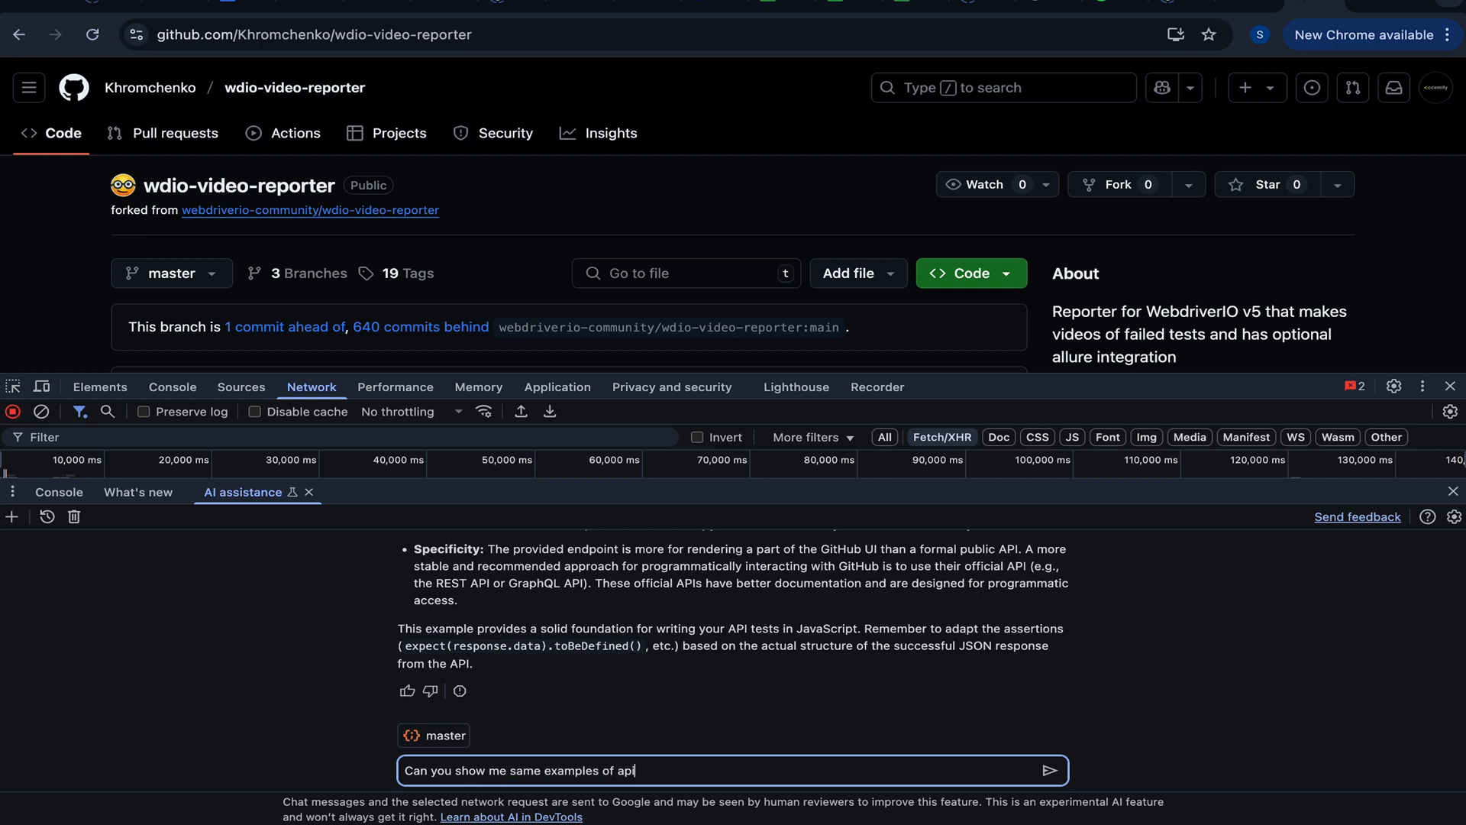
text(test)
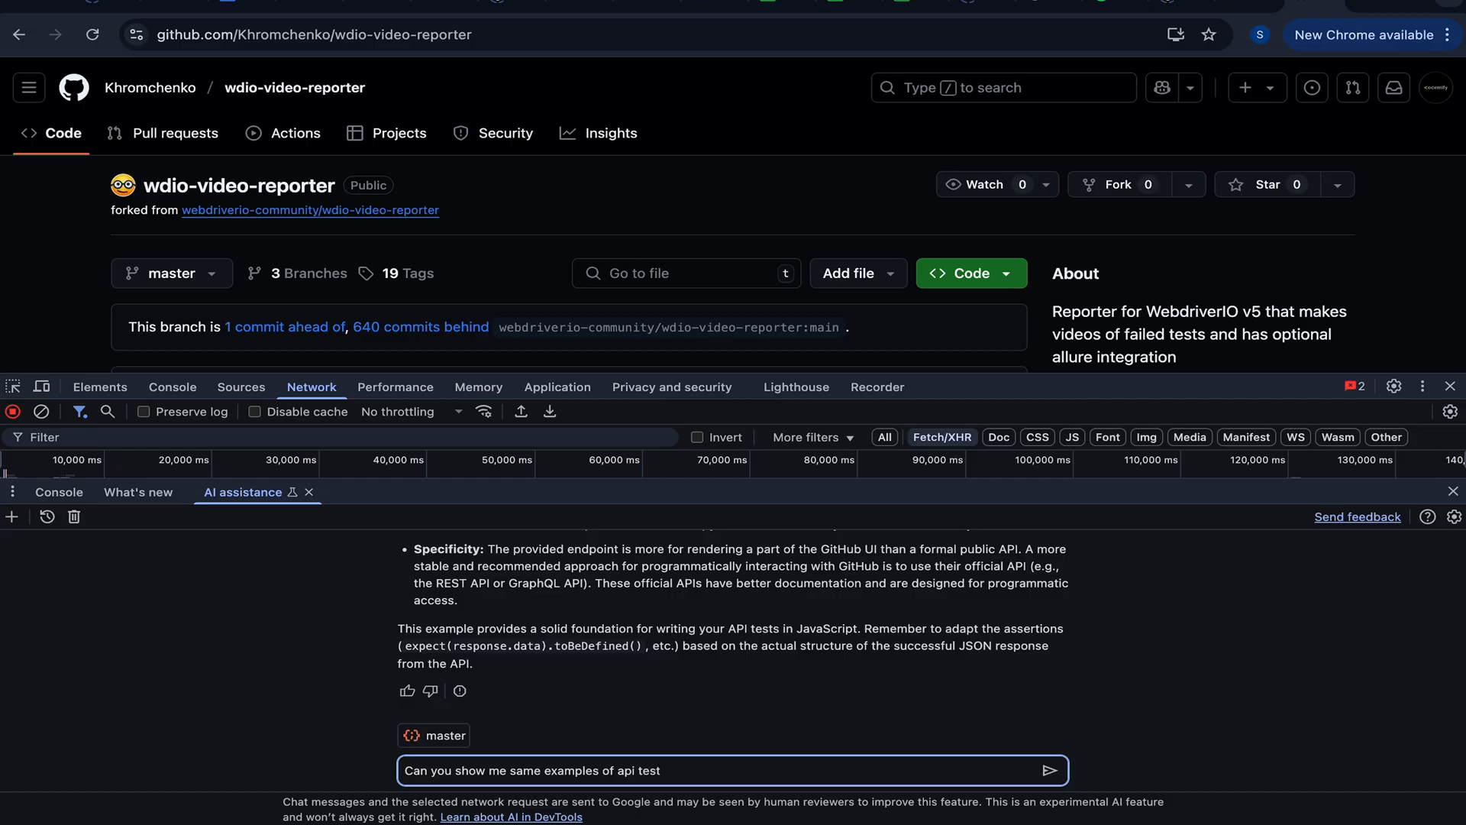
text(with plywrigh)
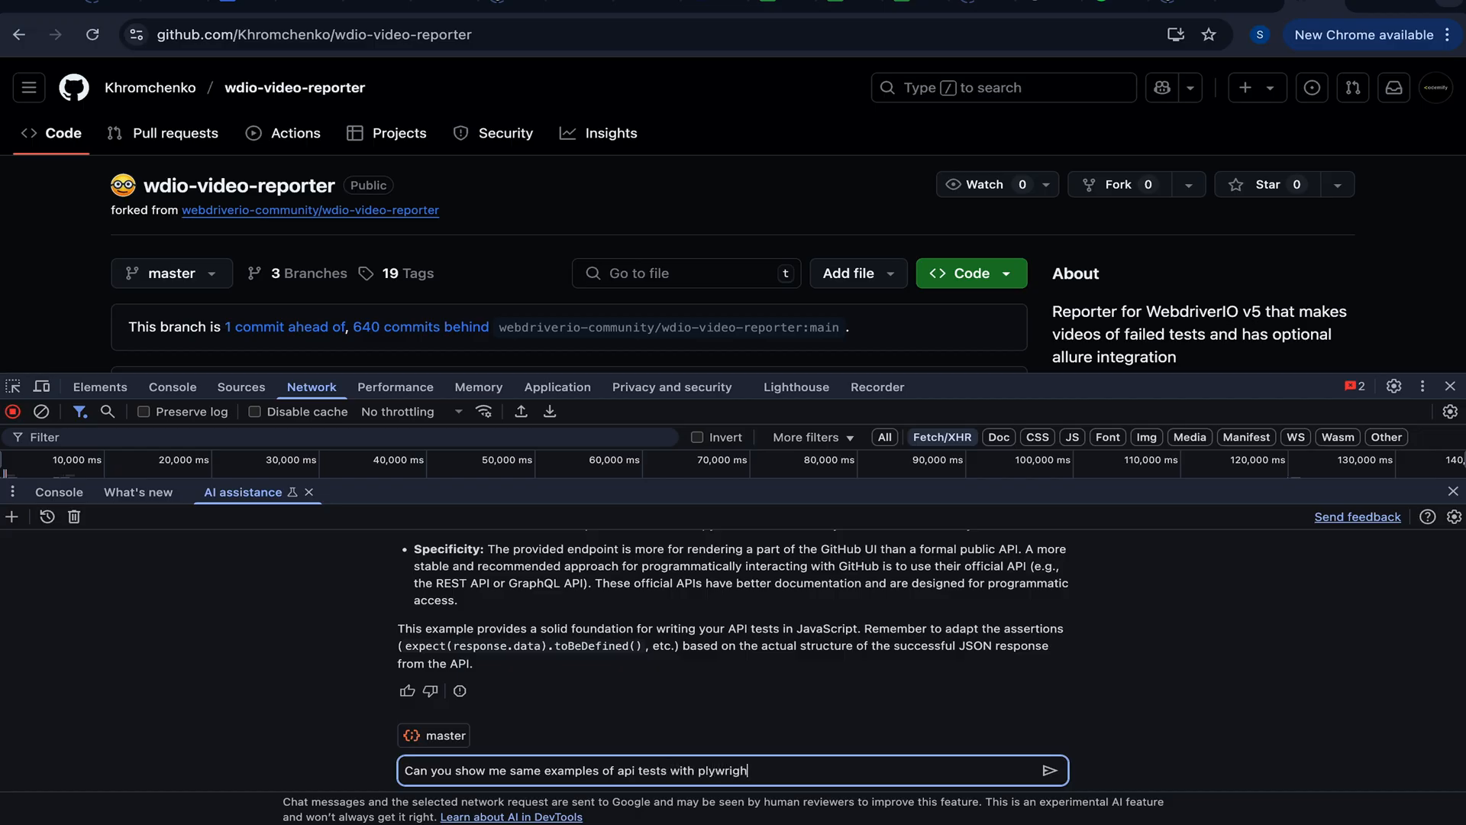
click(1054, 770)
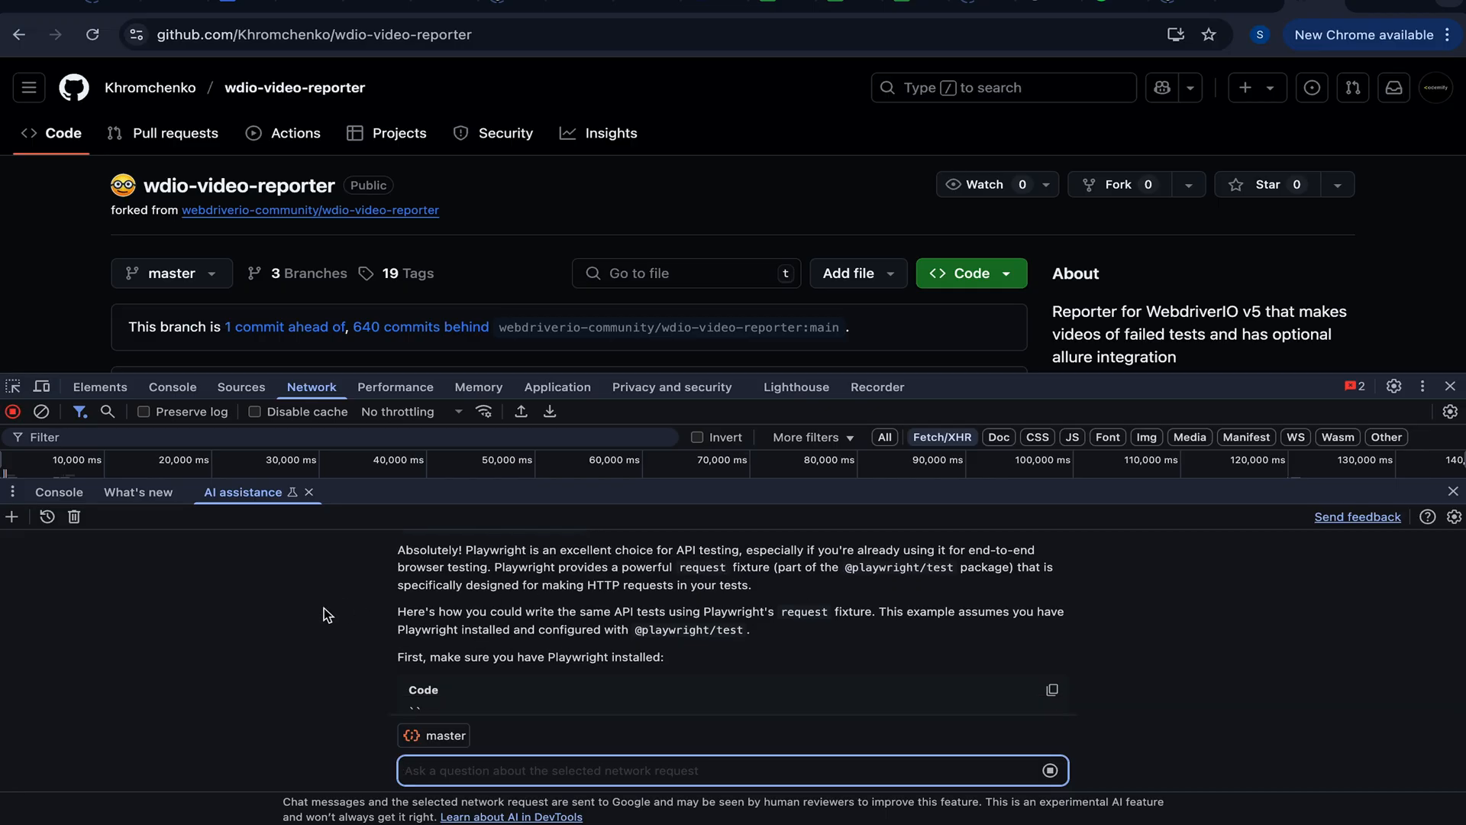
scroll(down, 3)
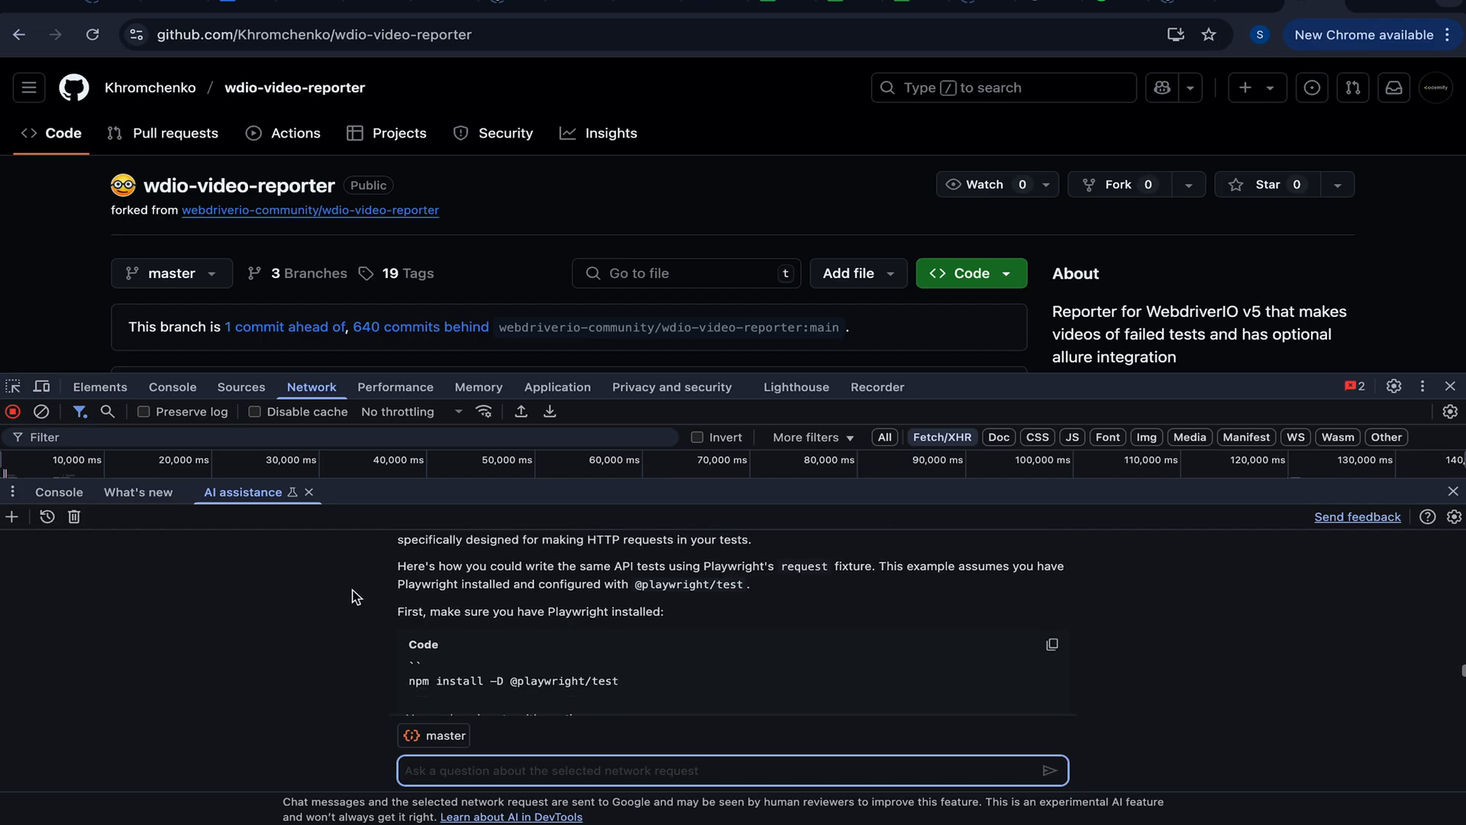
scroll(down, 3)
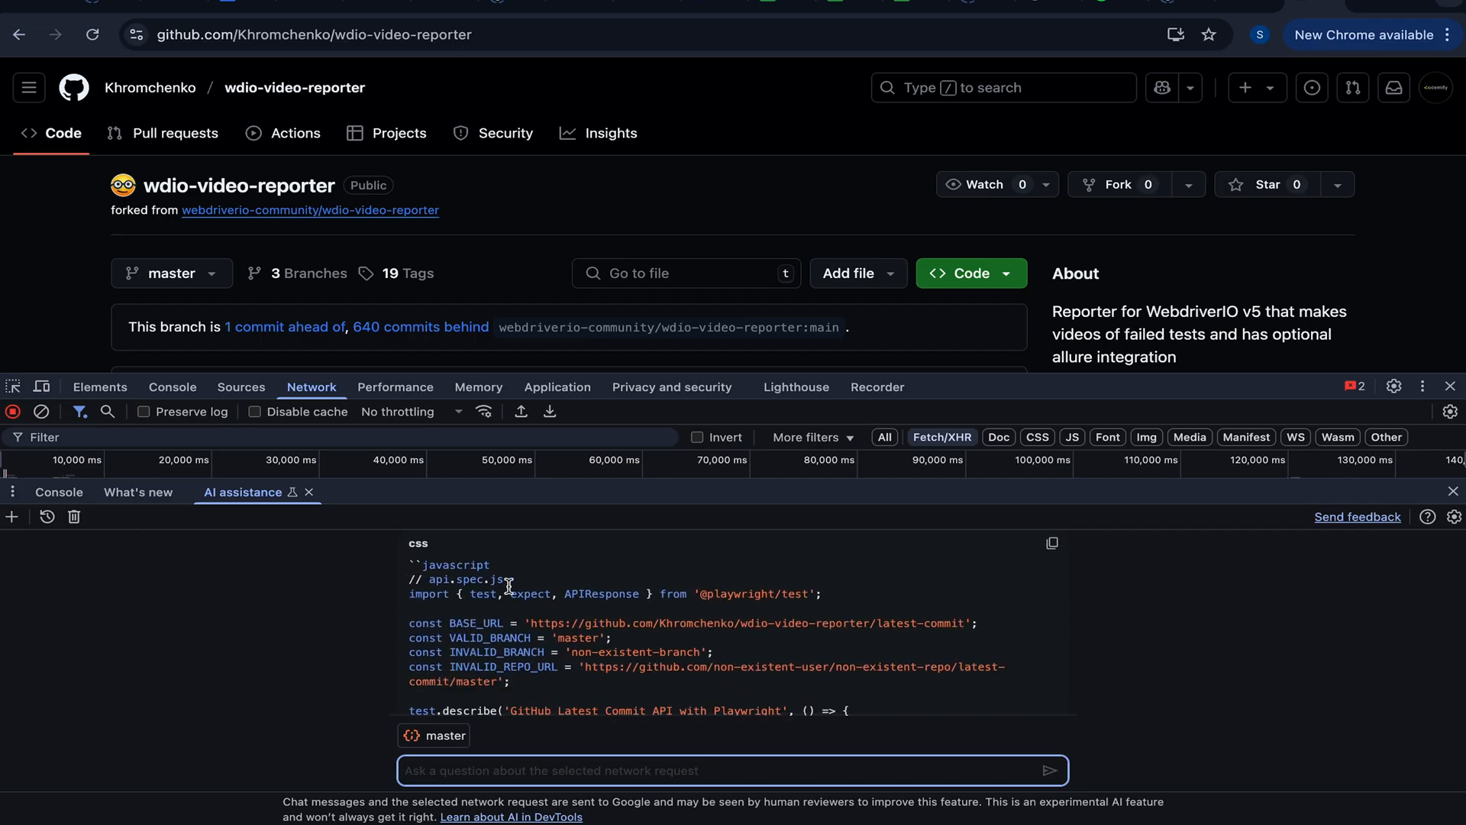
scroll(down, 3)
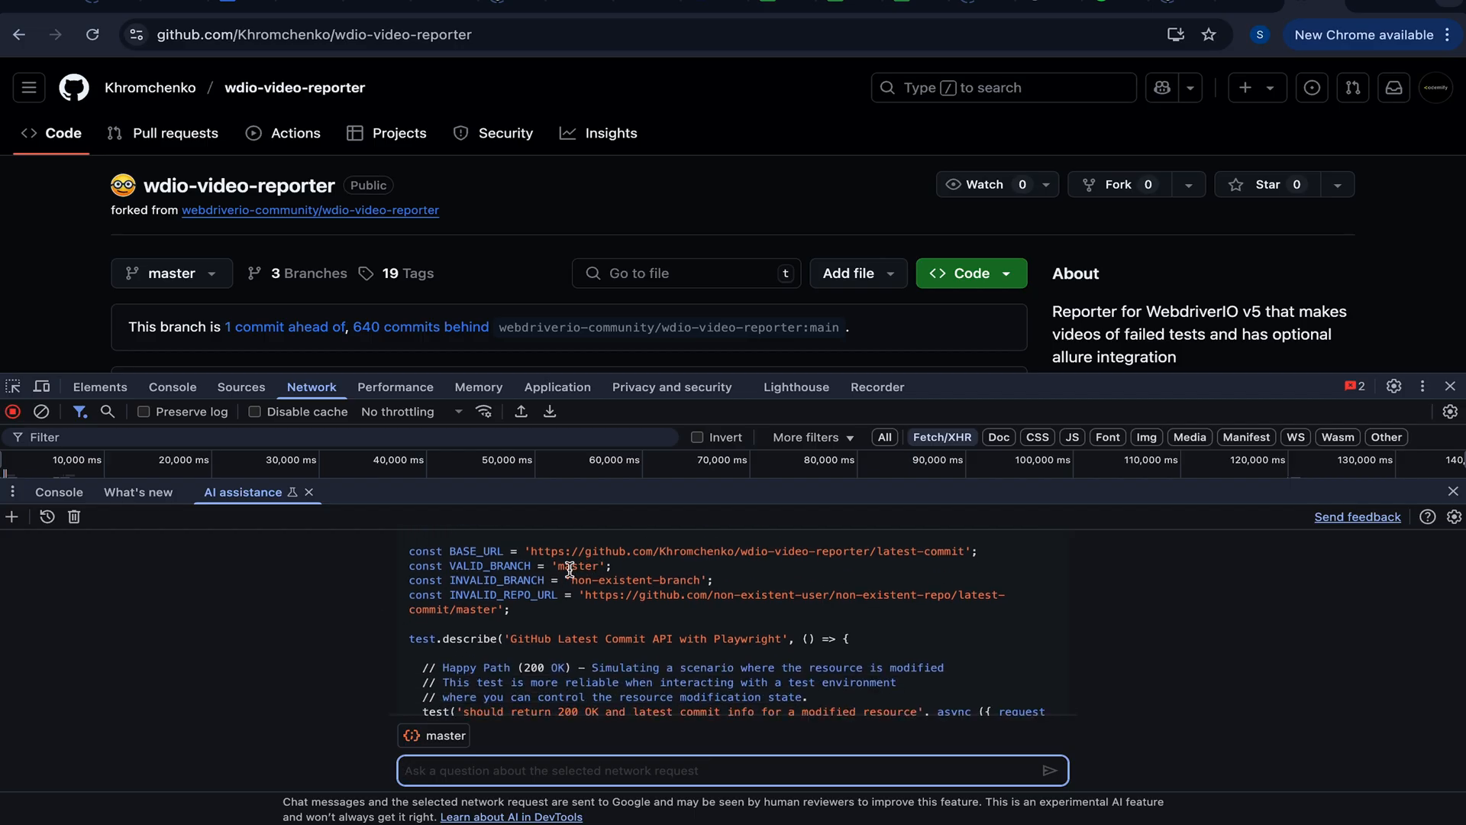
mouse_move(574, 580)
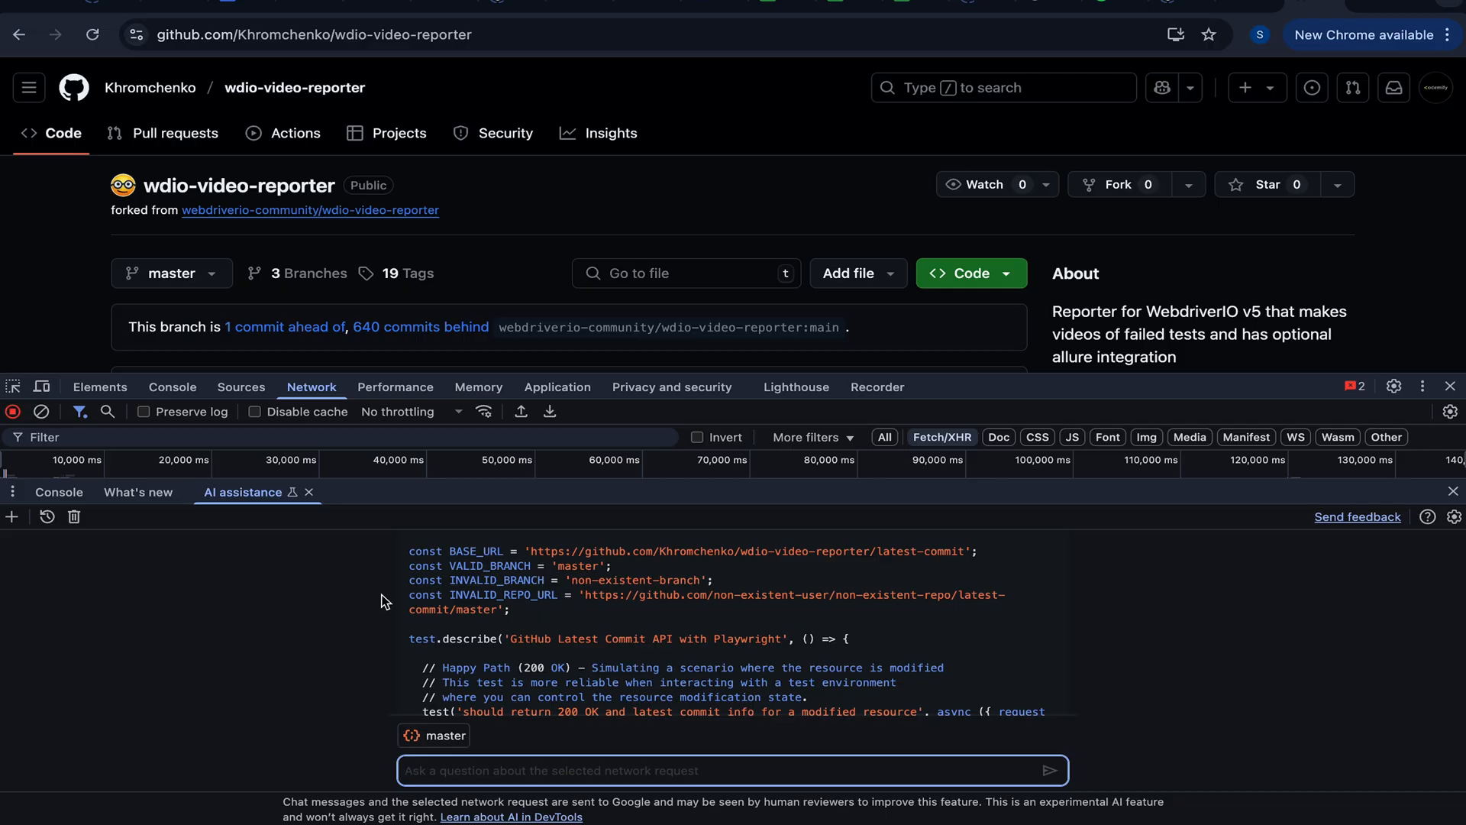
scroll(down, 3)
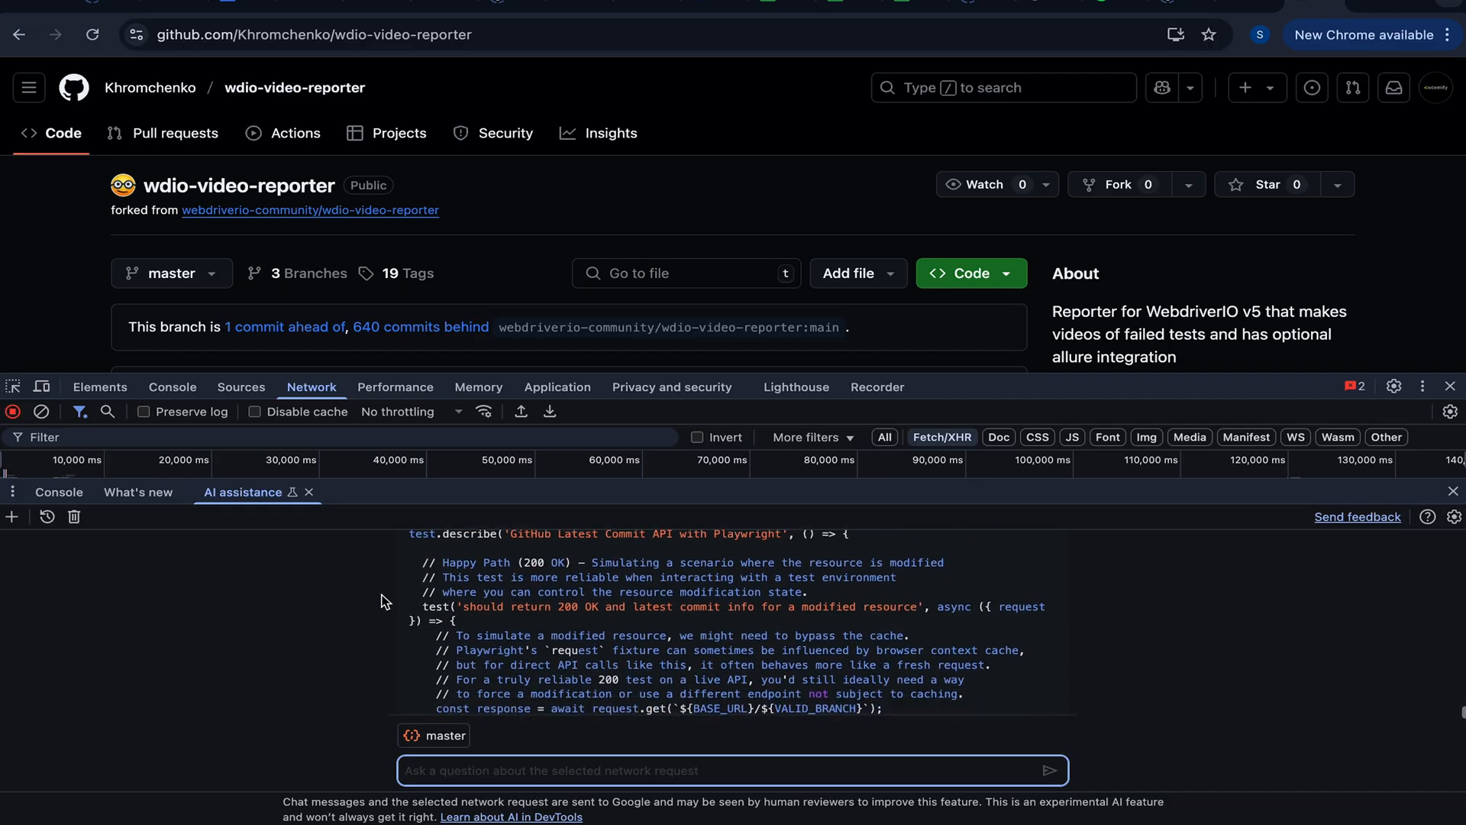
scroll(down, 3)
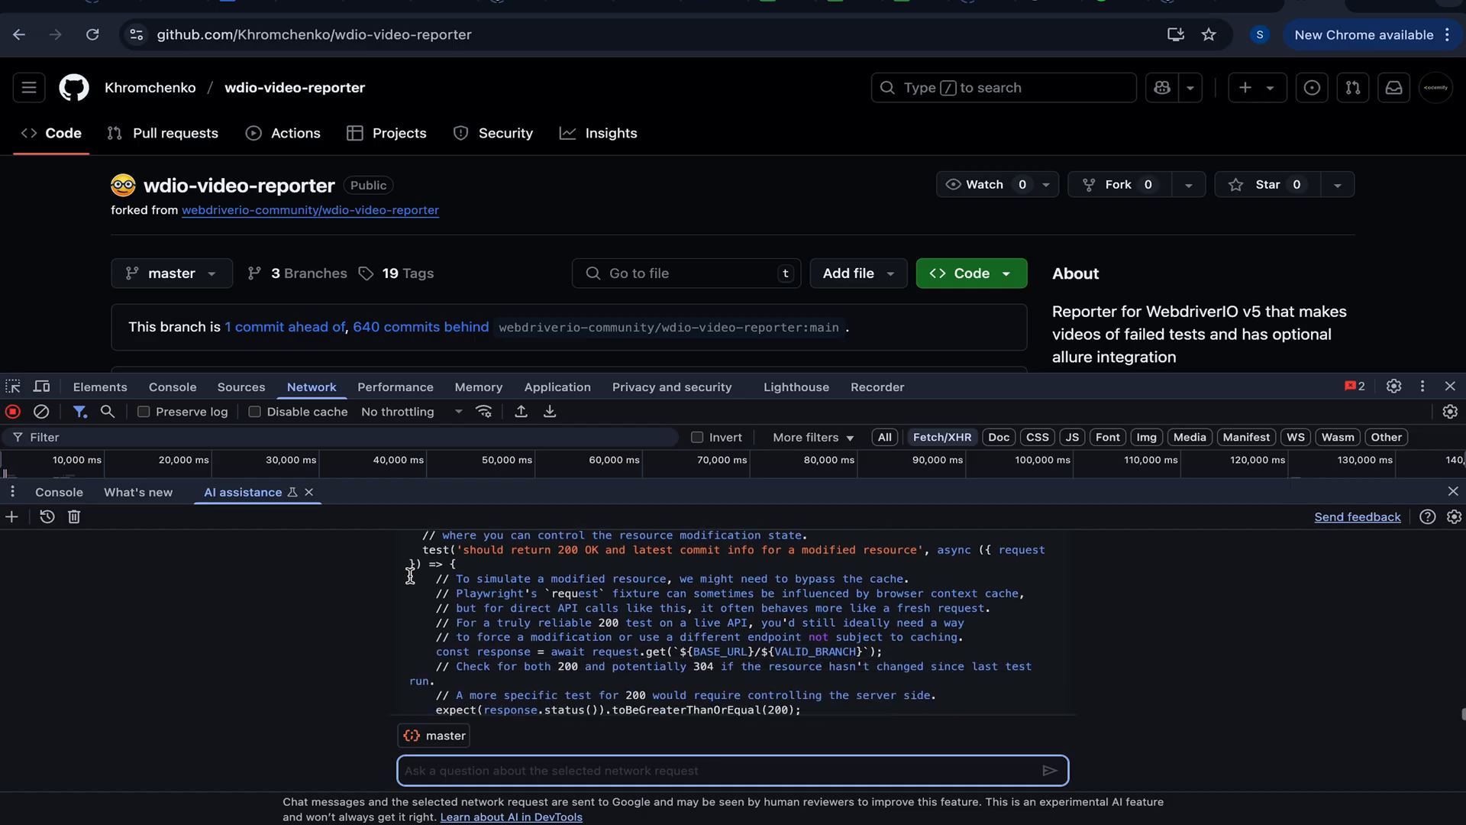
mouse_move(628, 573)
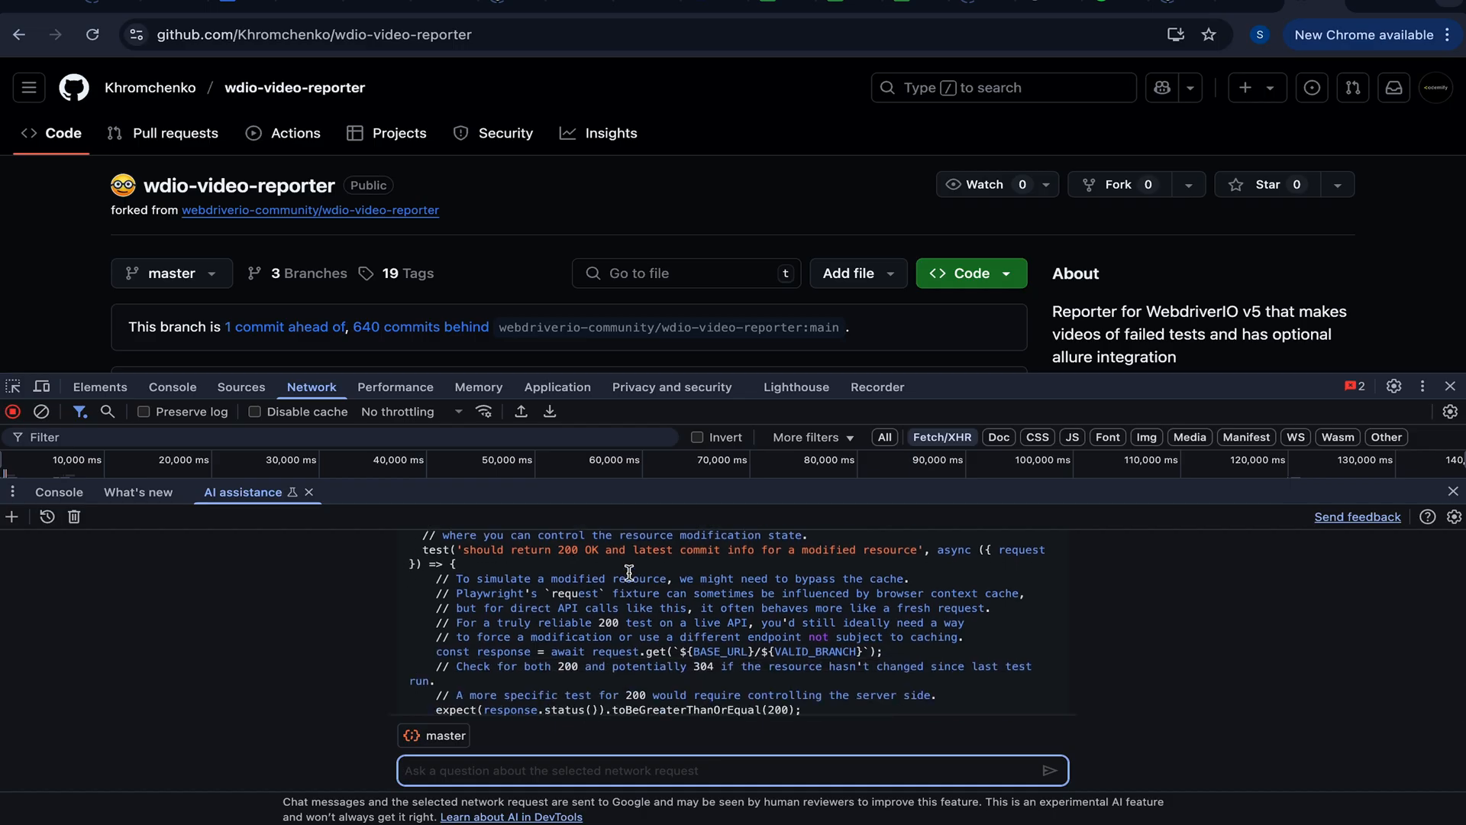
mouse_move(376, 620)
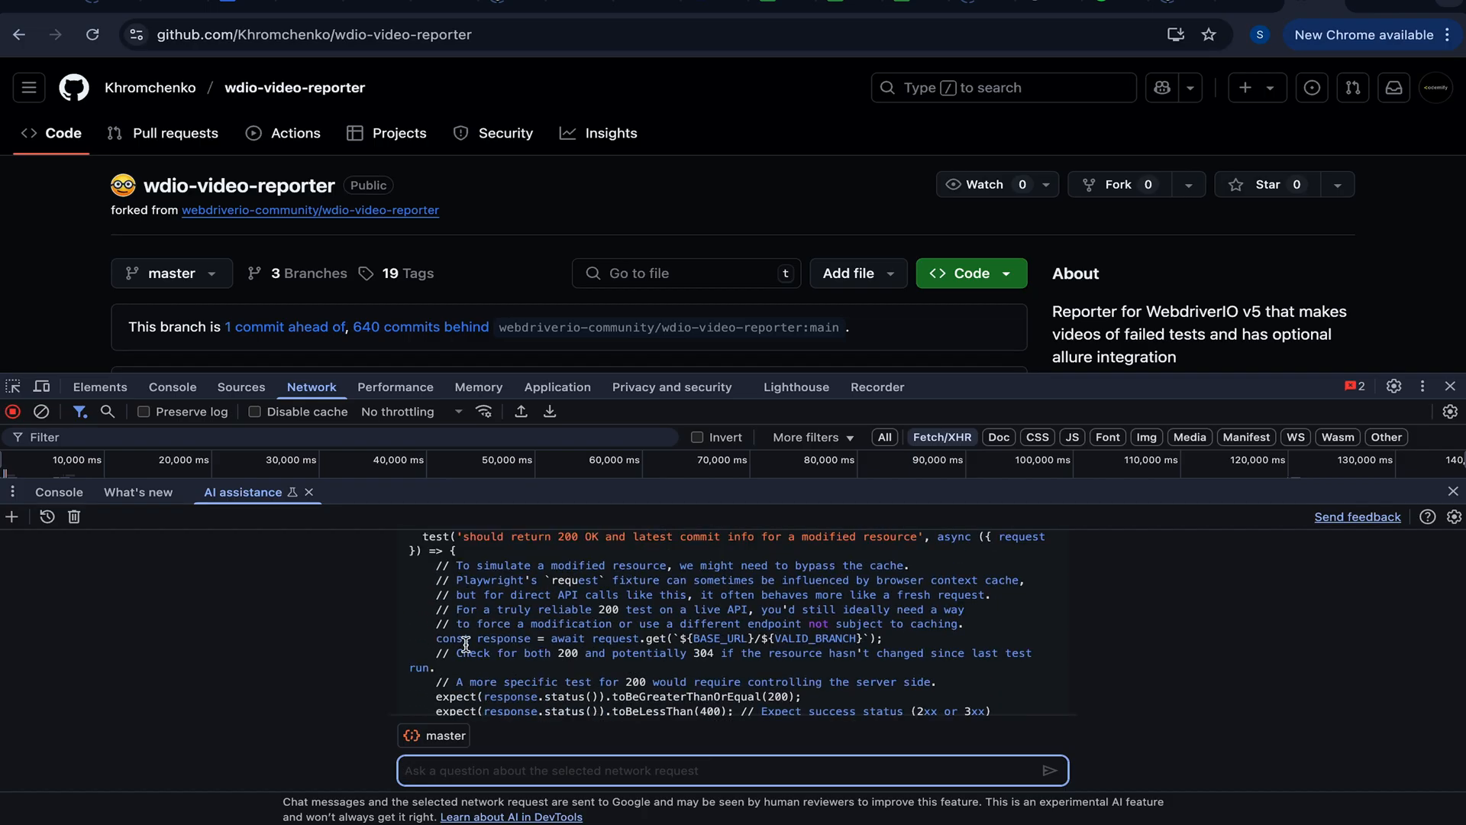
drag(468, 644, 832, 639)
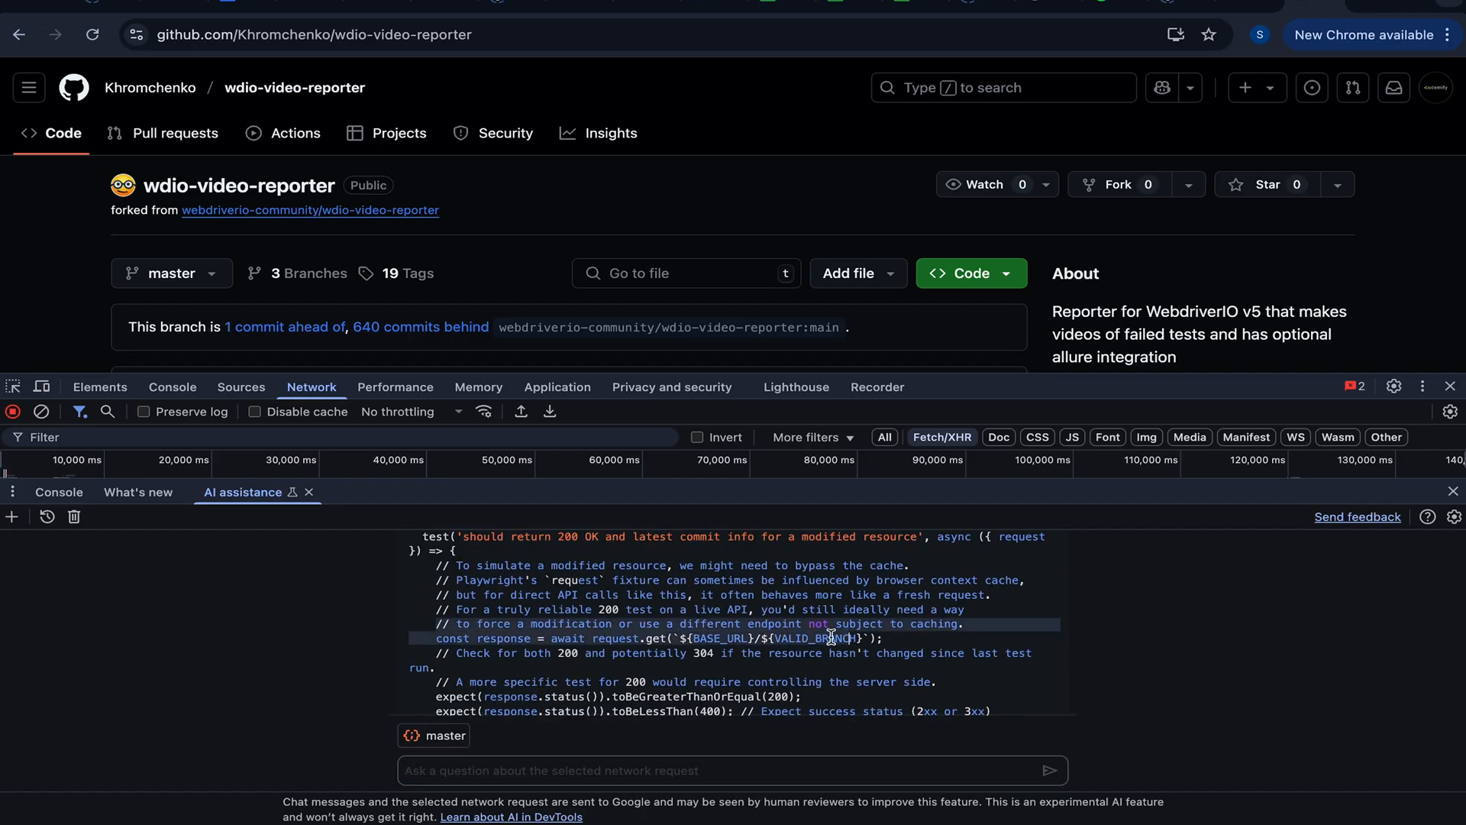
scroll(down, 3)
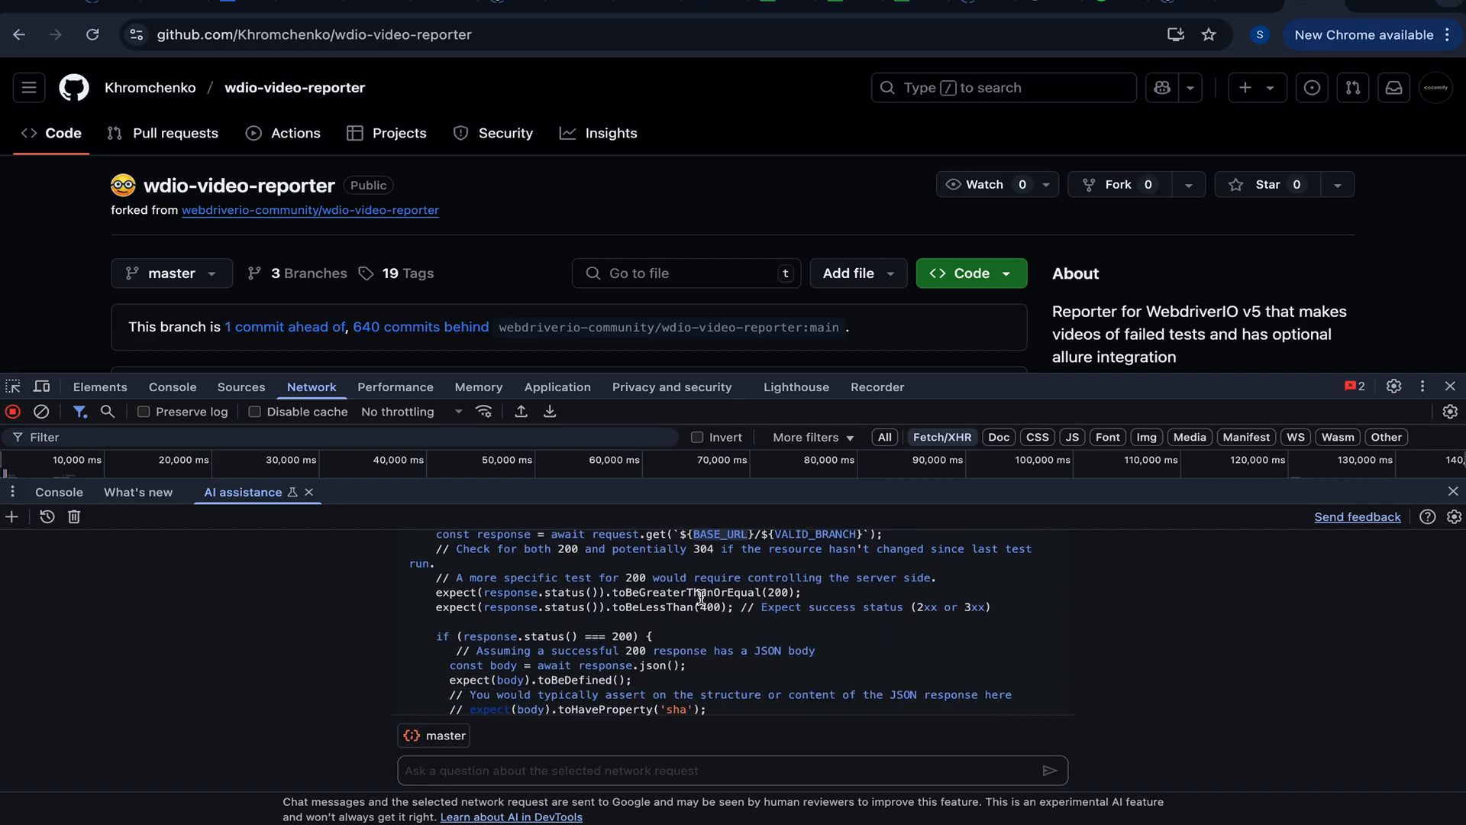
mouse_move(800, 592)
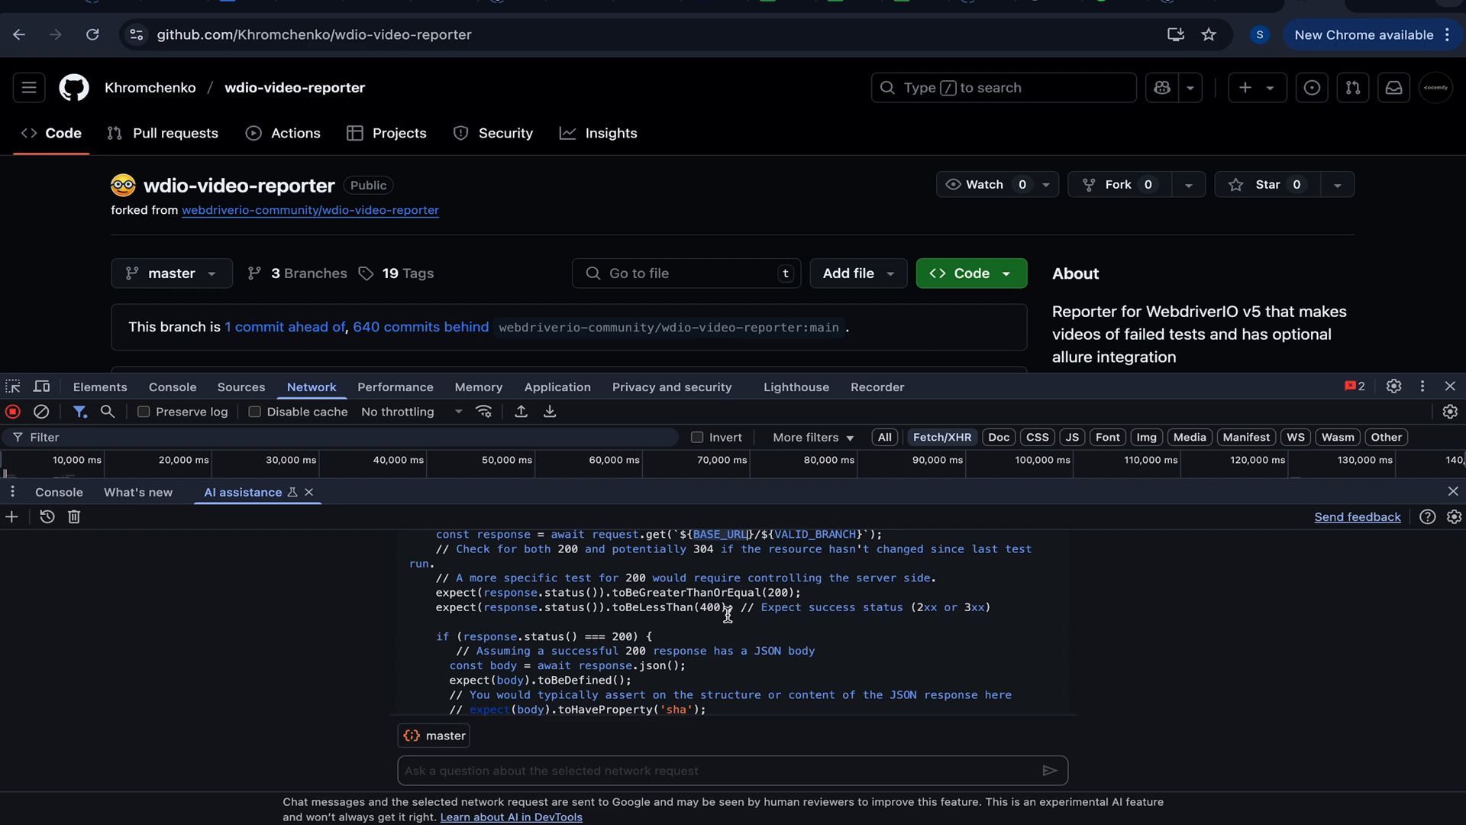
mouse_move(805, 622)
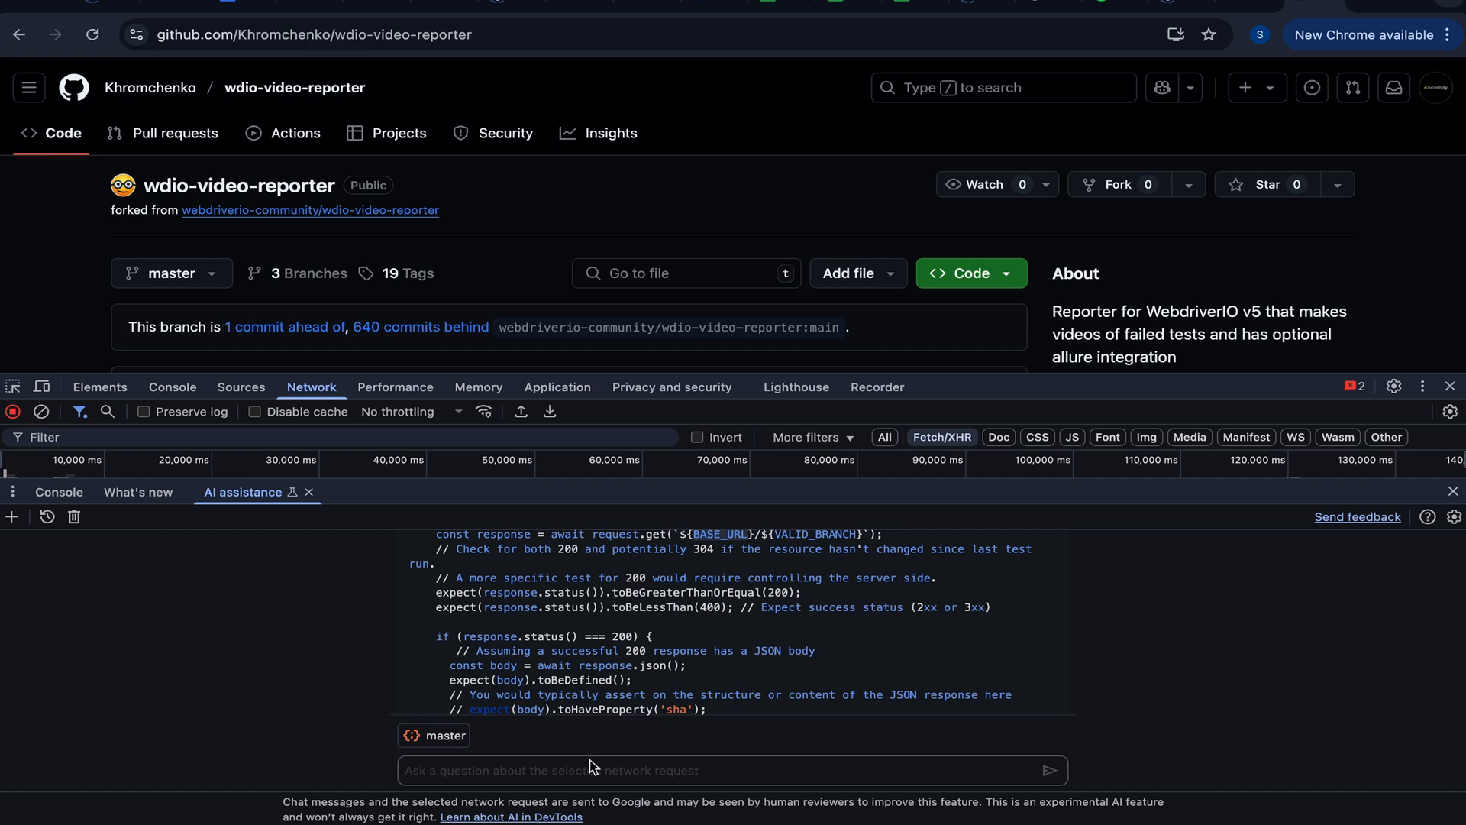
mouse_move(402, 614)
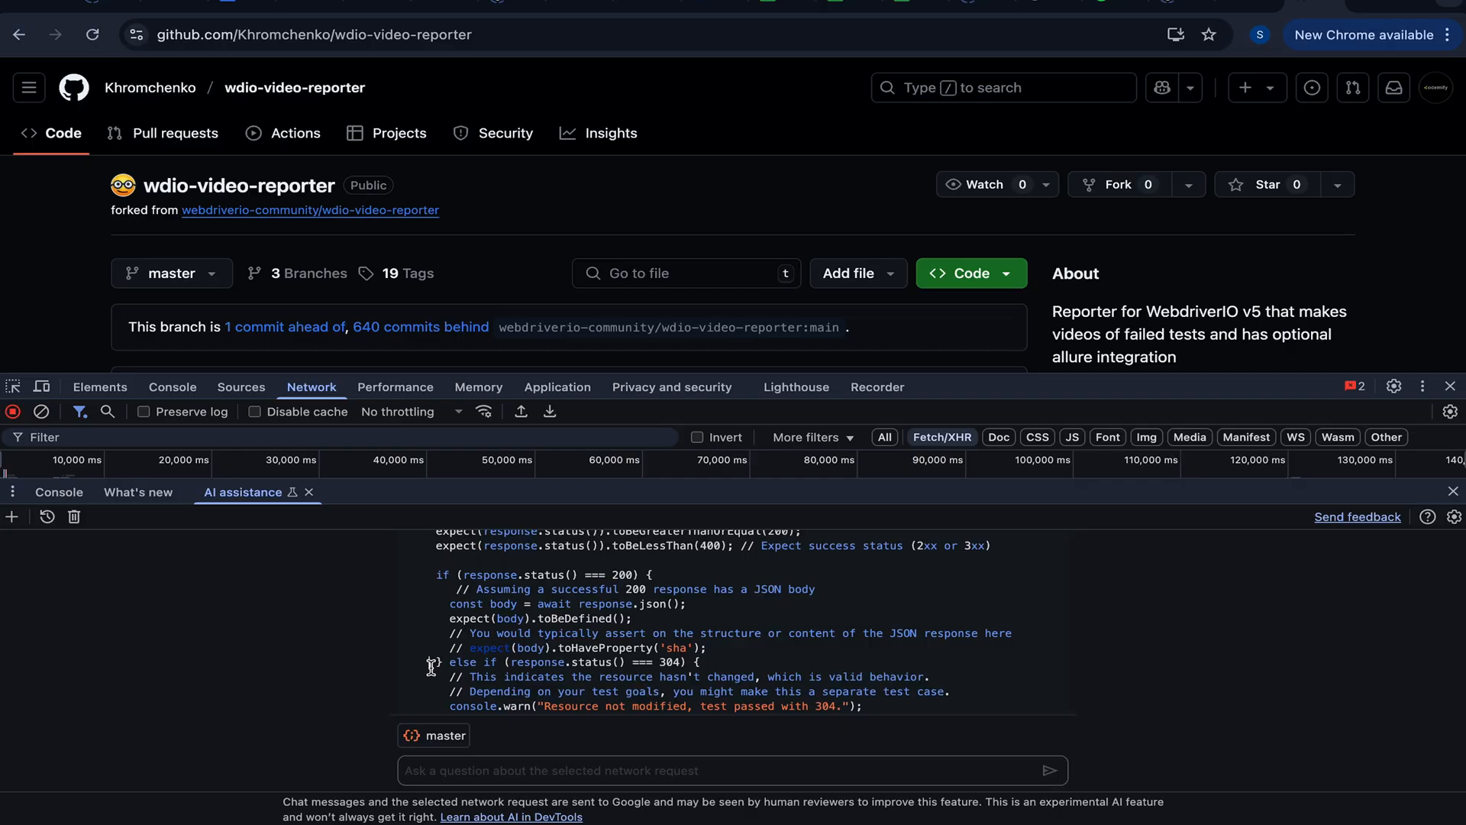
scroll(down, 3)
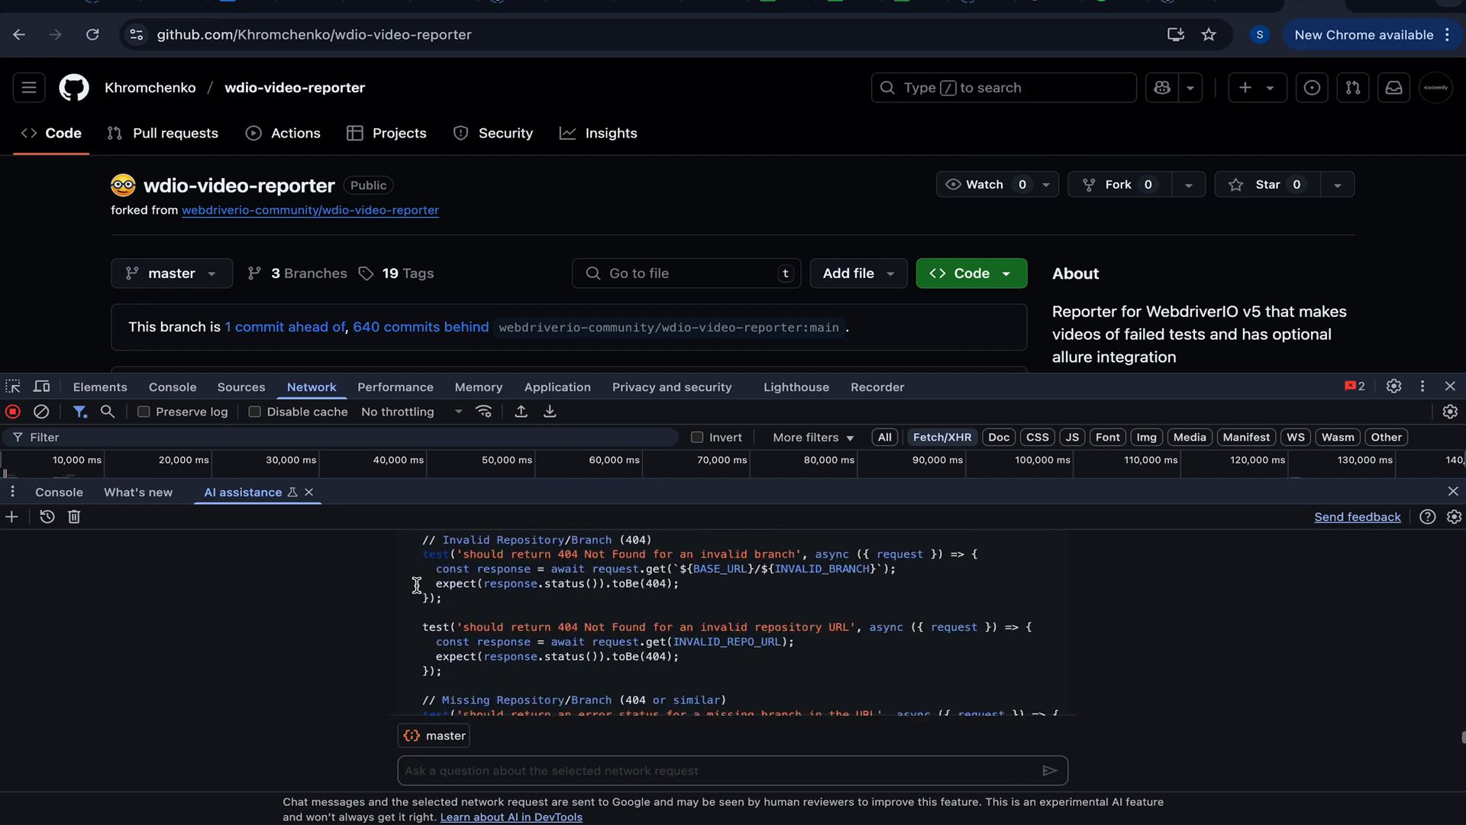
scroll(down, 3)
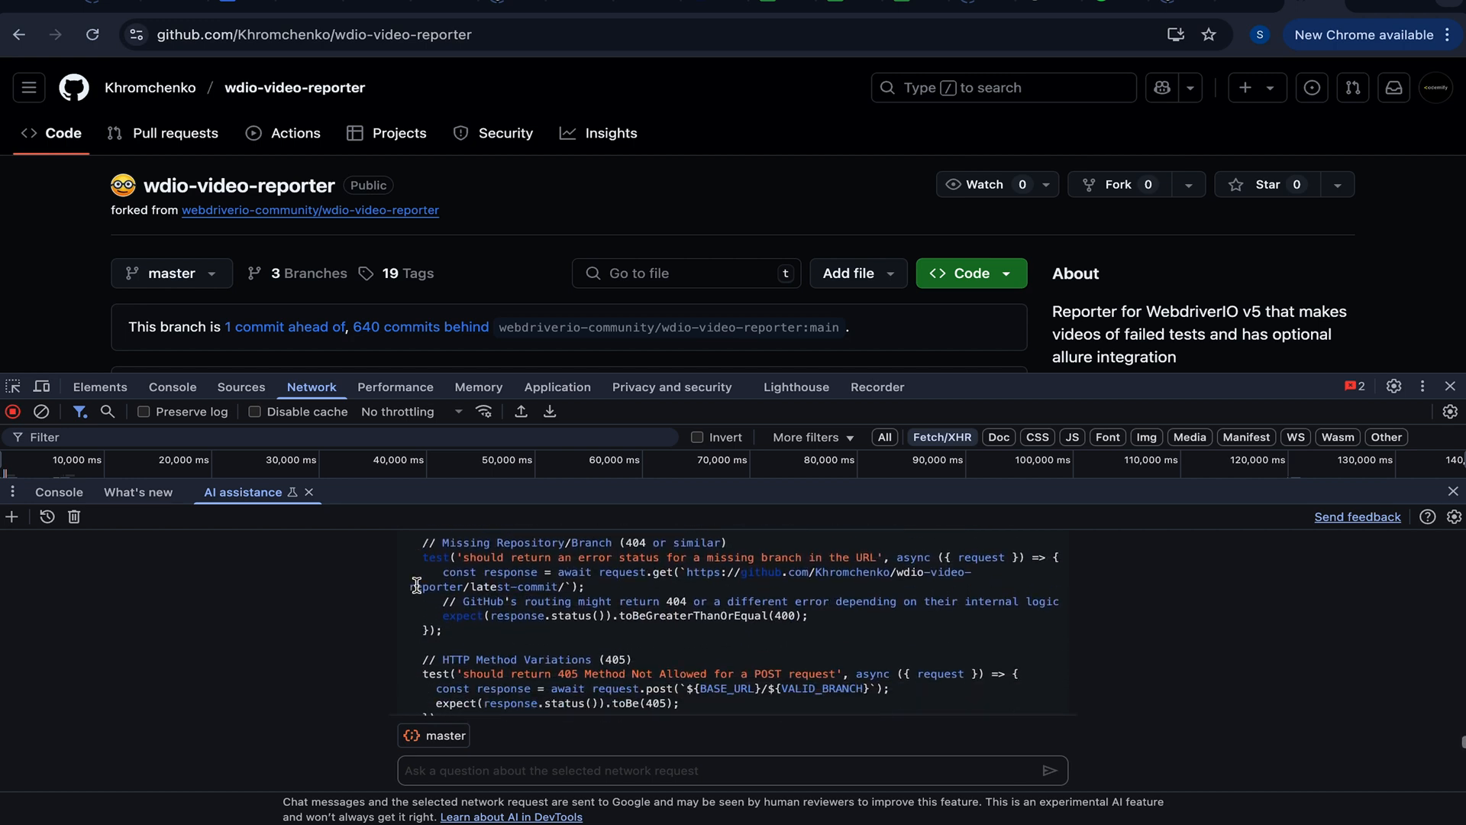
scroll(down, 3)
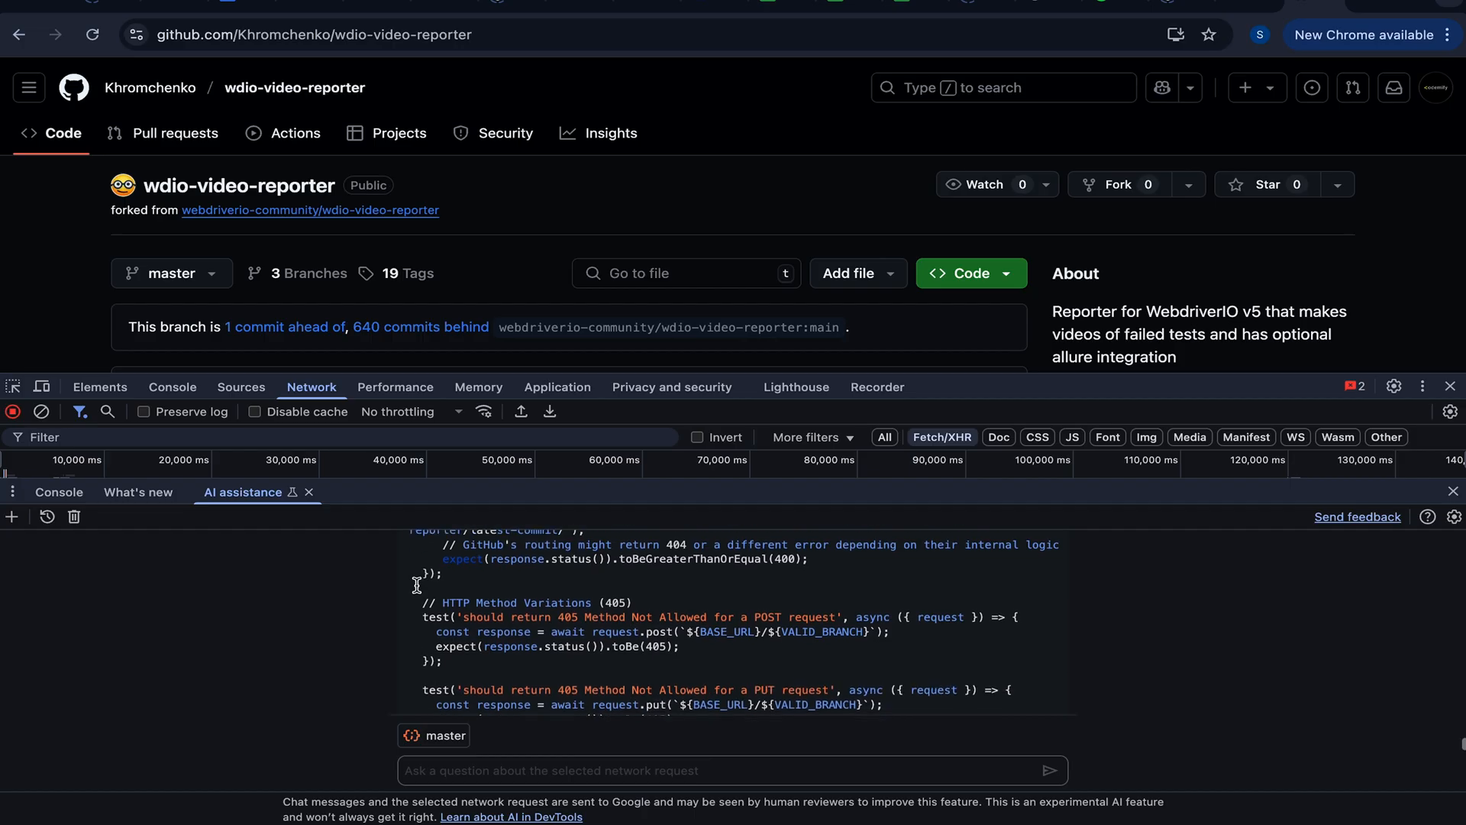
scroll(down, 3)
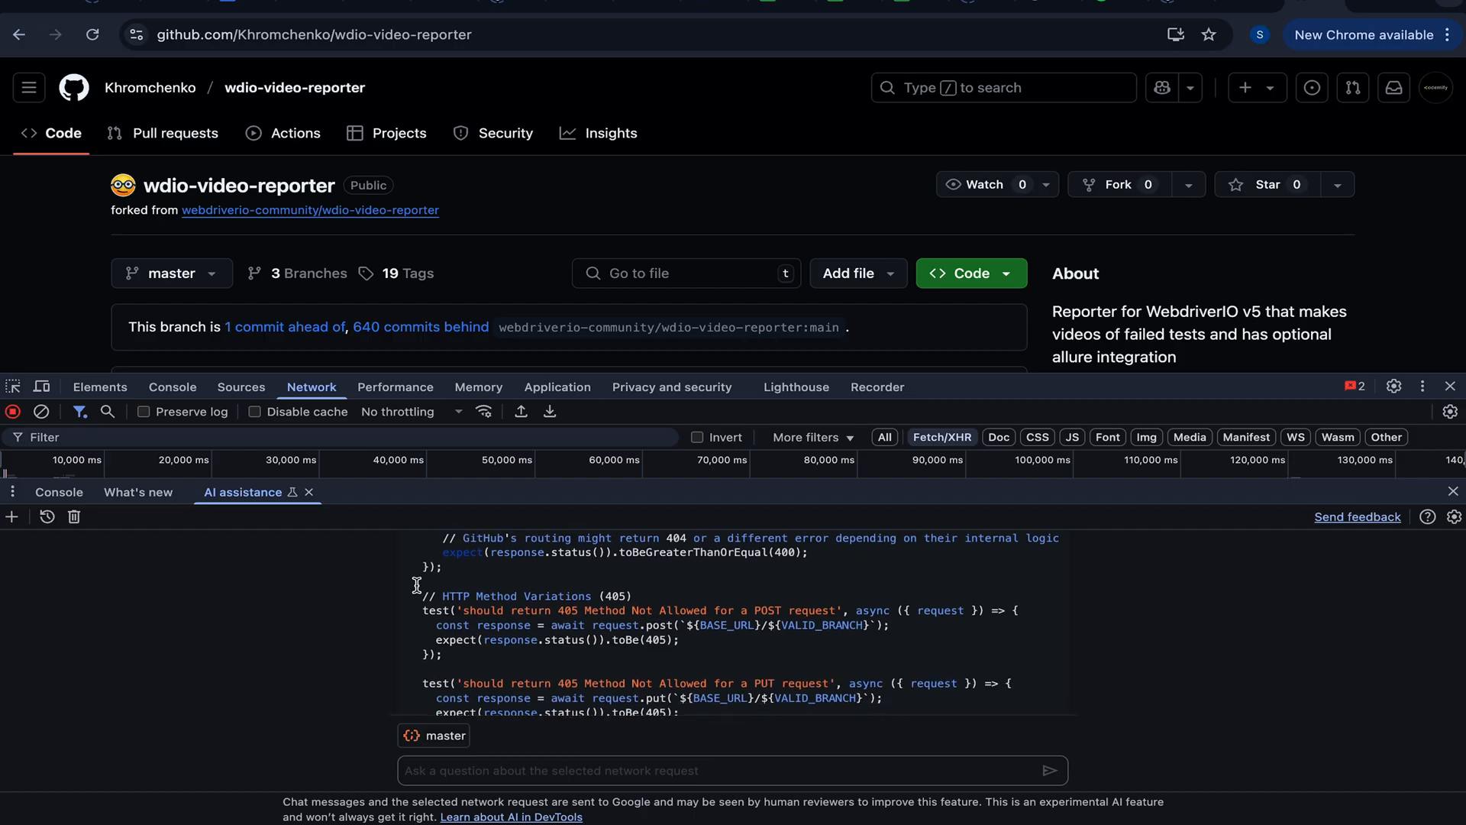
scroll(down, 3)
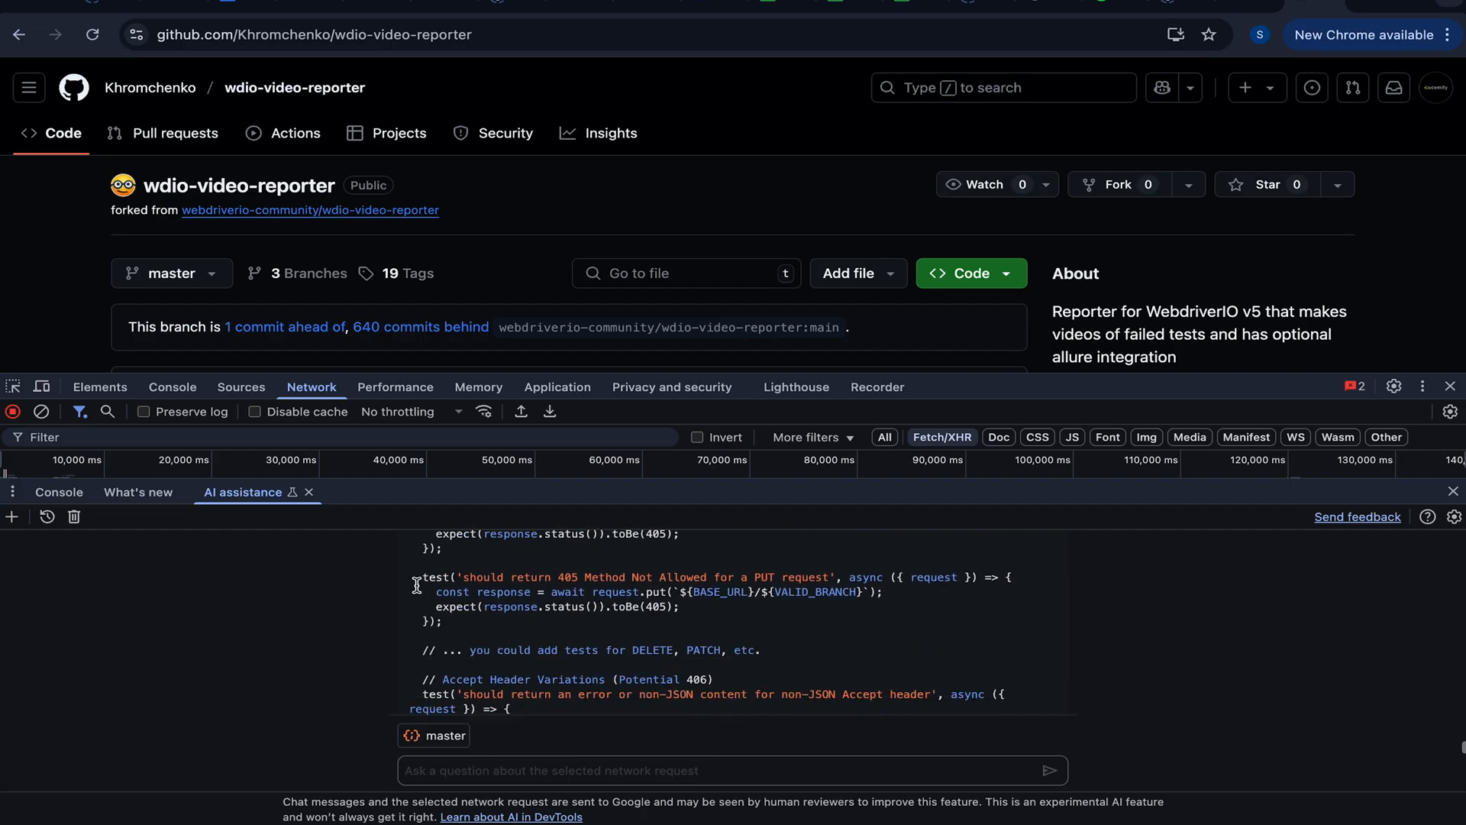
scroll(down, 3)
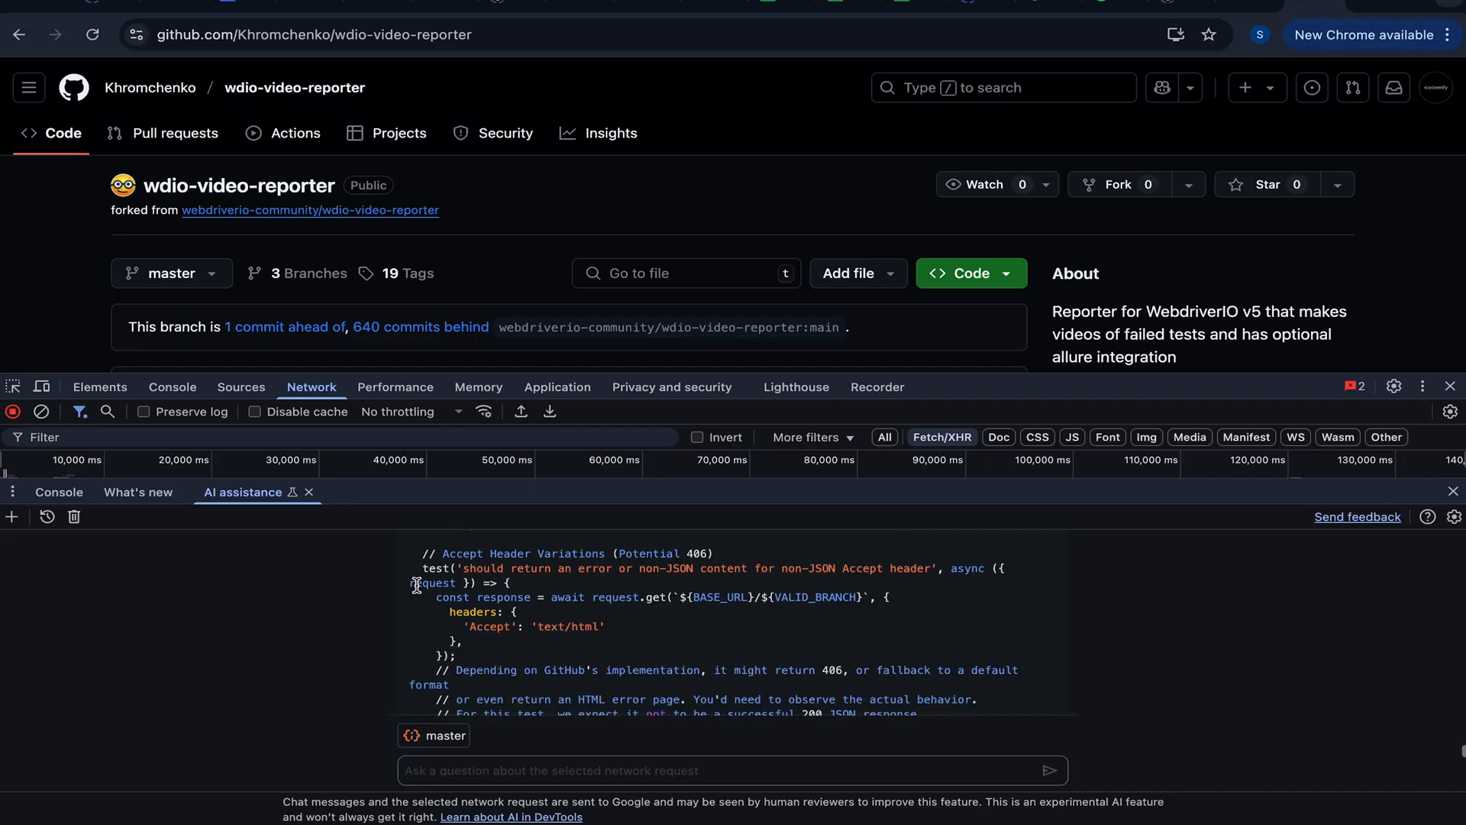
scroll(down, 3)
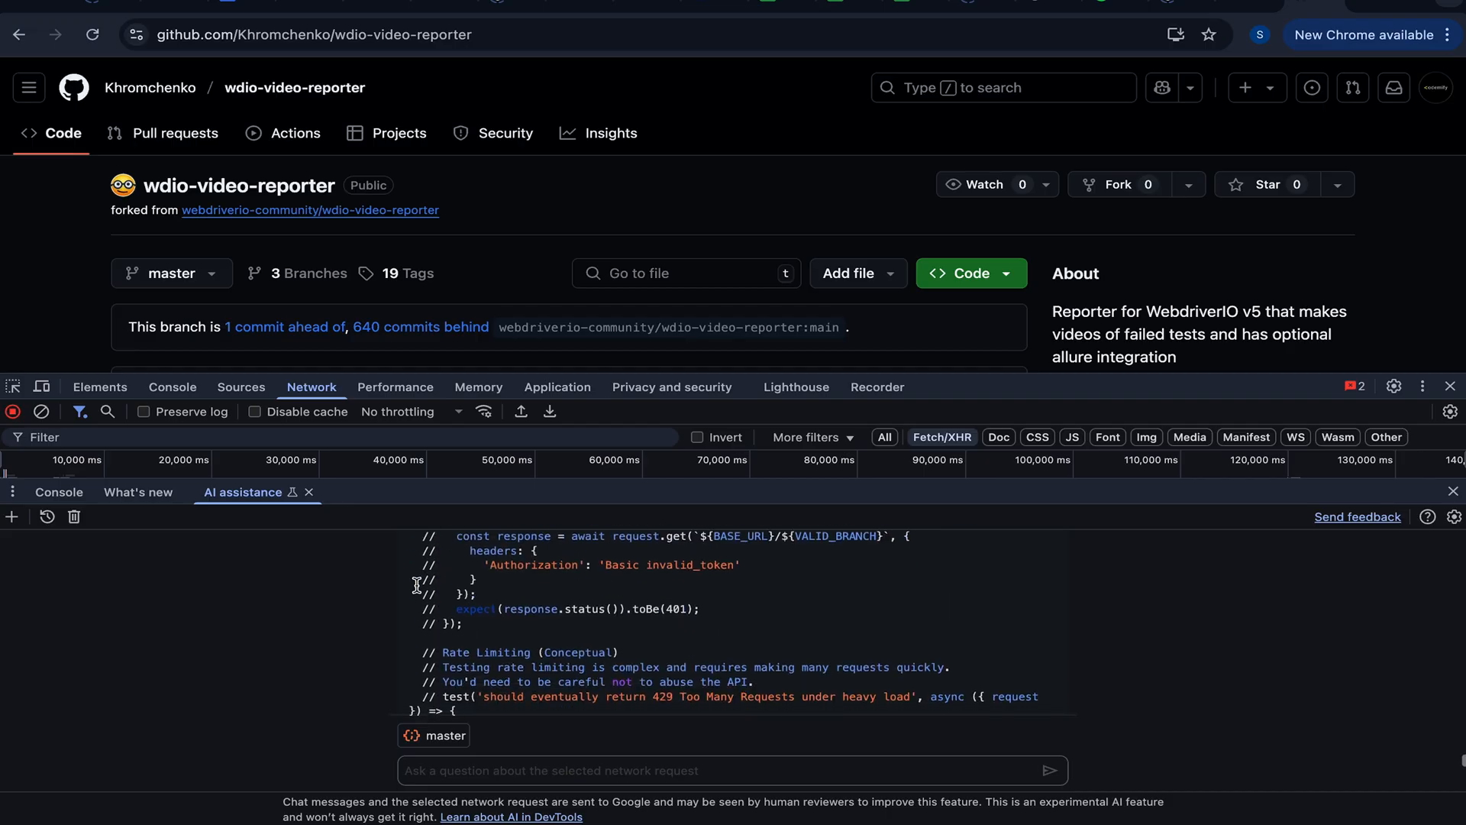
click(732, 769)
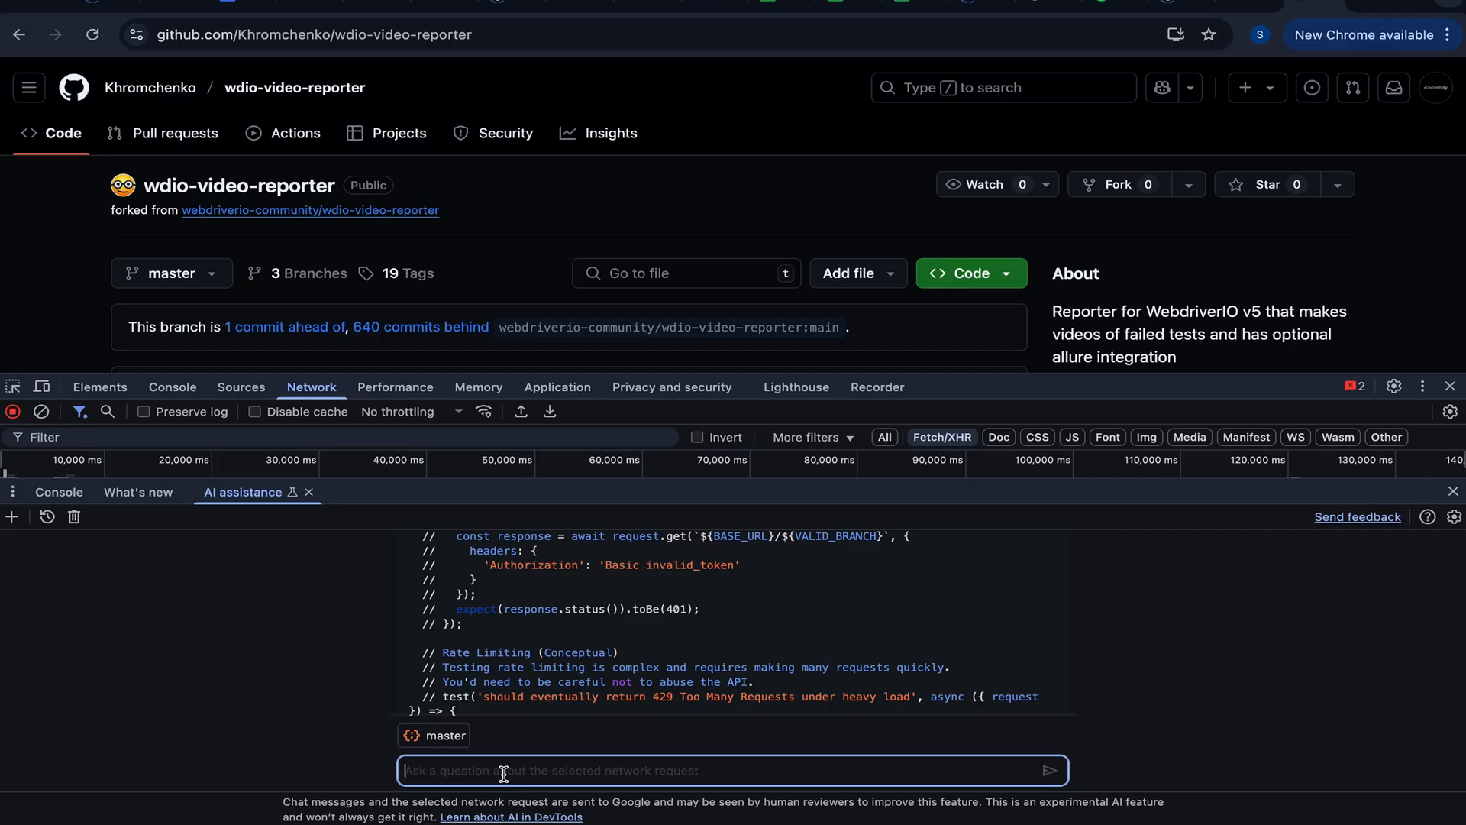
Ask 'Great. Can you show me selenium tests version of' in Python and send it.
text(Great.)
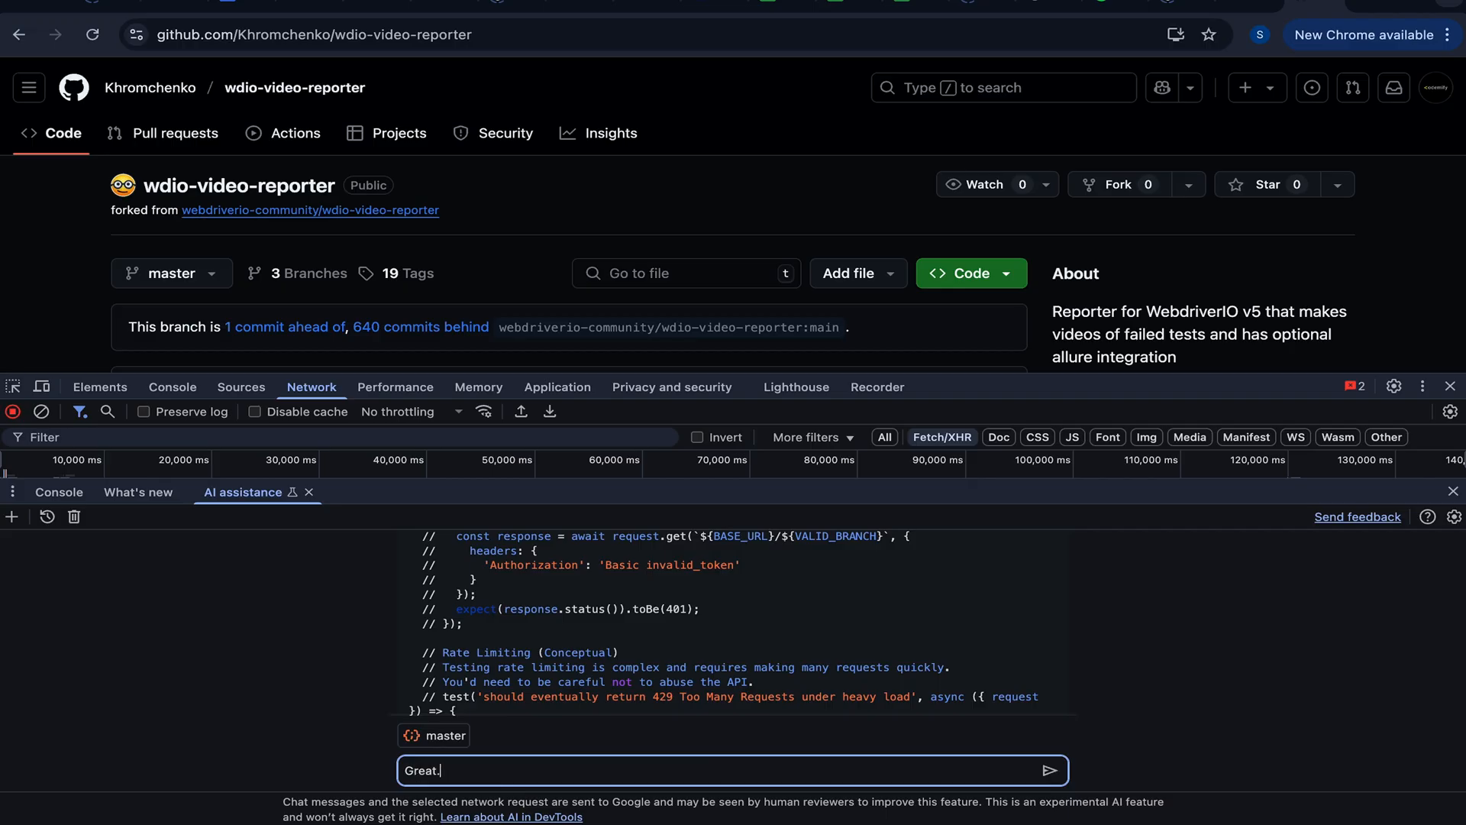
text(Can you sh)
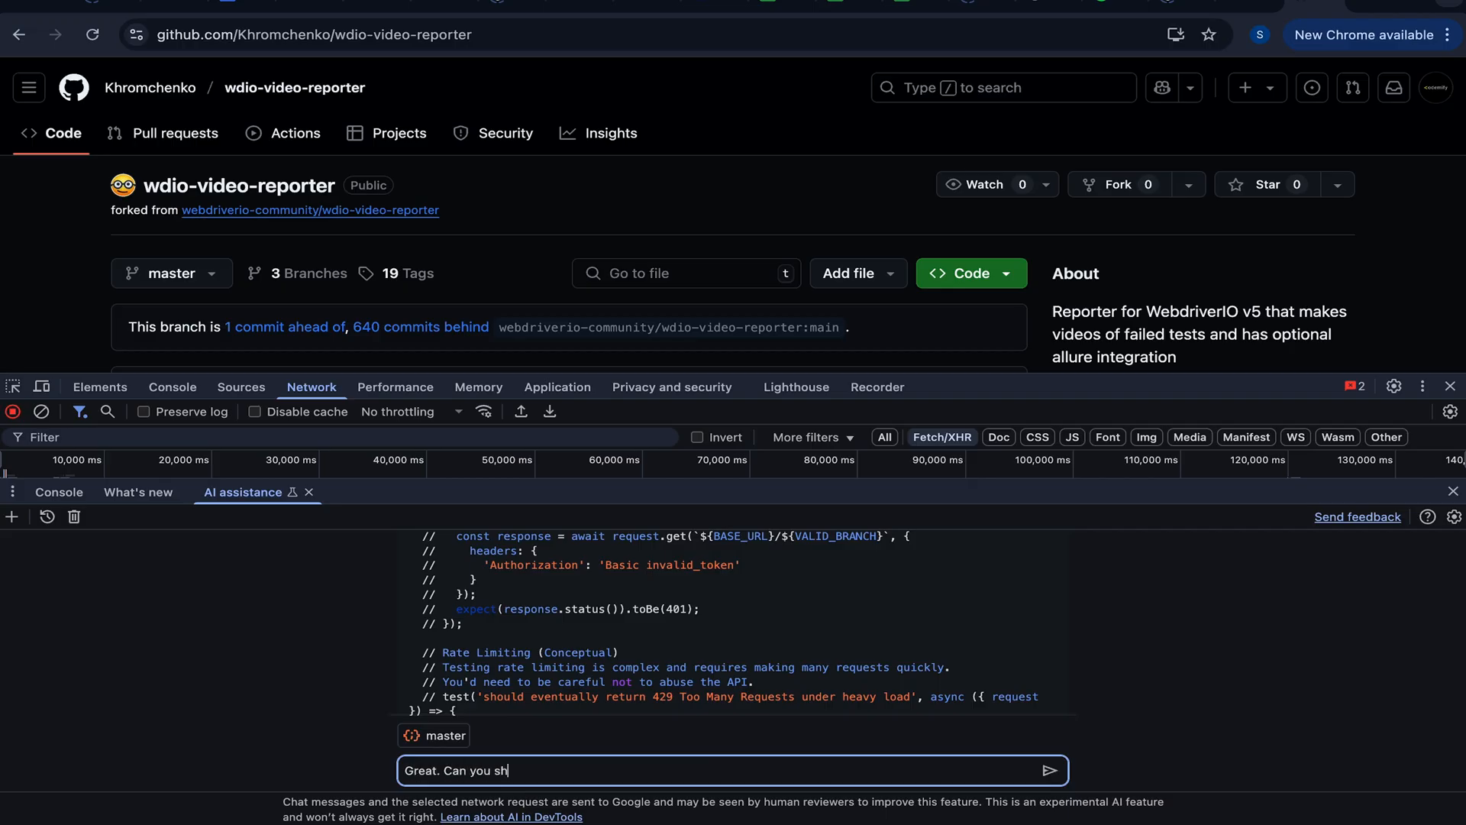
text(ow me selenium)
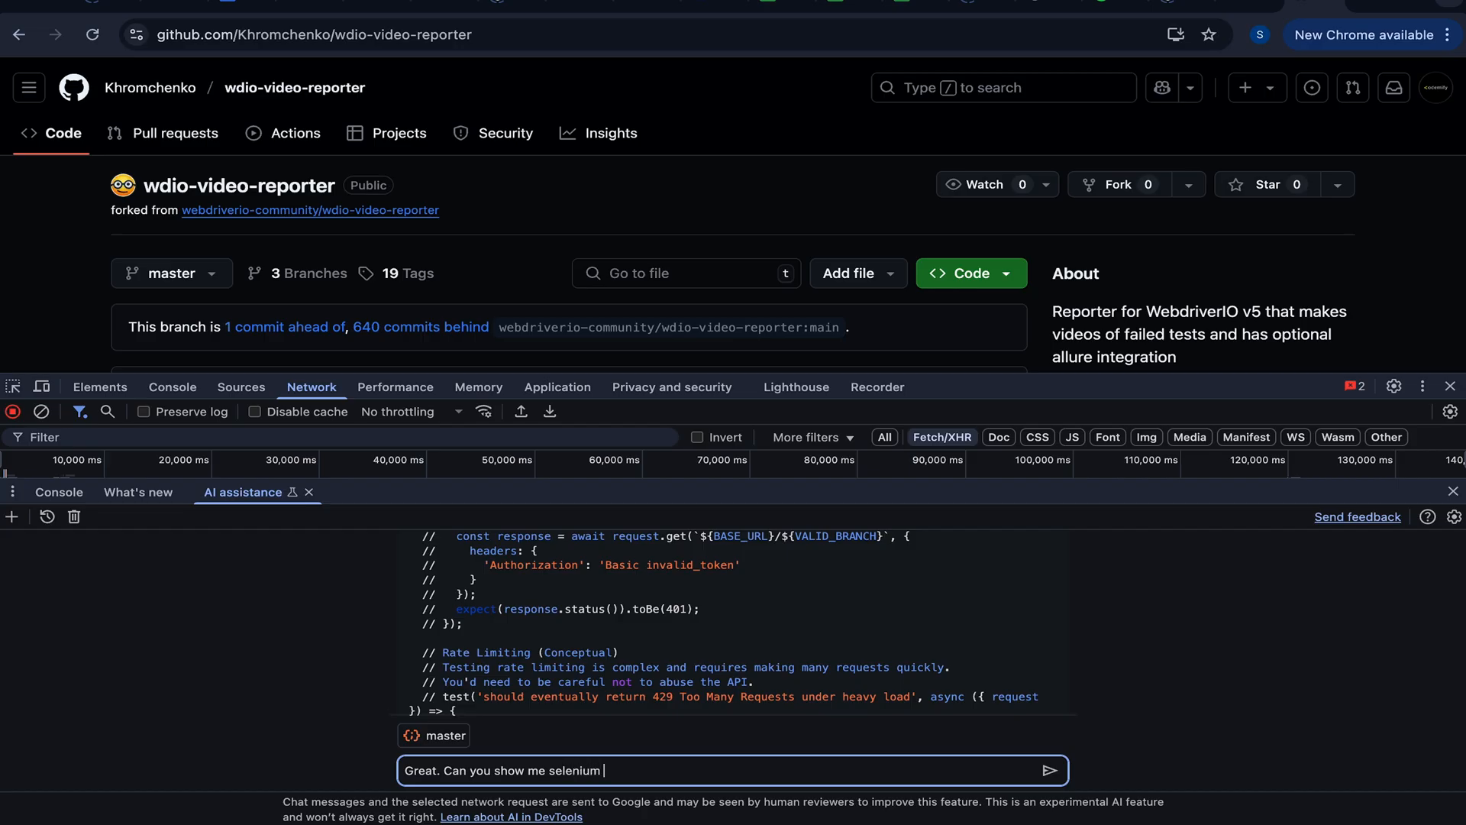
text(tests version of it with Pyt)
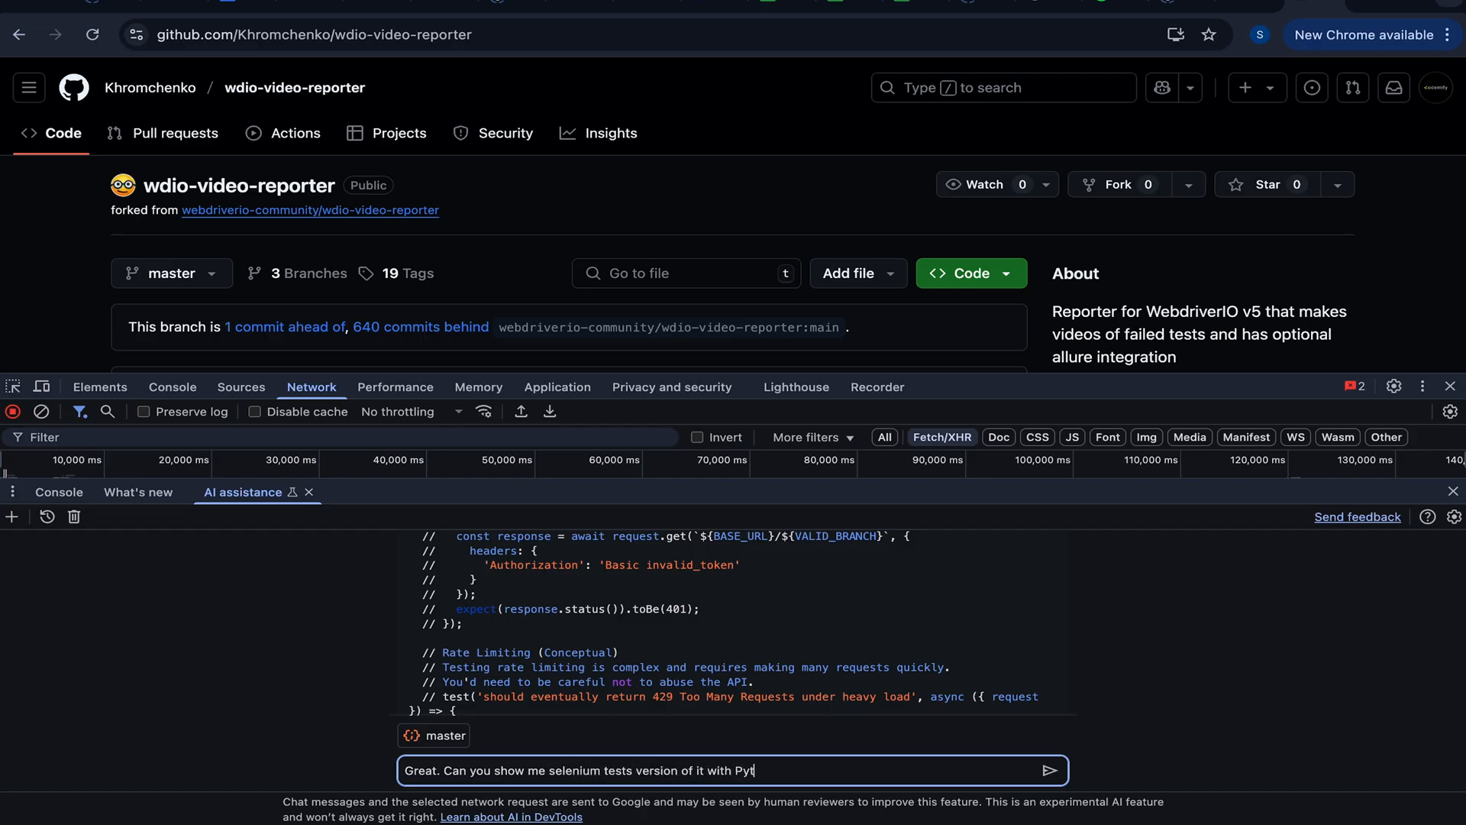
click(1050, 770)
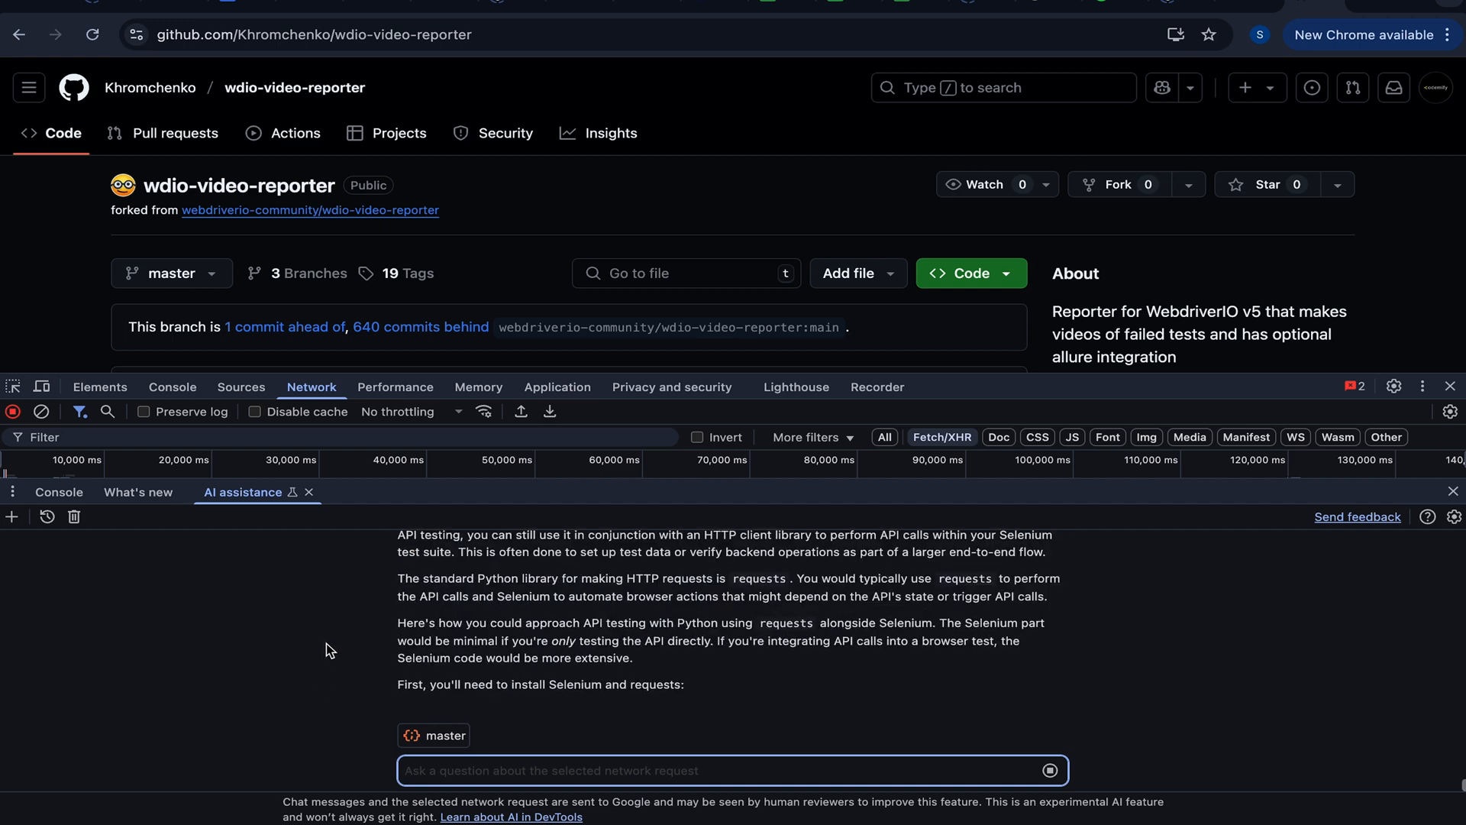
scroll(down, 3)
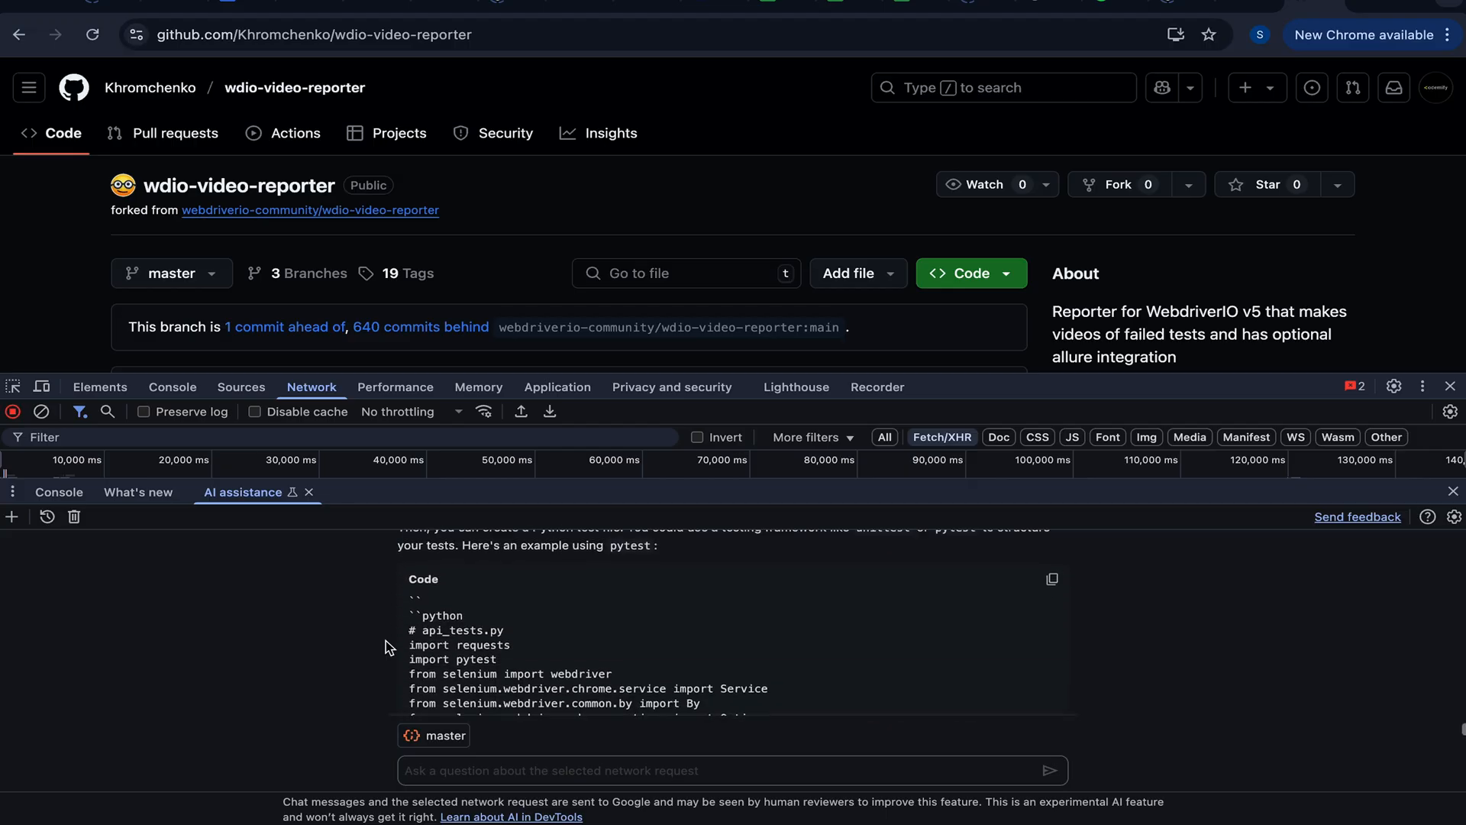
scroll(down, 3)
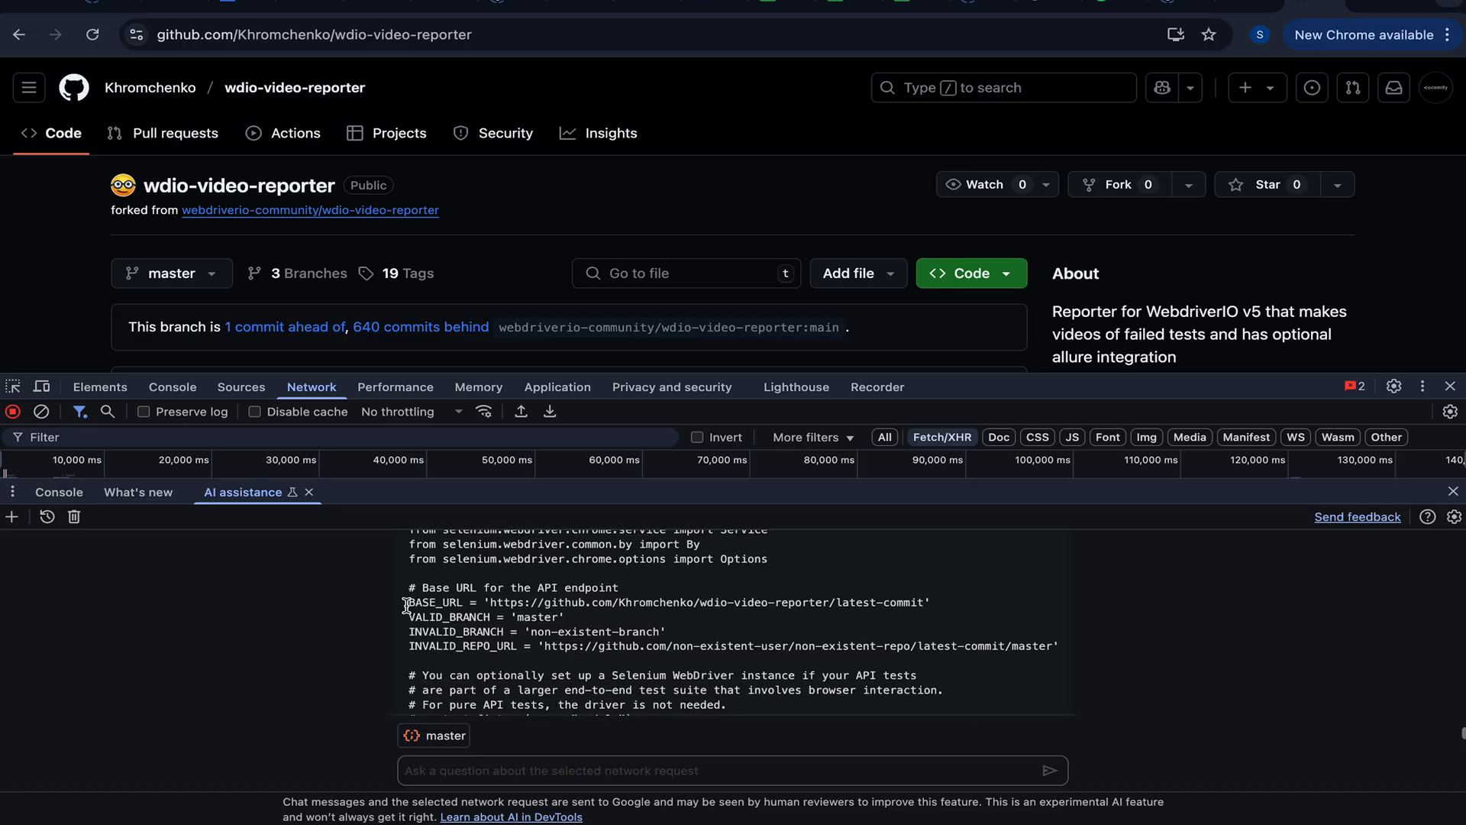
scroll(down, 3)
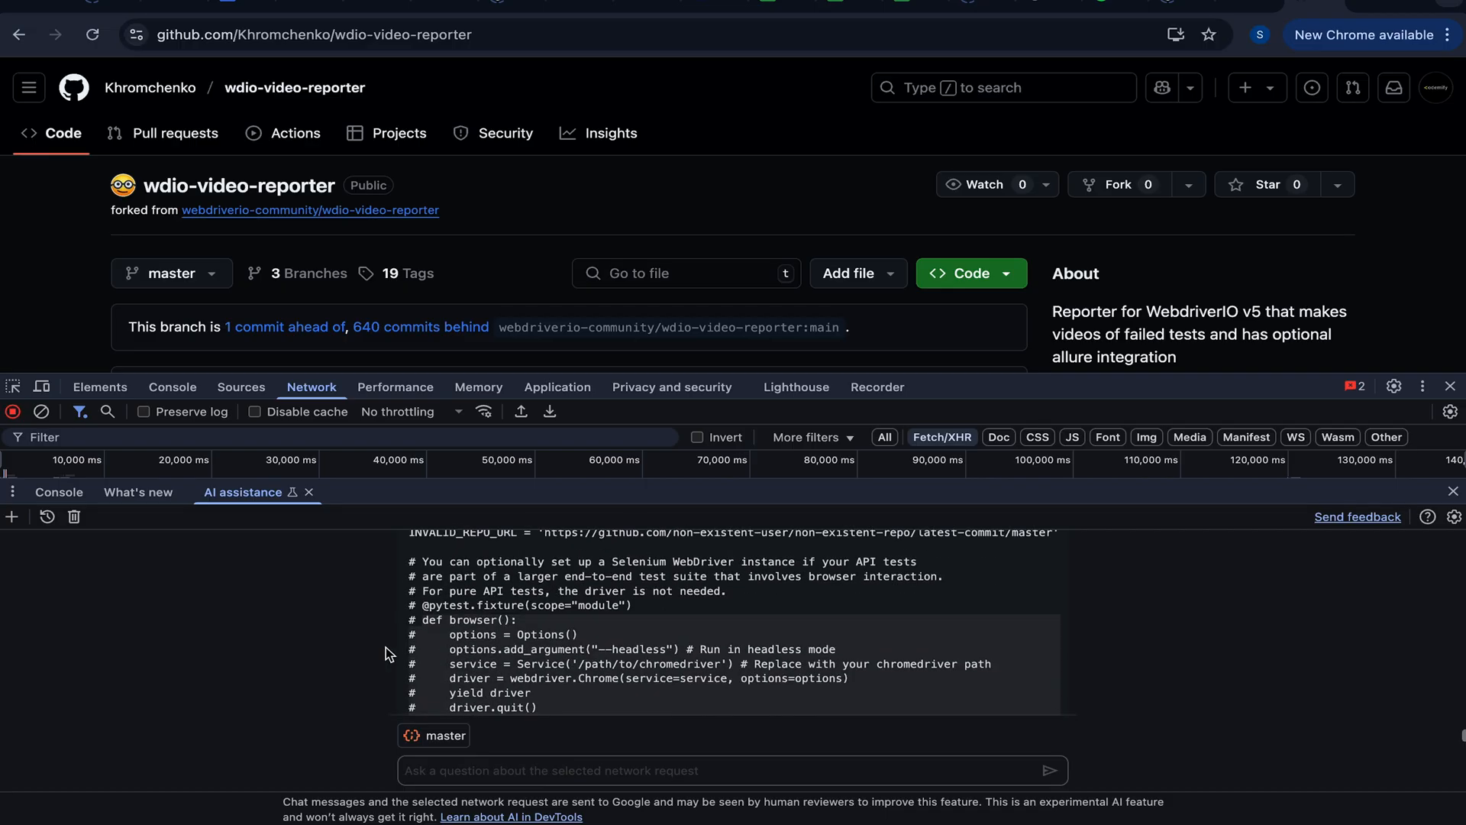
scroll(down, 3)
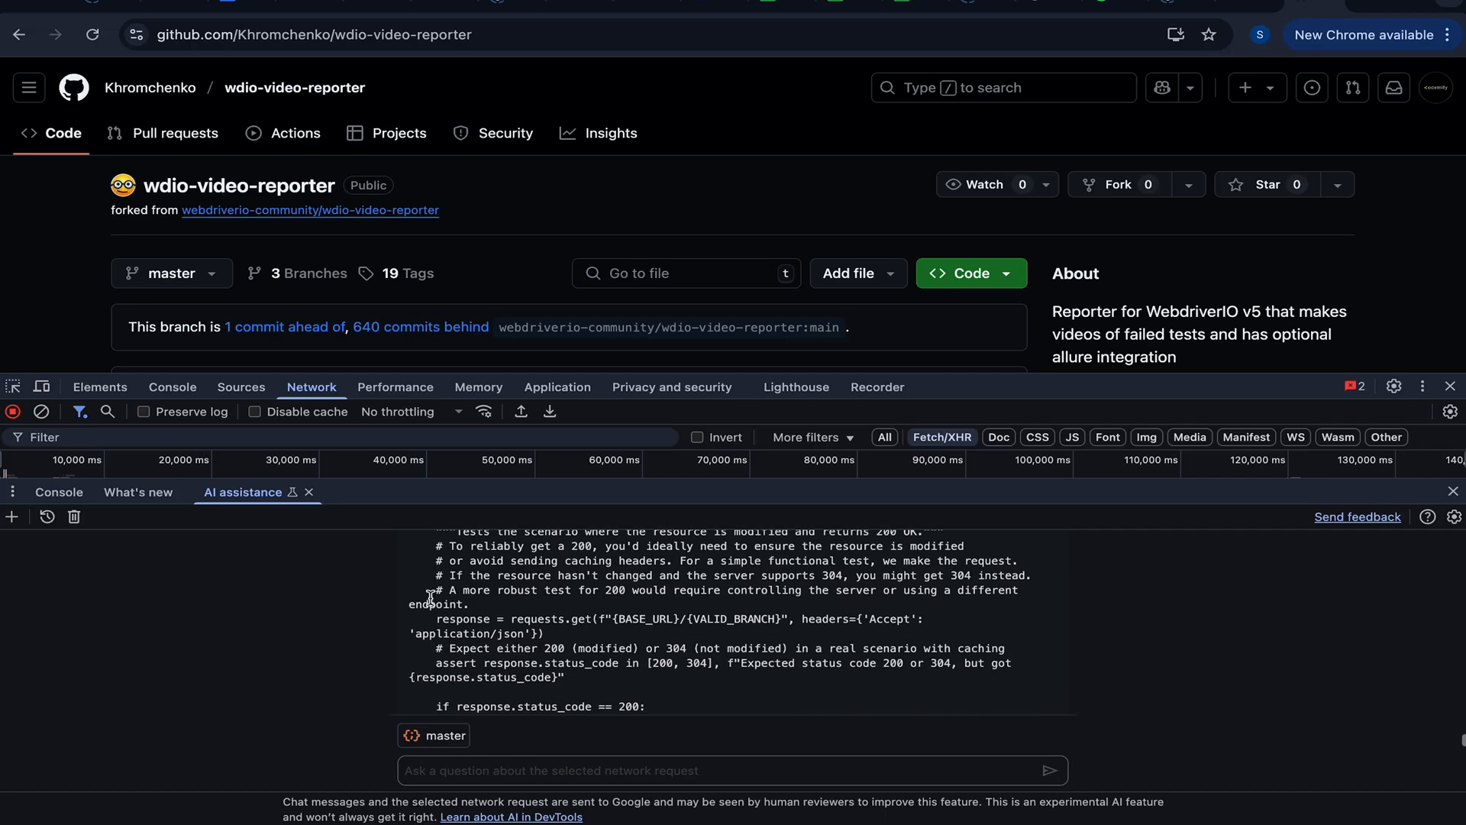
scroll(down, 3)
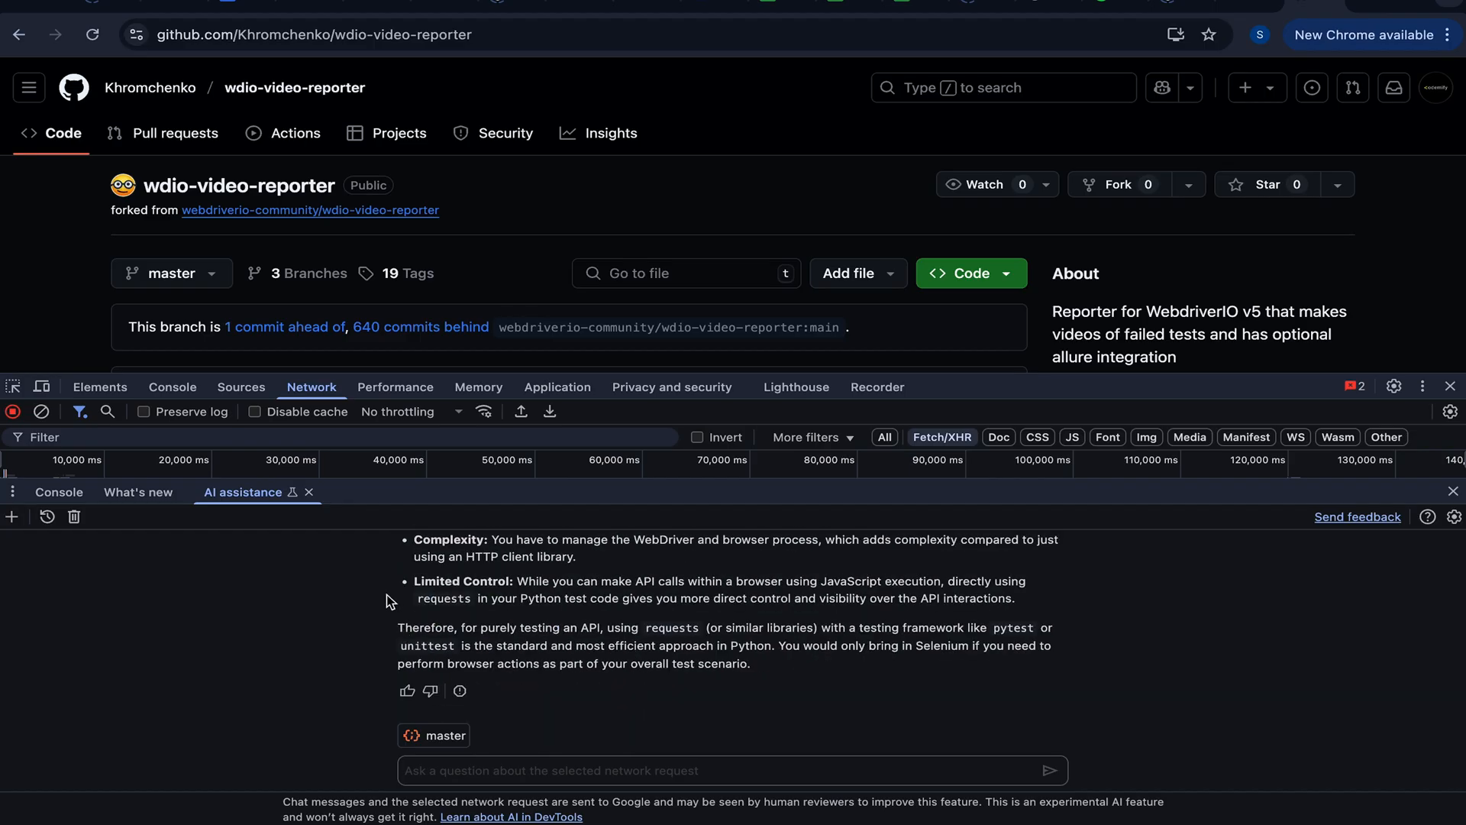
mouse_move(493, 591)
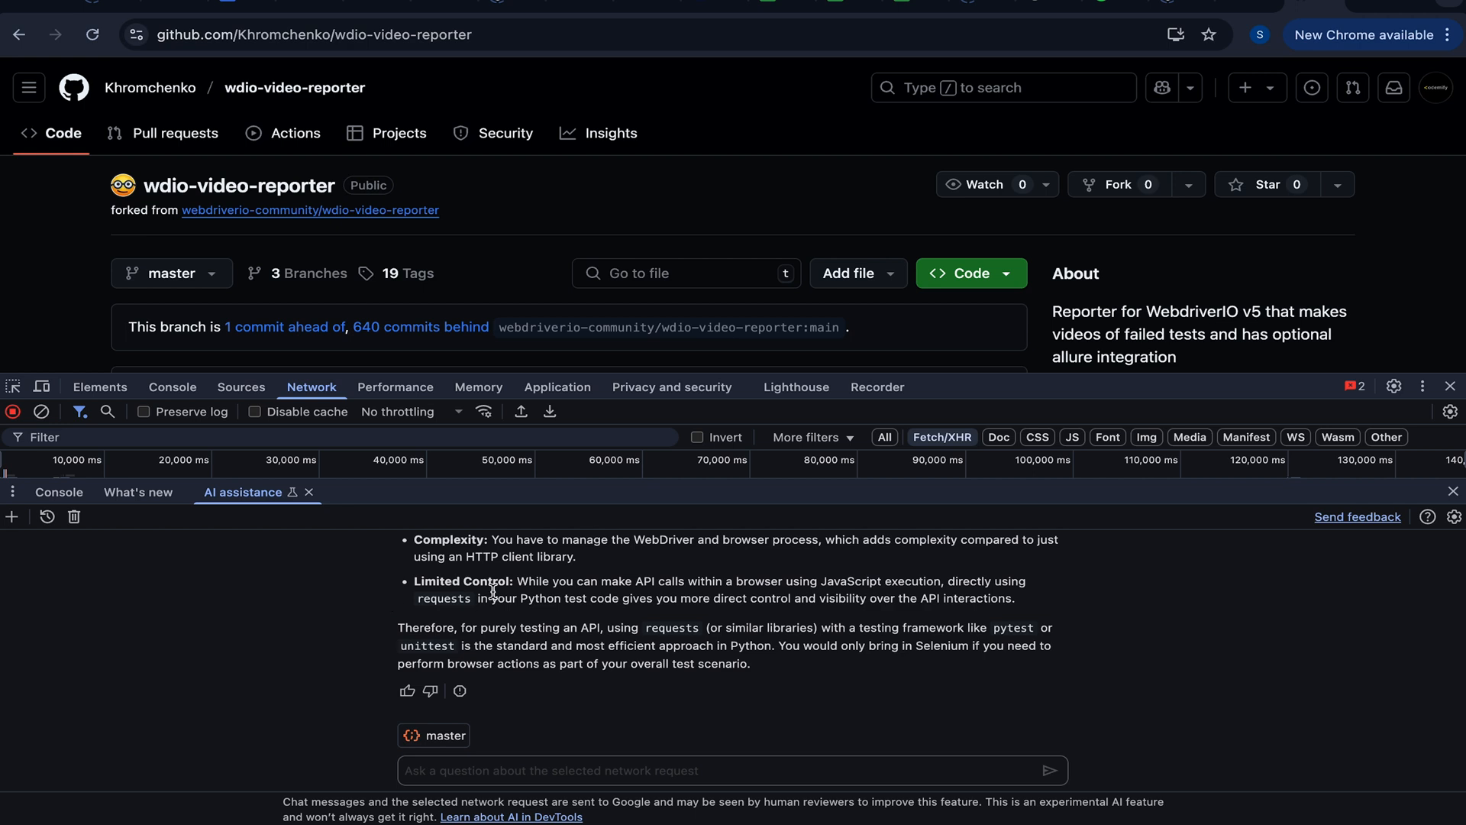
mouse_move(392, 582)
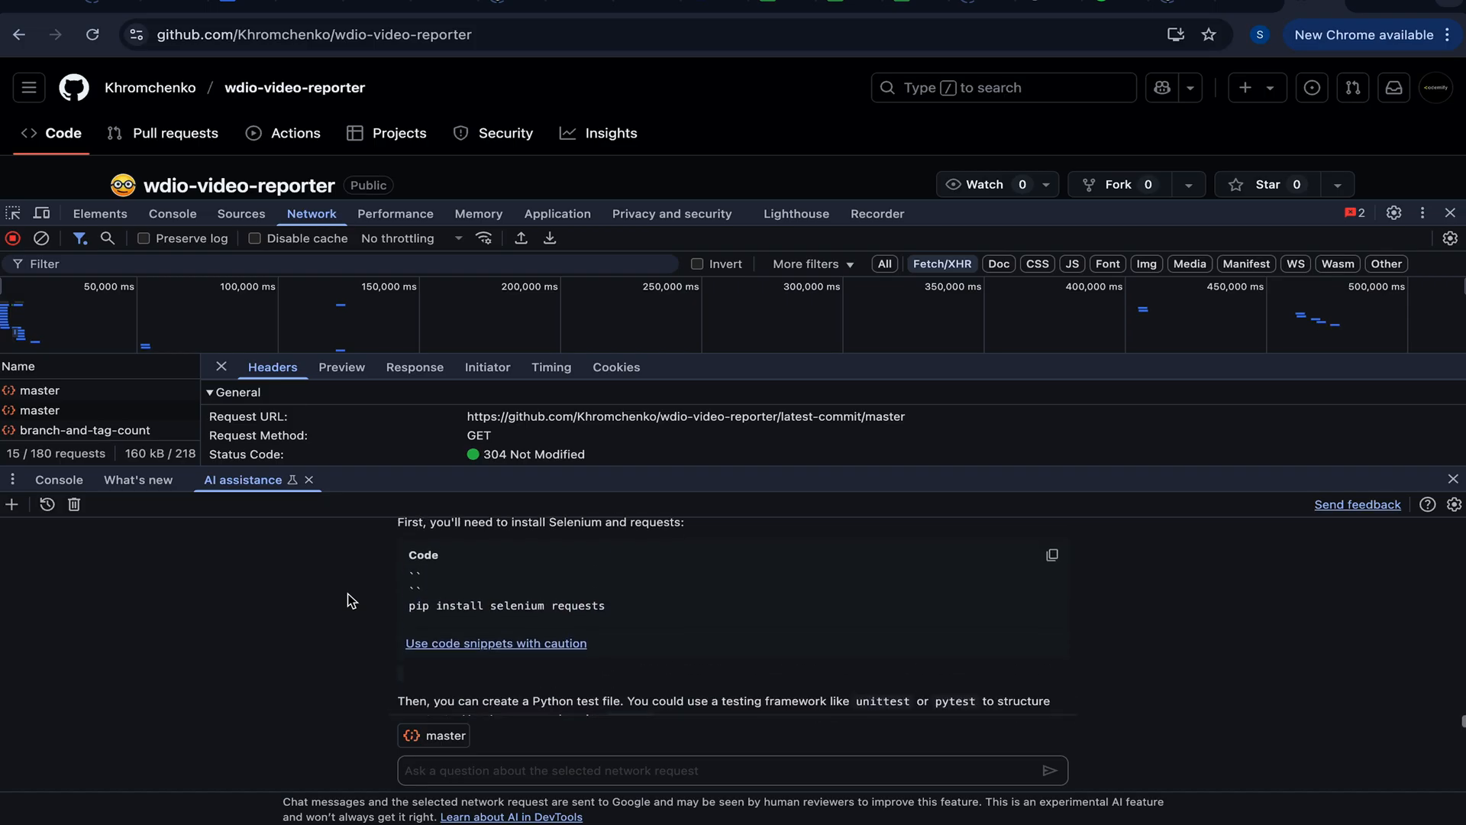
Scroll so the master request's 304 Not Modified headers show above the Python answer.
scroll(down, 3)
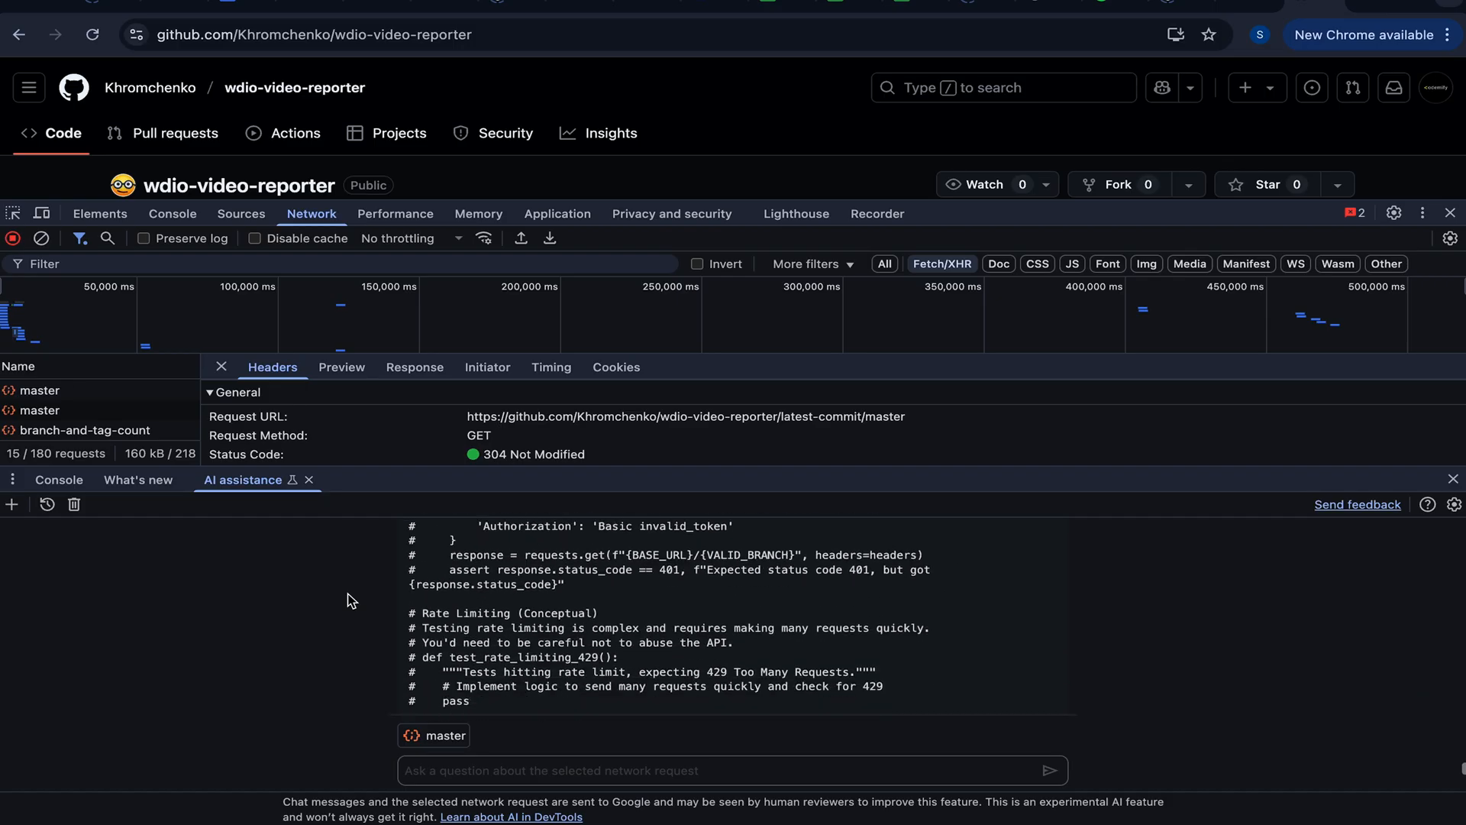